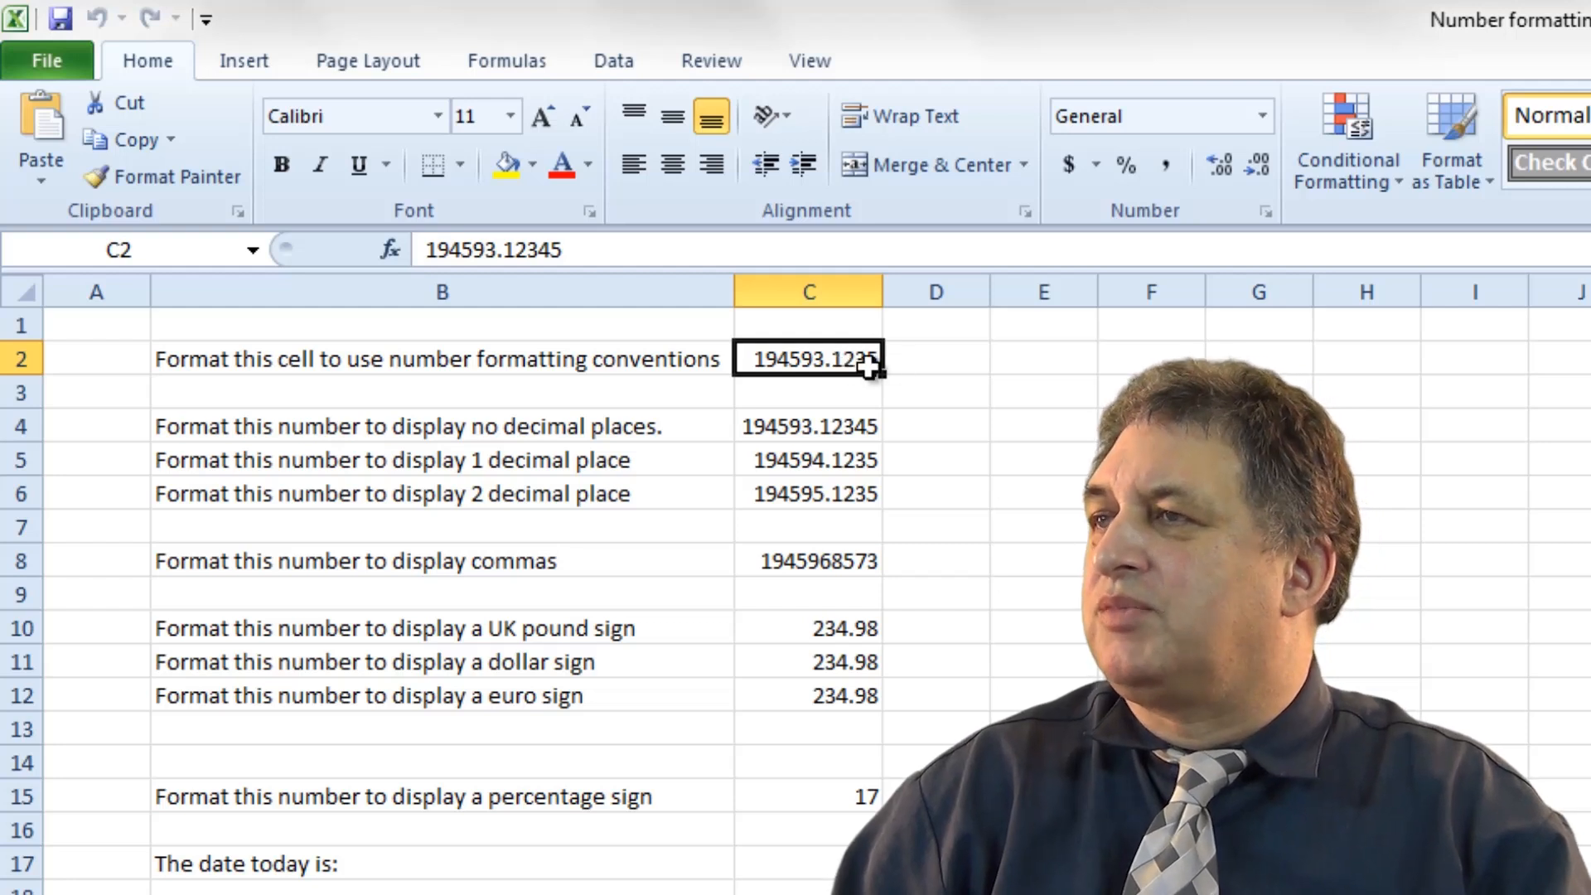
{"action": "mouse_move", "coordinate": [1032, 314]}
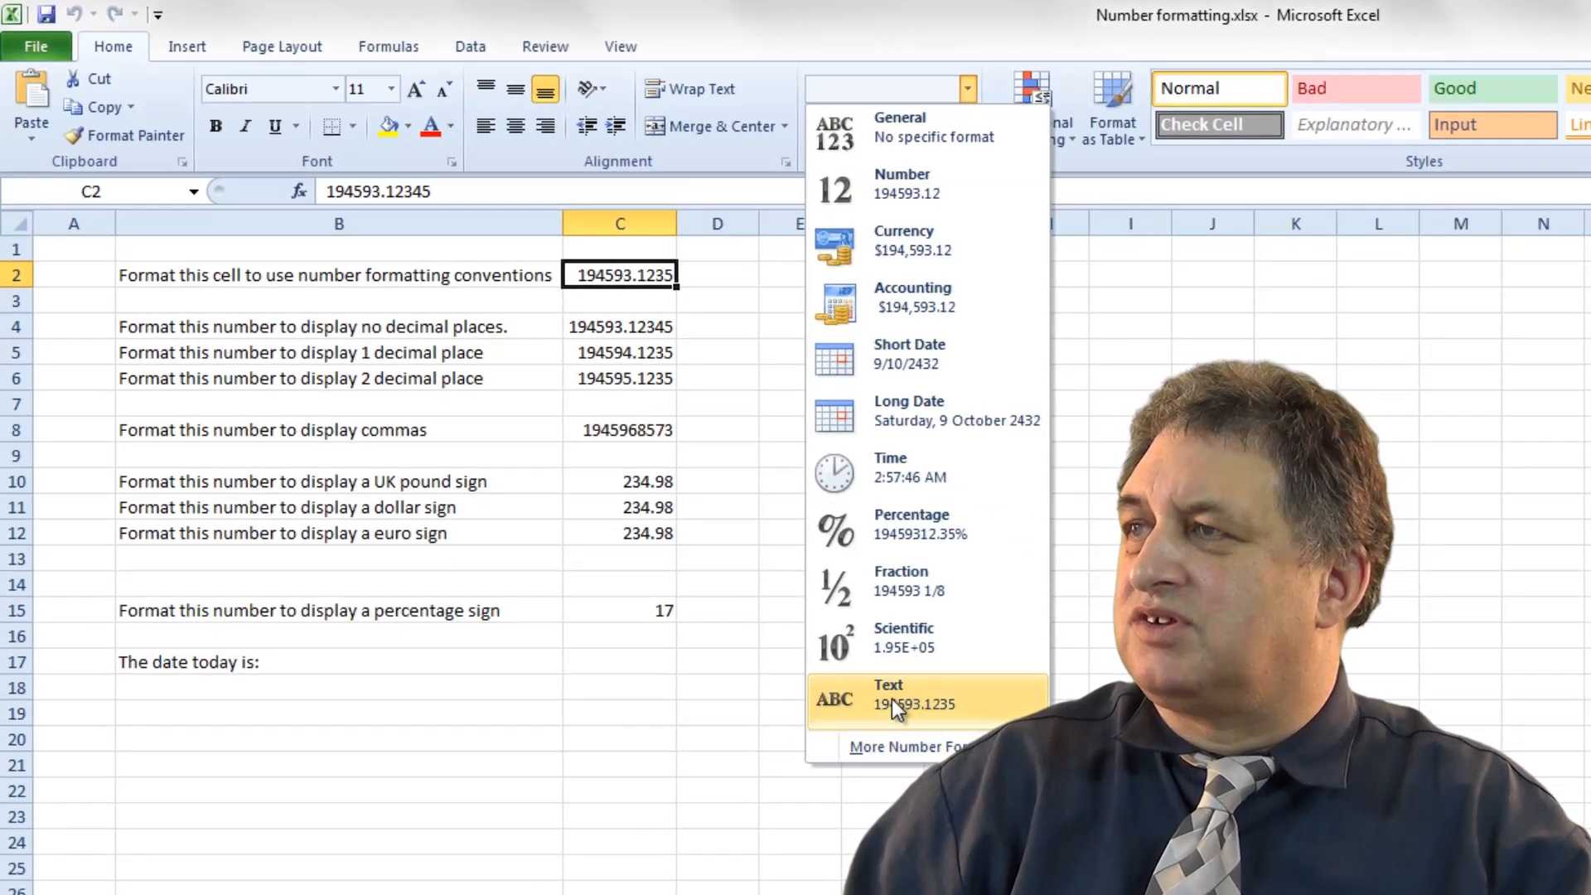
{"action": "mouse_move", "coordinate": [928, 137]}
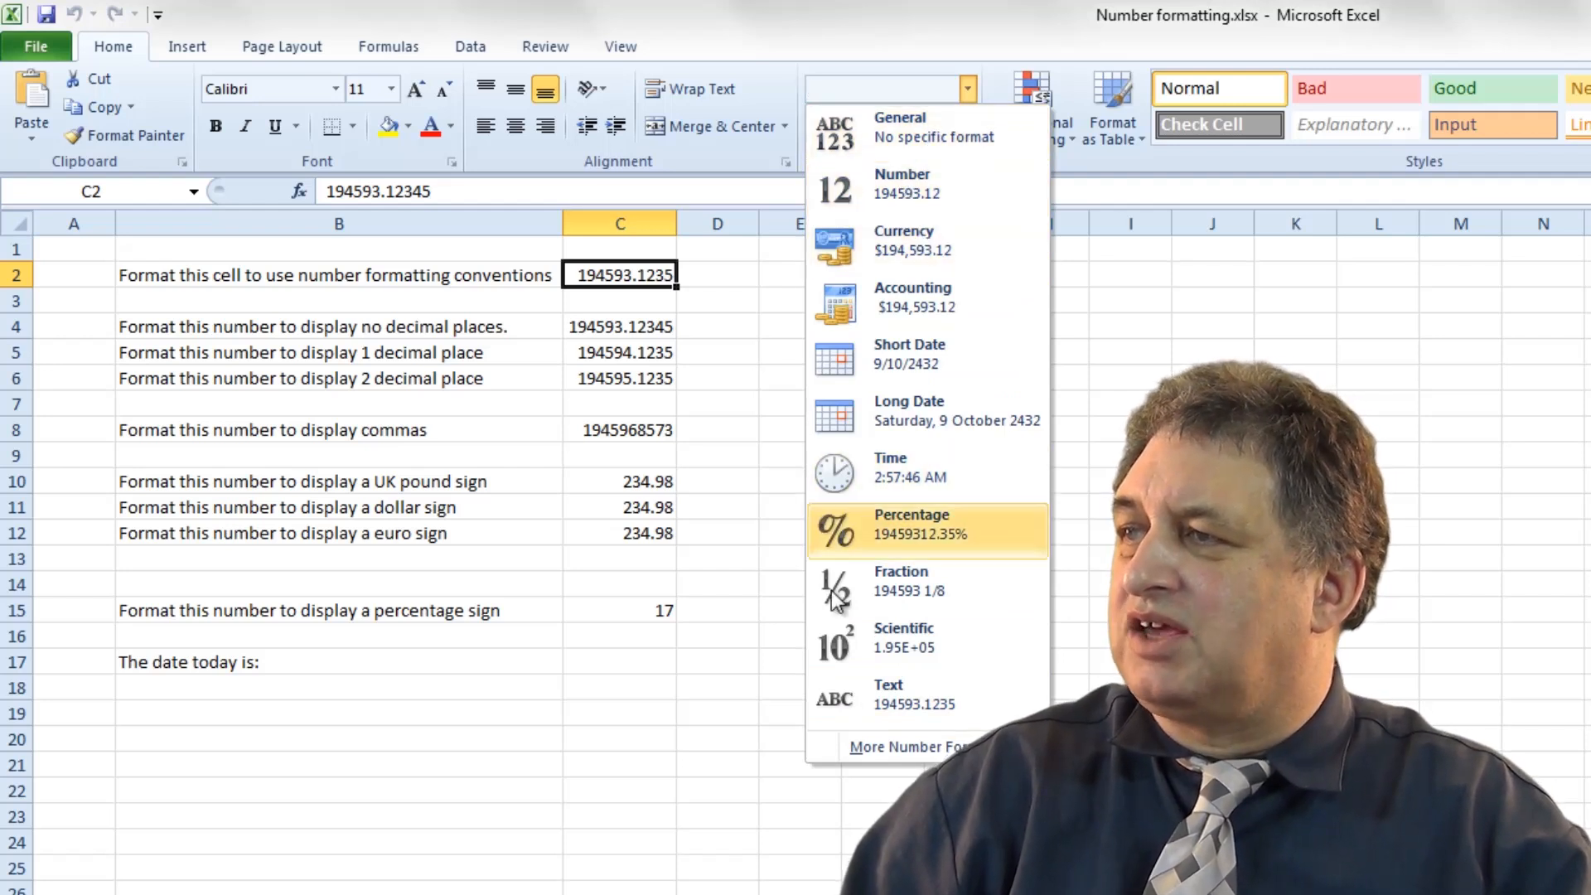
{"action": "mouse_move", "coordinate": [812, 517]}
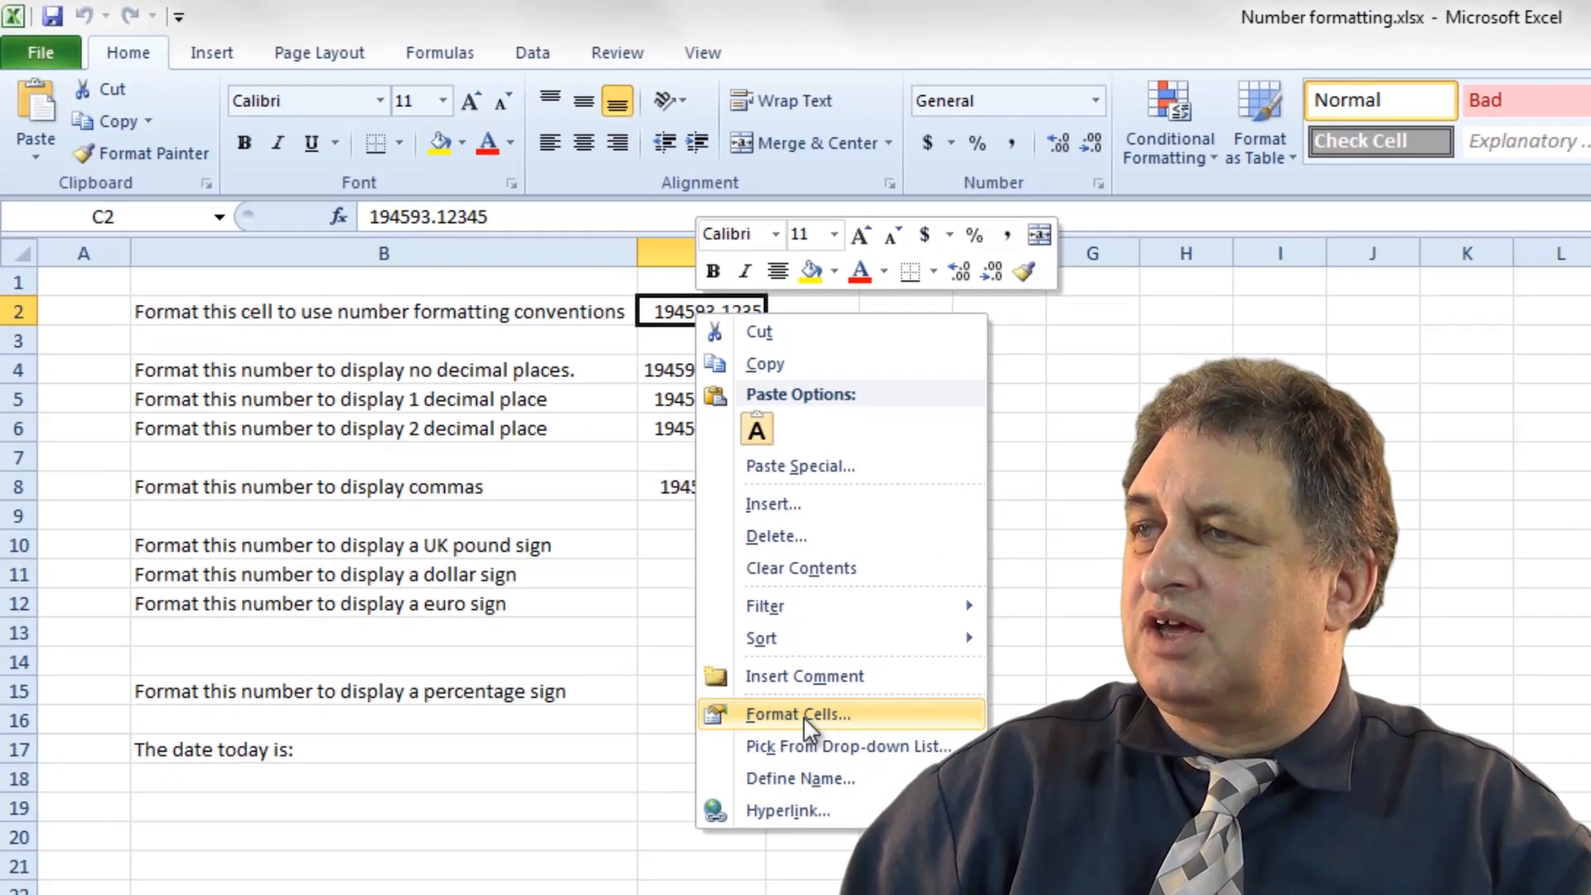
Browse C2's Format Cells tabs and Number options, then close without changes
{"action": "left_click", "coordinate": [795, 713]}
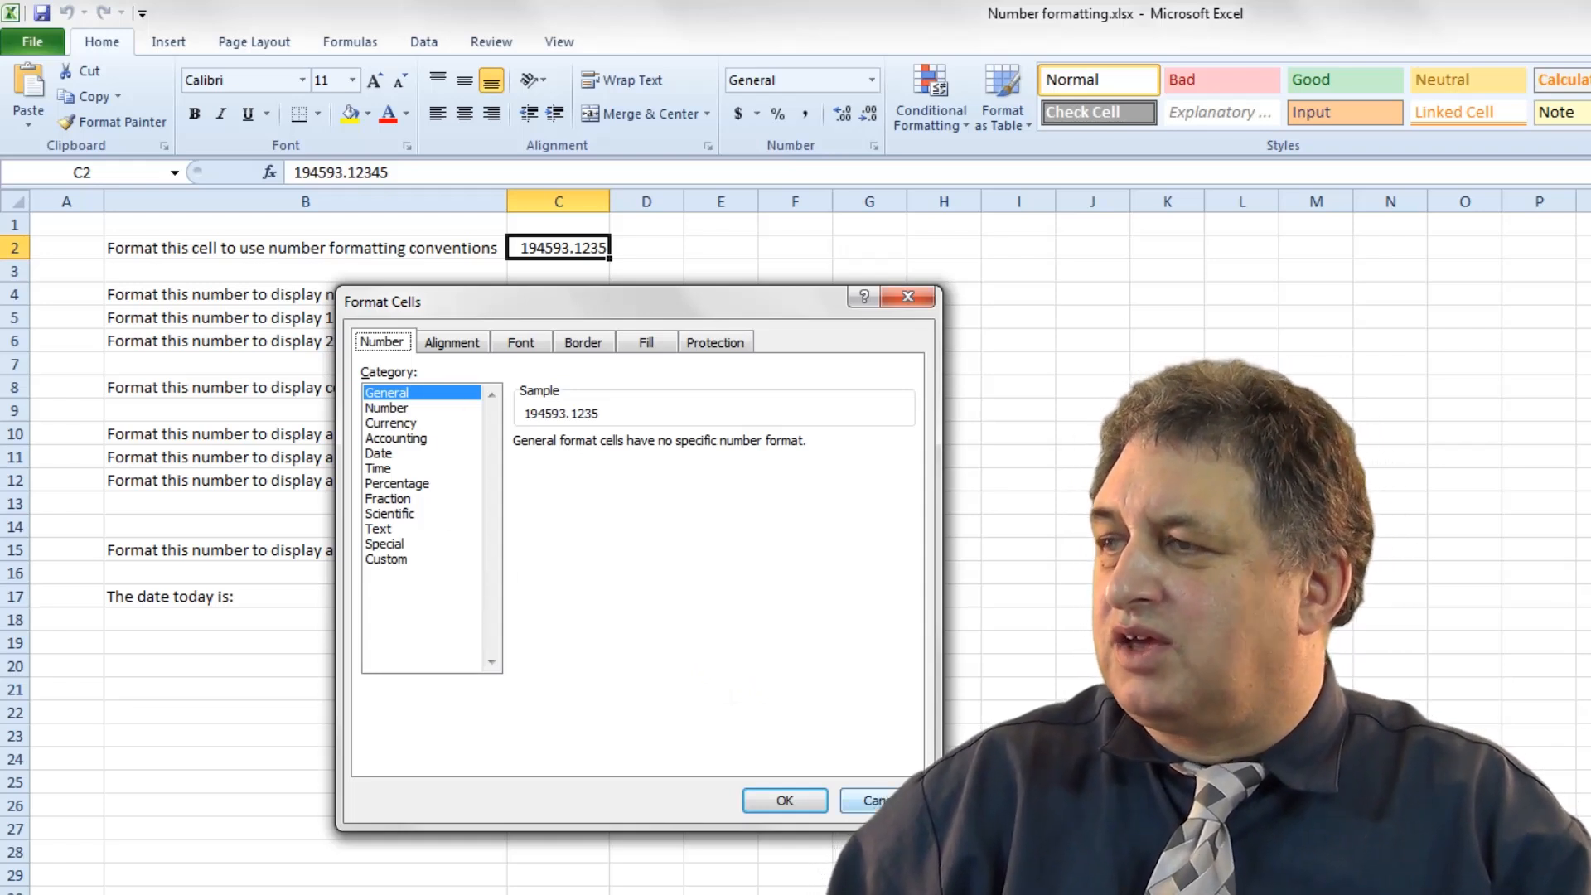
{"action": "left_click", "coordinate": [871, 800]}
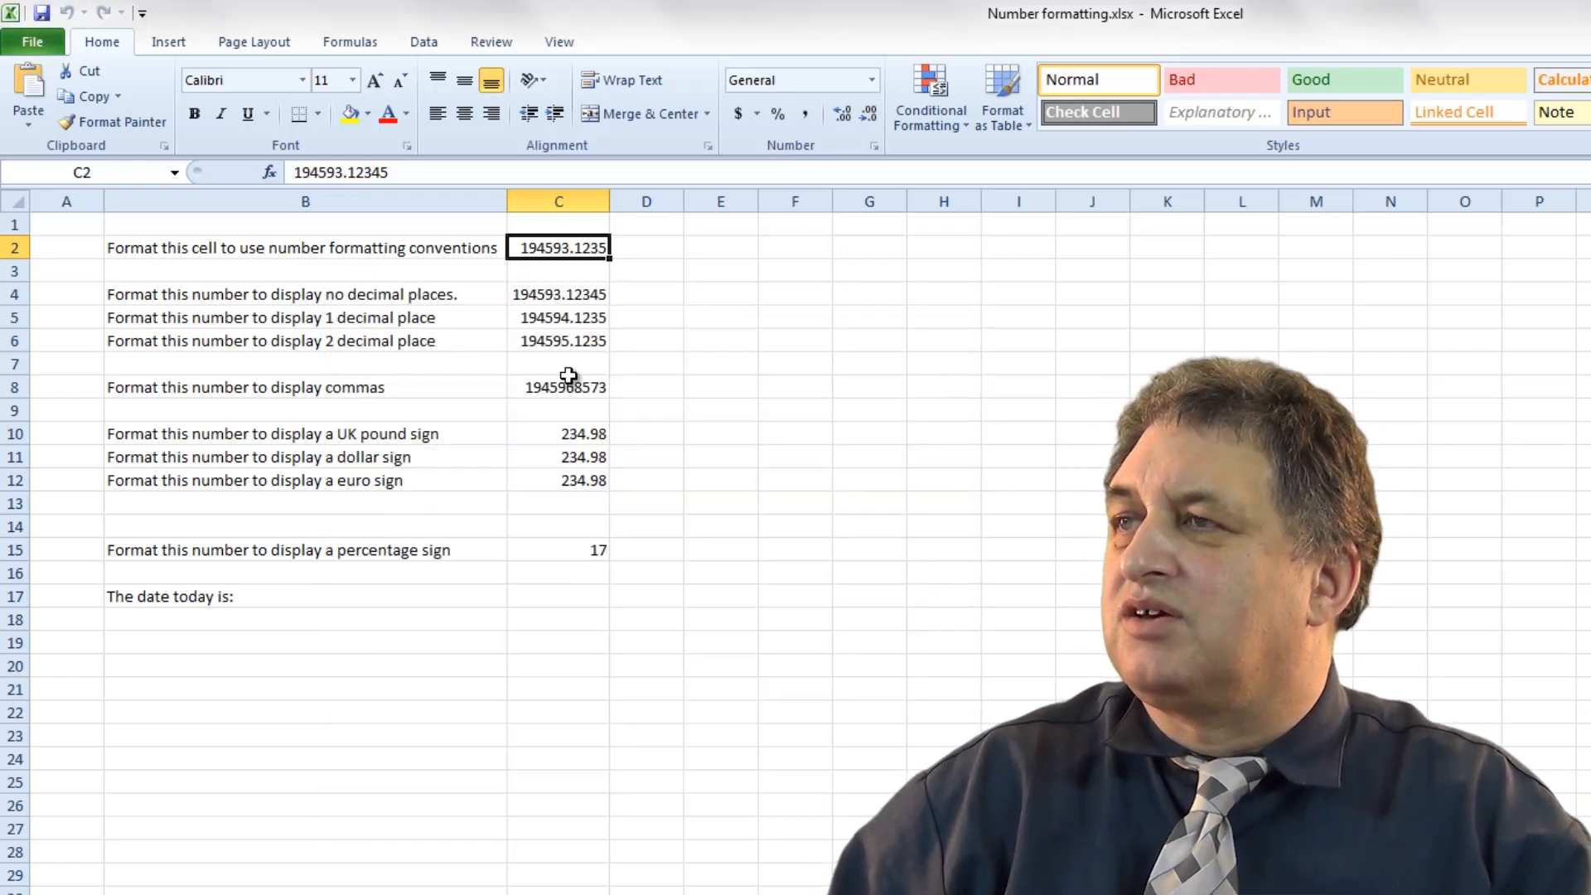
{"action": "right_click", "coordinate": [559, 247]}
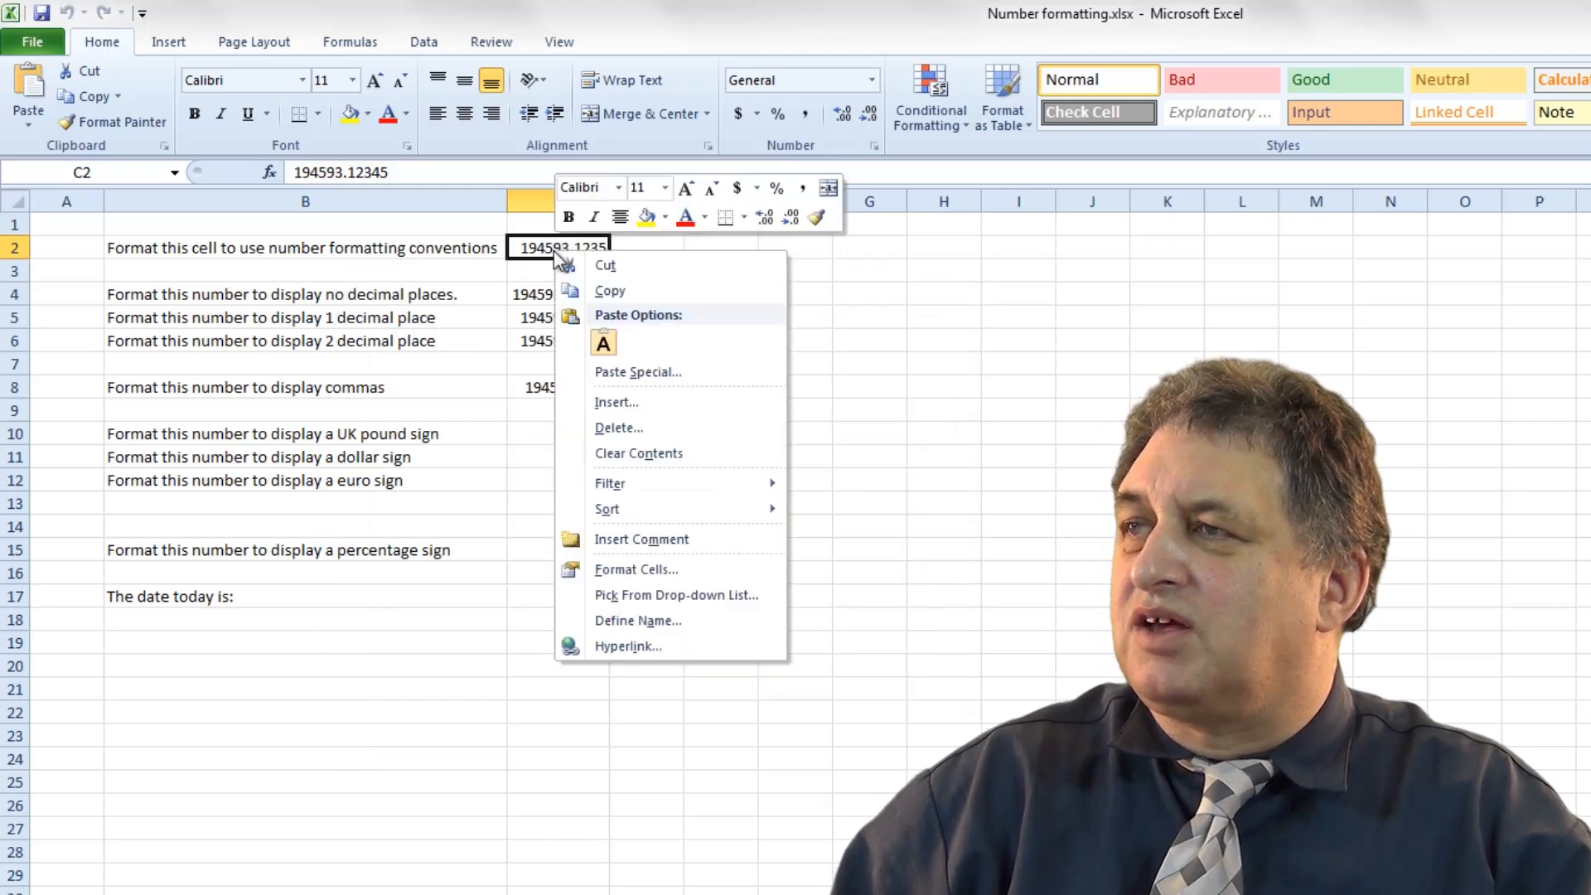
{"action": "left_click", "coordinate": [635, 569]}
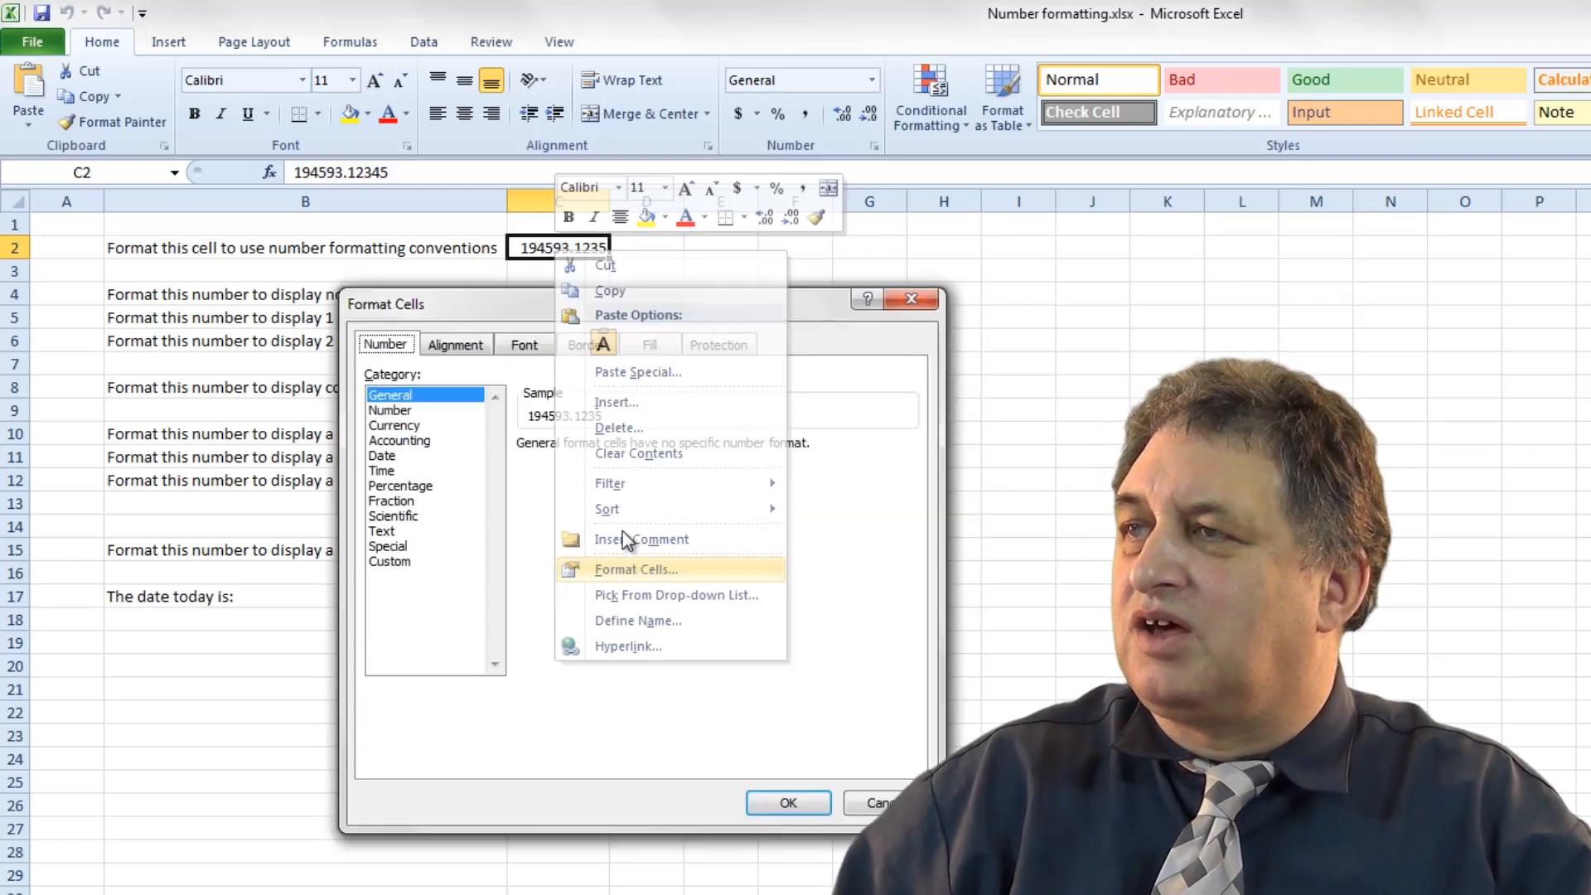
{"action": "left_click", "coordinate": [634, 569]}
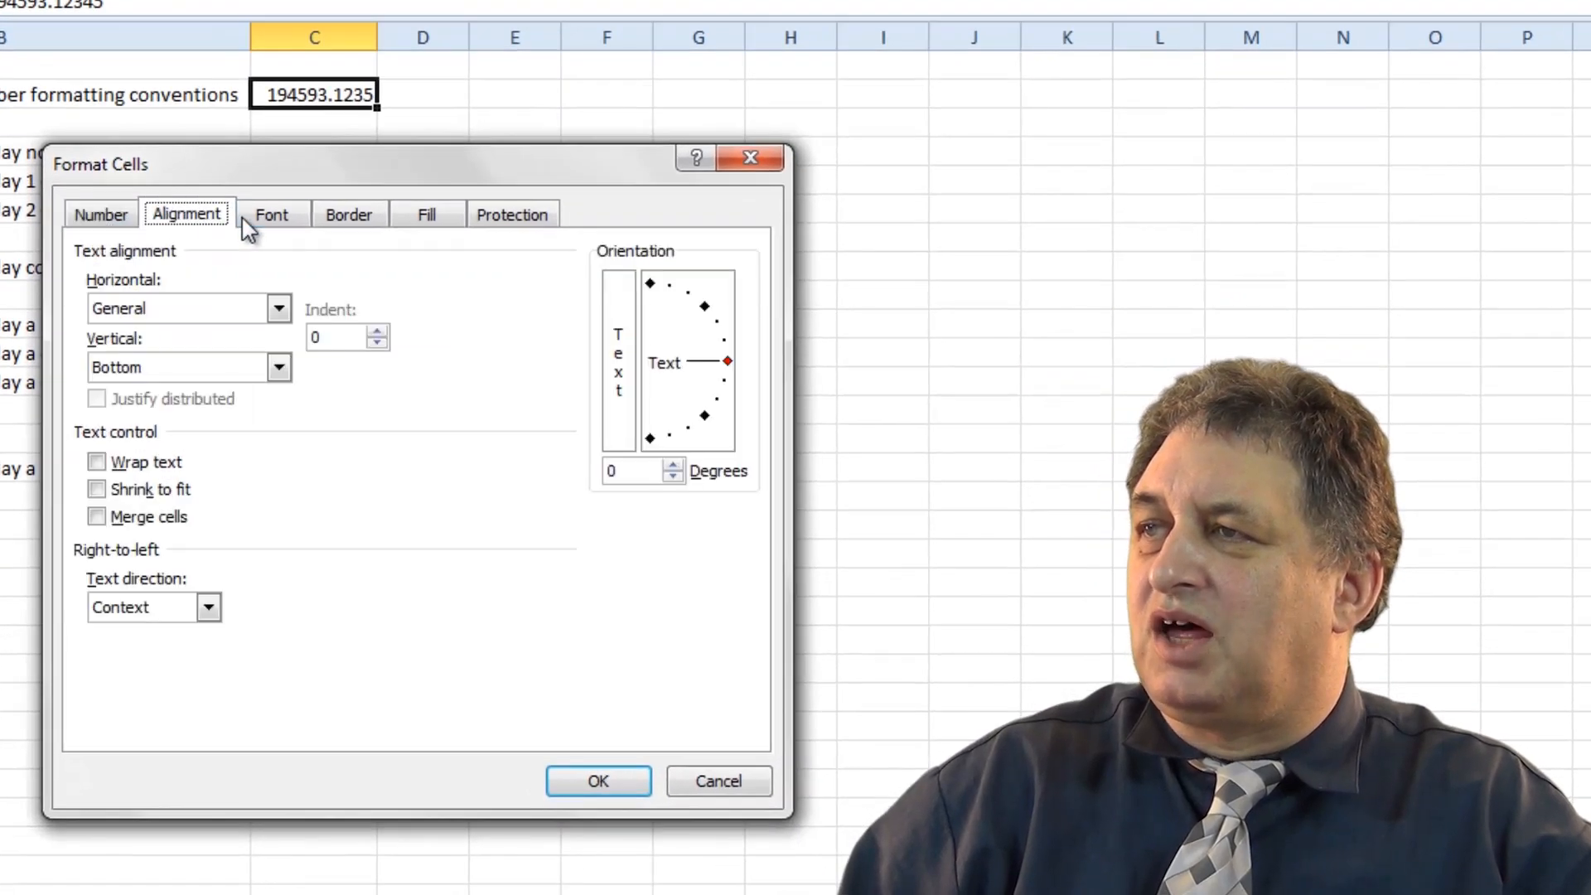
{"action": "left_click", "coordinate": [512, 212]}
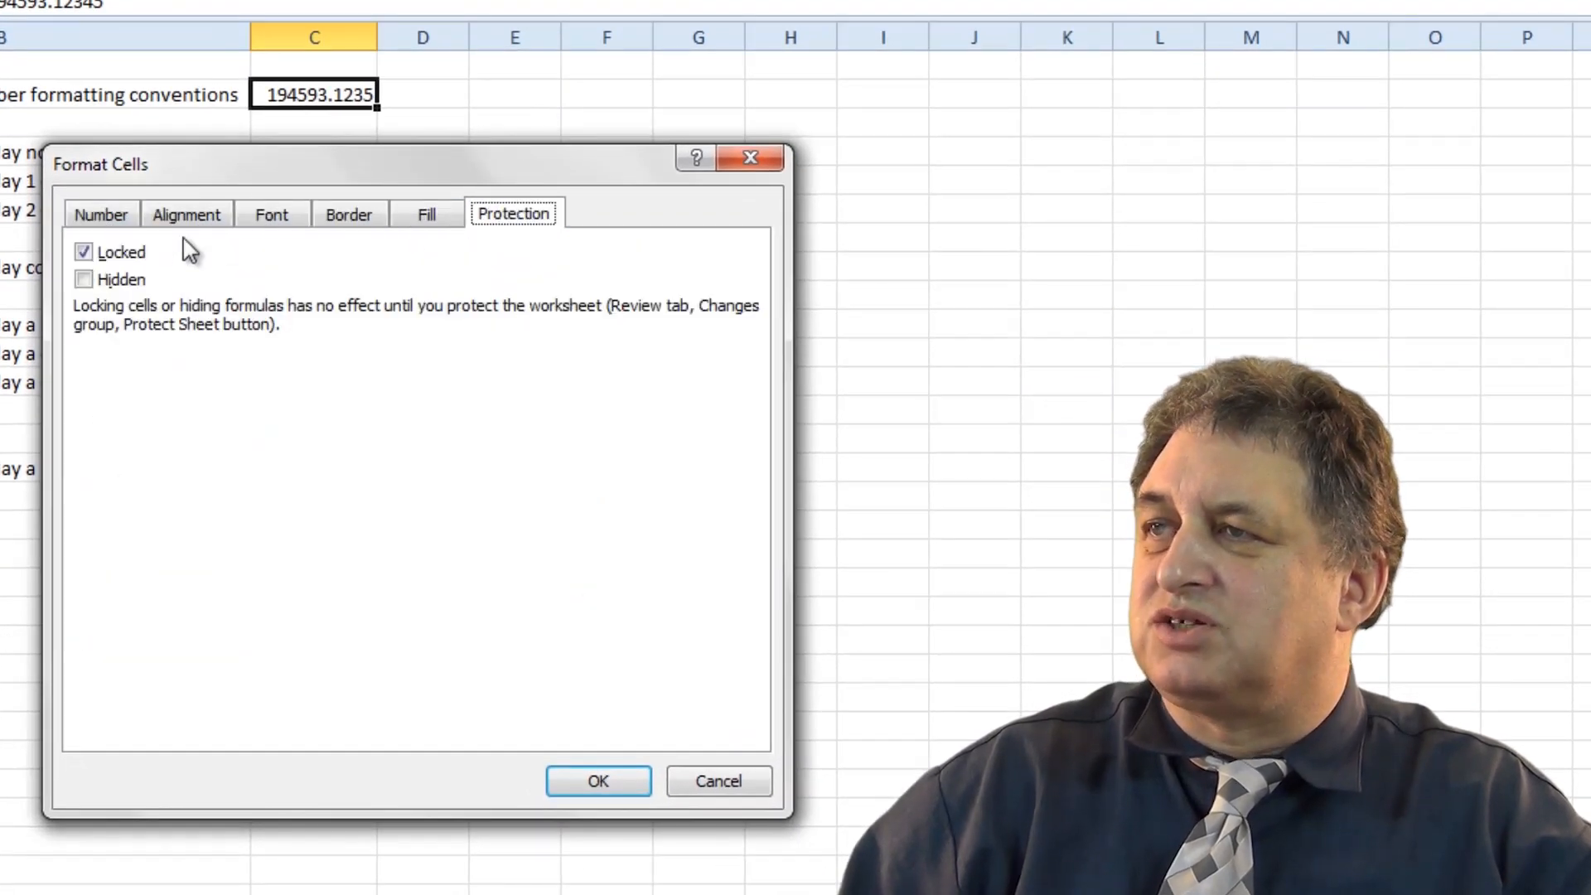
{"action": "left_click", "coordinate": [100, 214]}
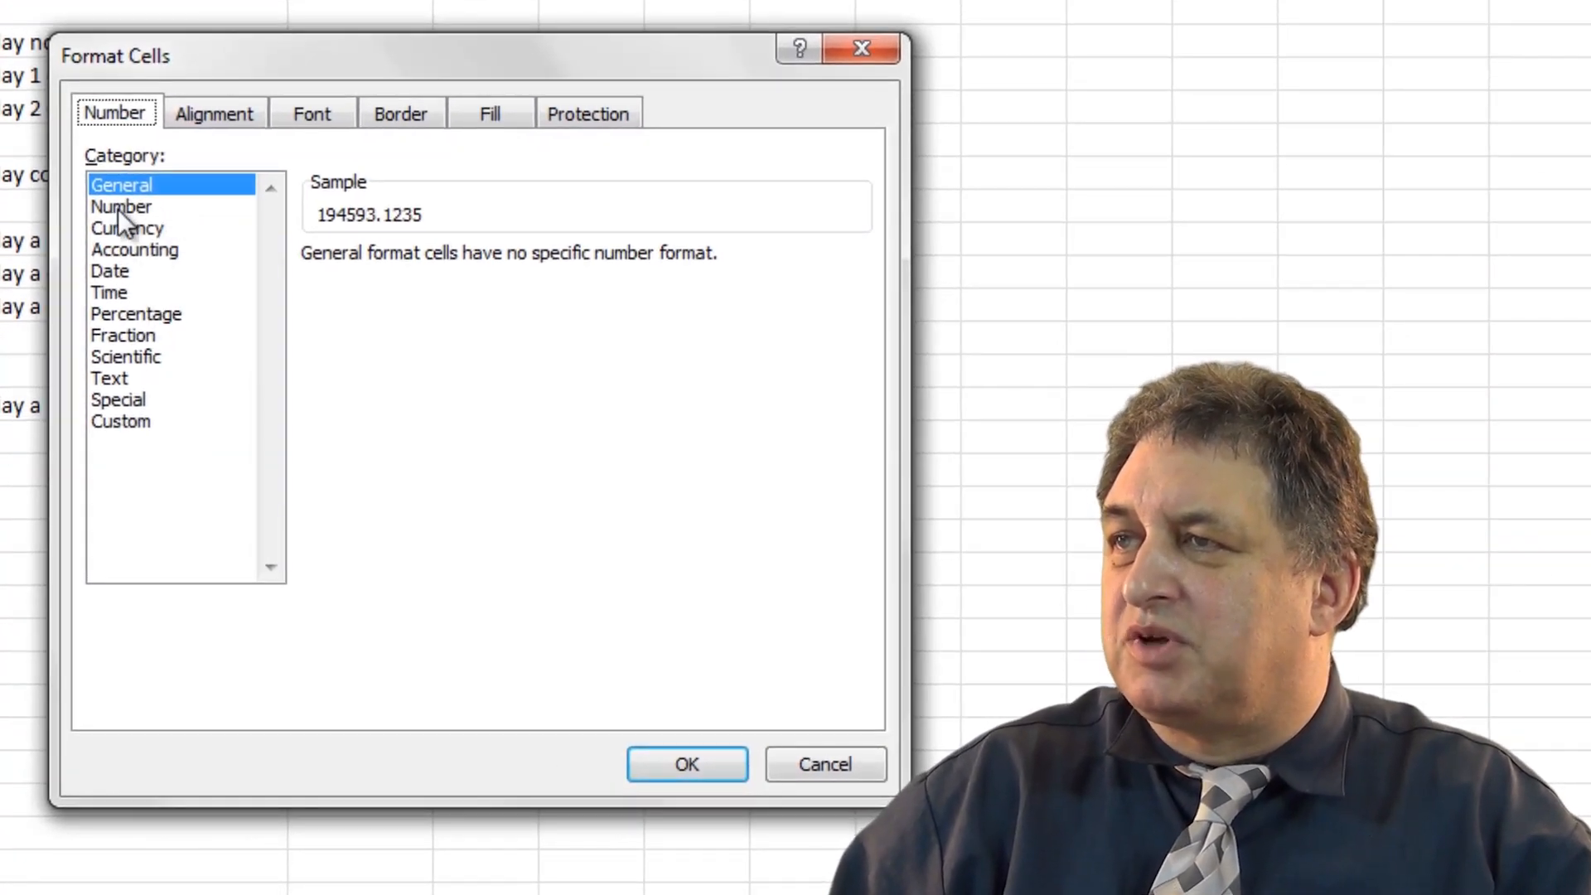
{"action": "left_click", "coordinate": [121, 206]}
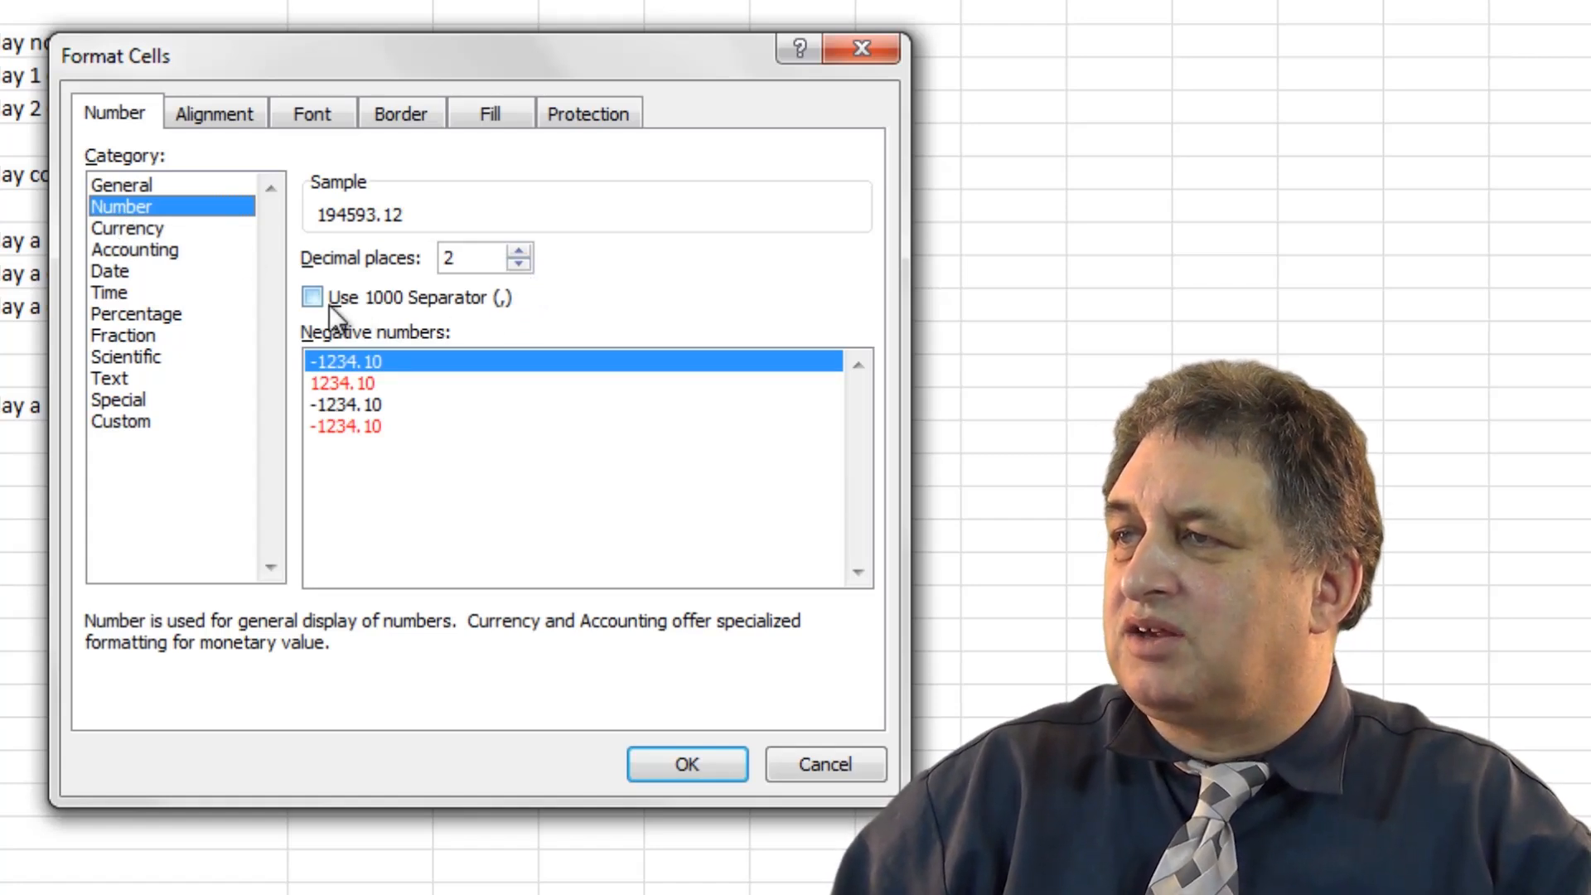
{"action": "mouse_move", "coordinate": [479, 325]}
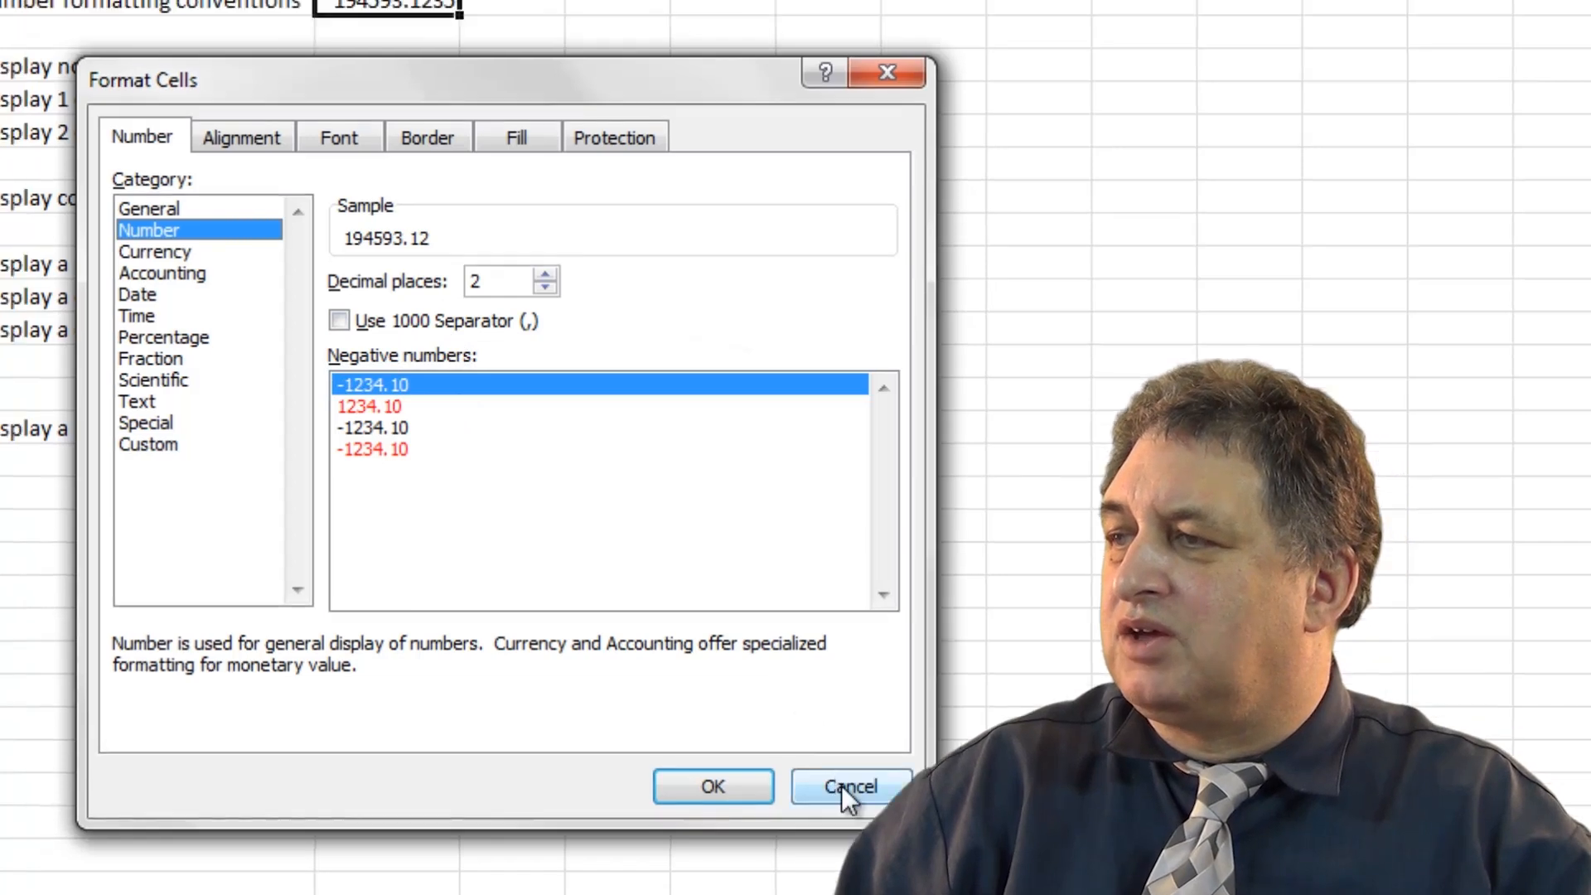
{"action": "left_click", "coordinate": [850, 786]}
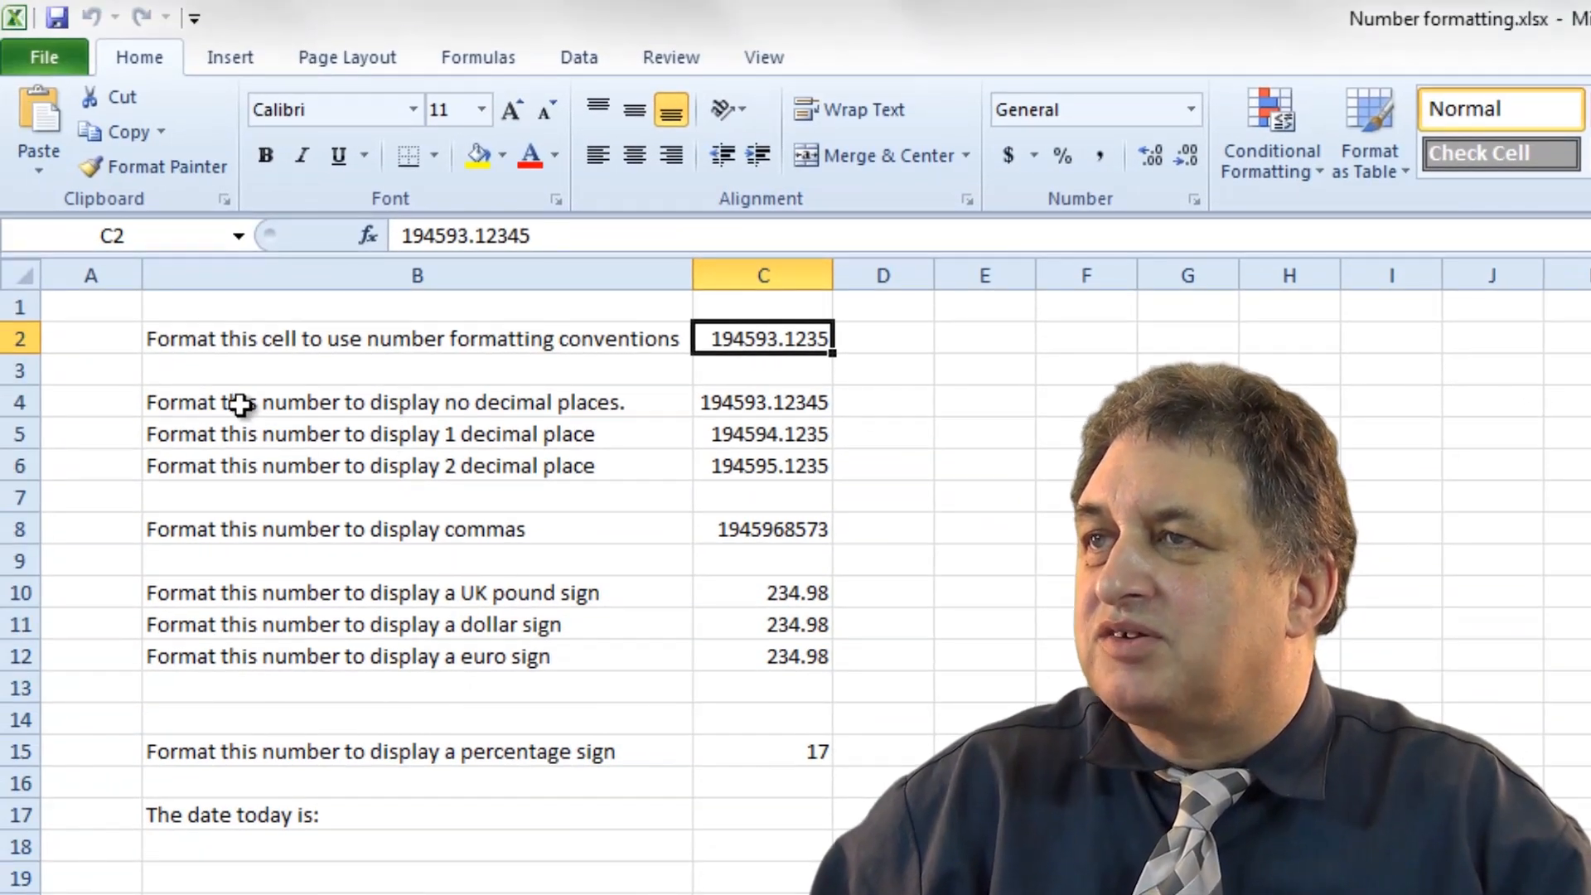
Set C4 to zero decimal places so it shows 194593
{"action": "left_click", "coordinate": [763, 402]}
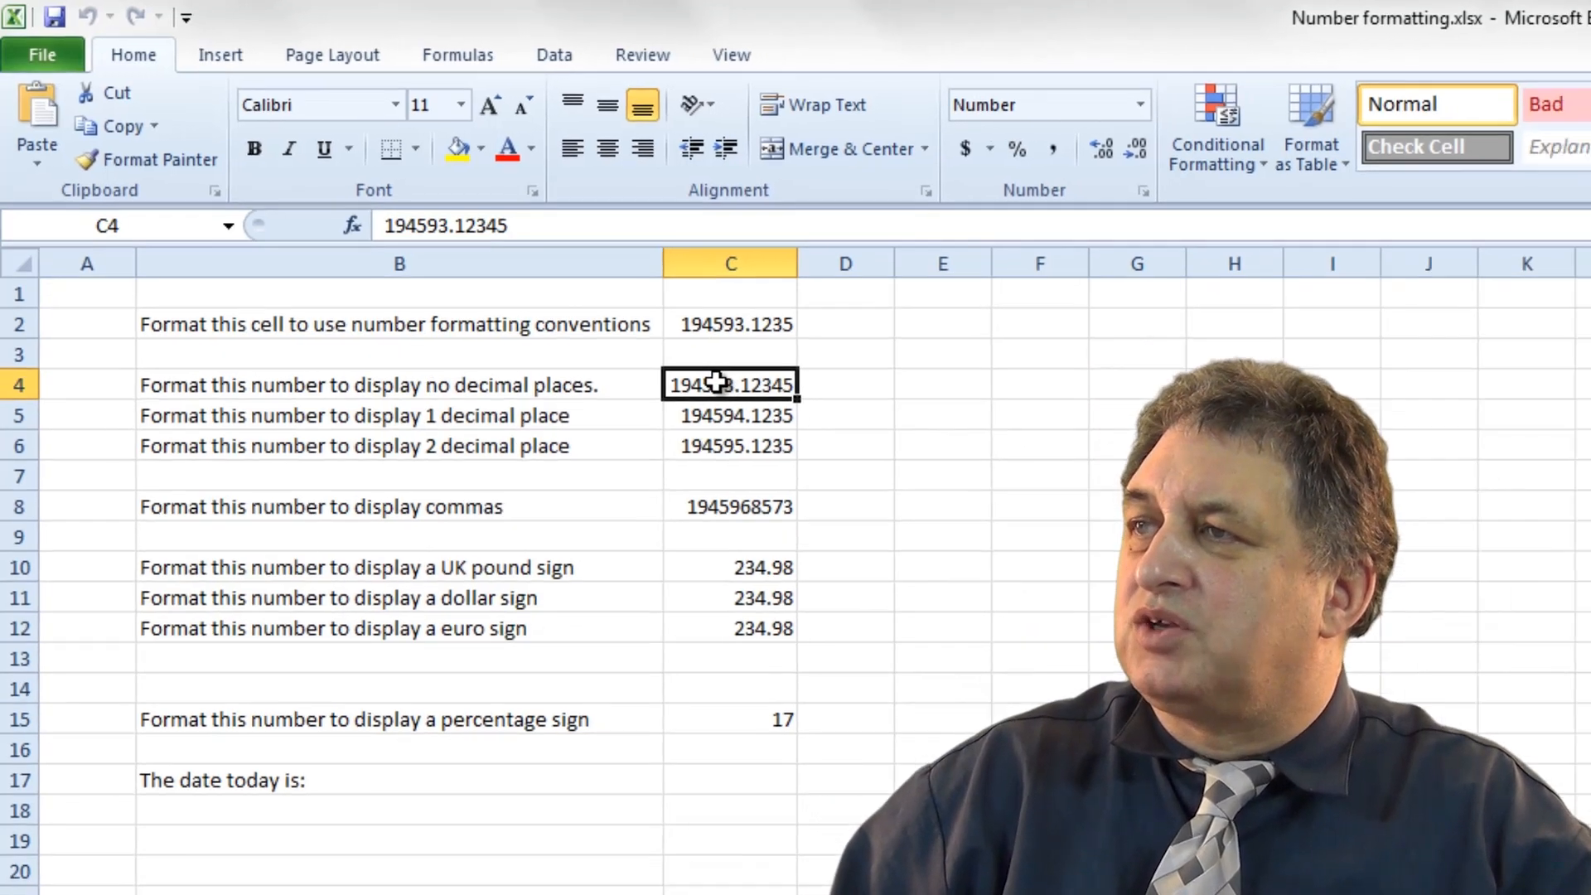
{"action": "right_click", "coordinate": [729, 383]}
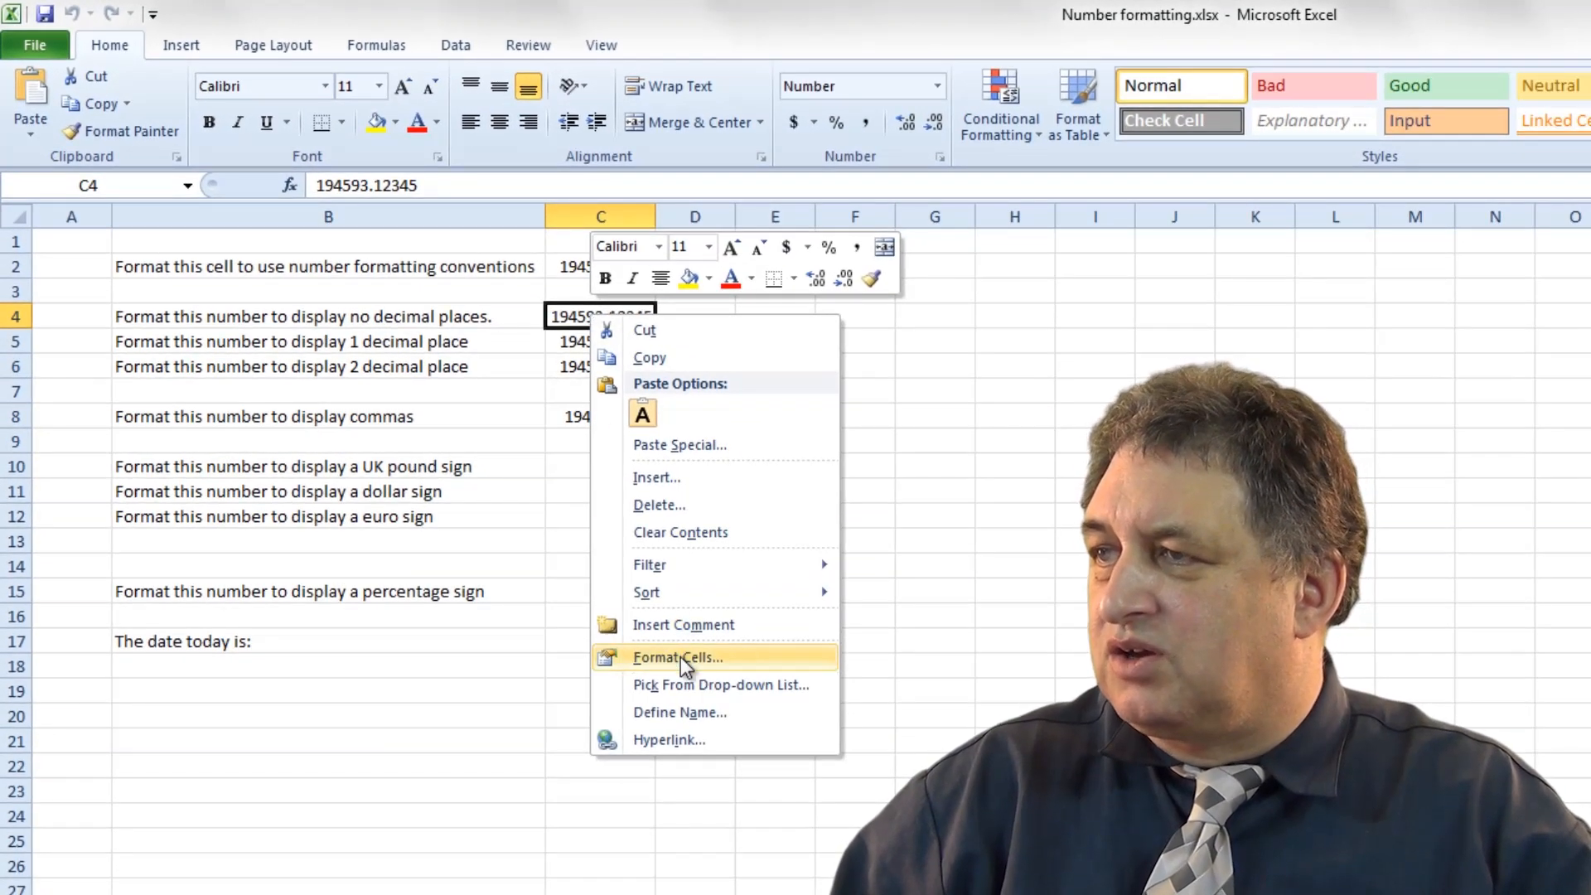
{"action": "left_click", "coordinate": [678, 656]}
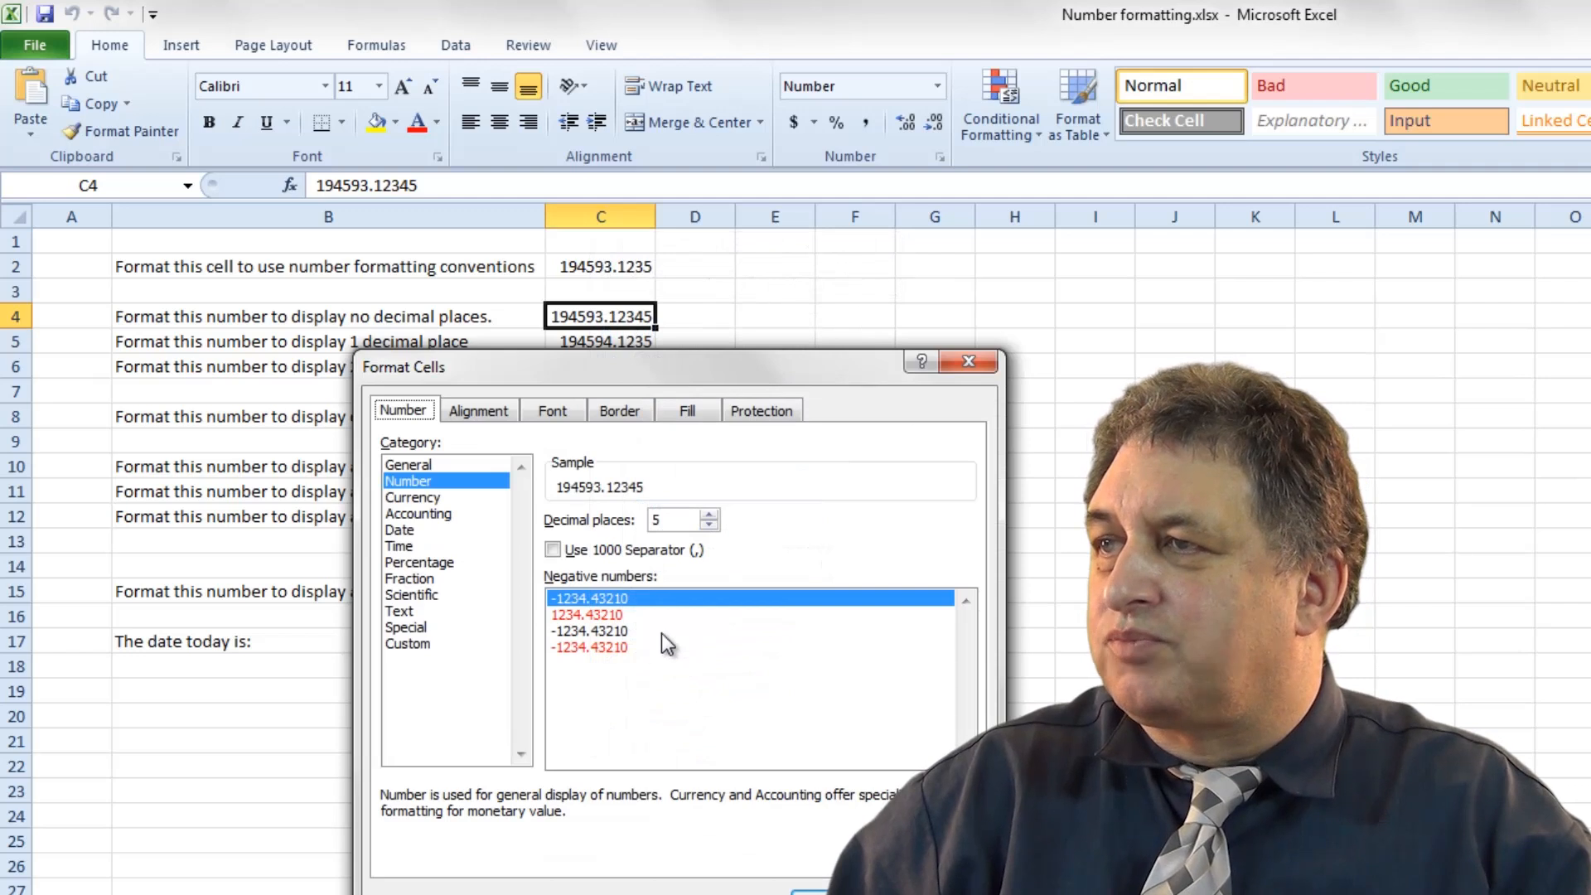
{"action": "left_click", "coordinate": [710, 525]}
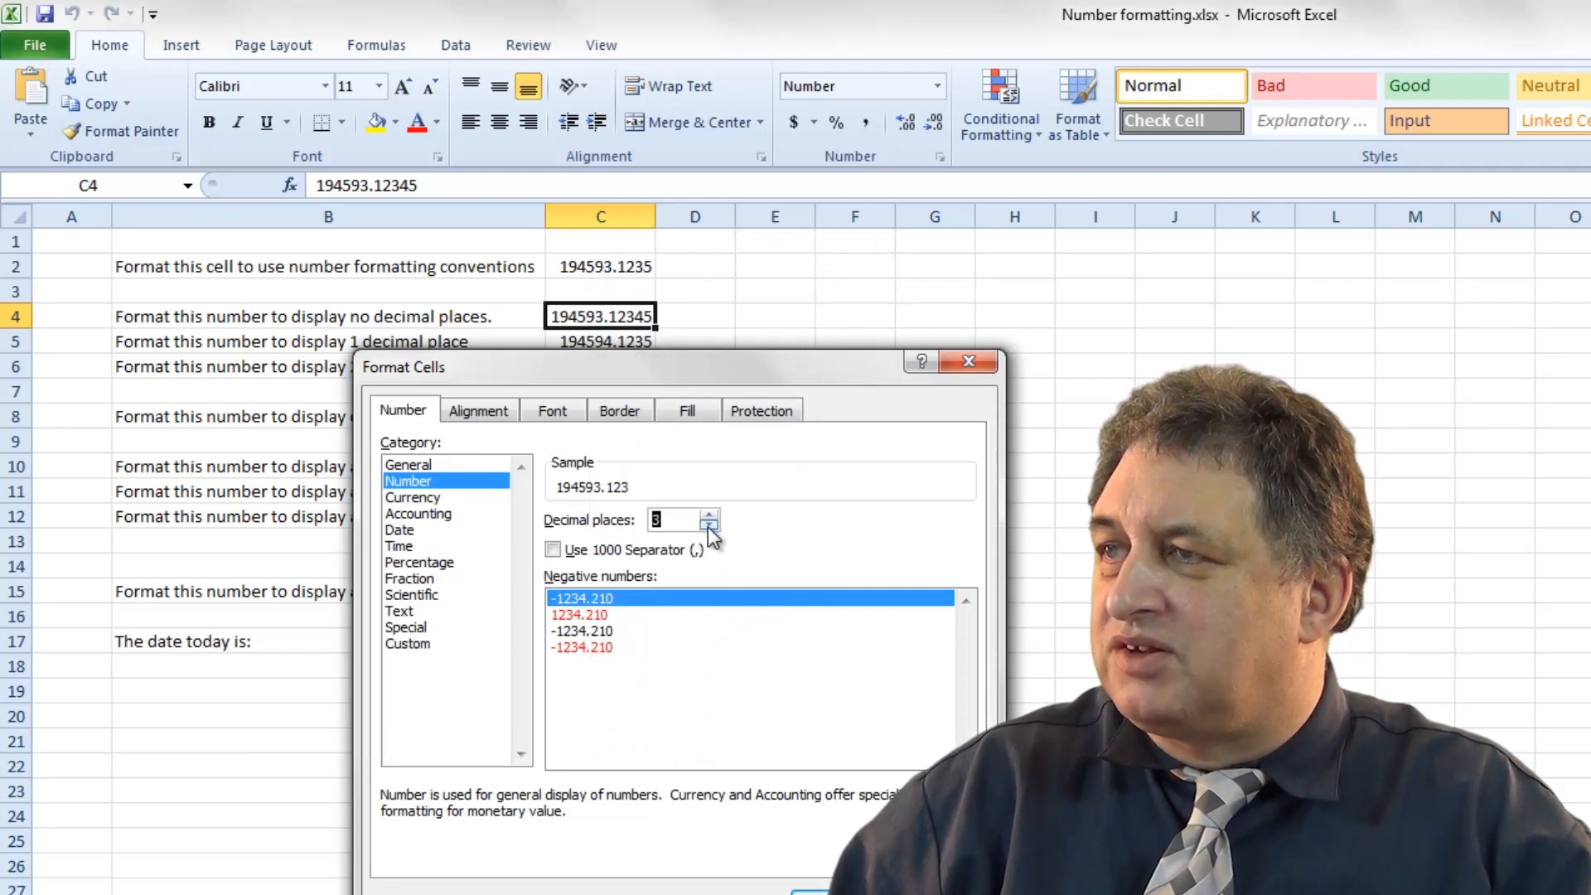
{"action": "left_click", "coordinate": [712, 525]}
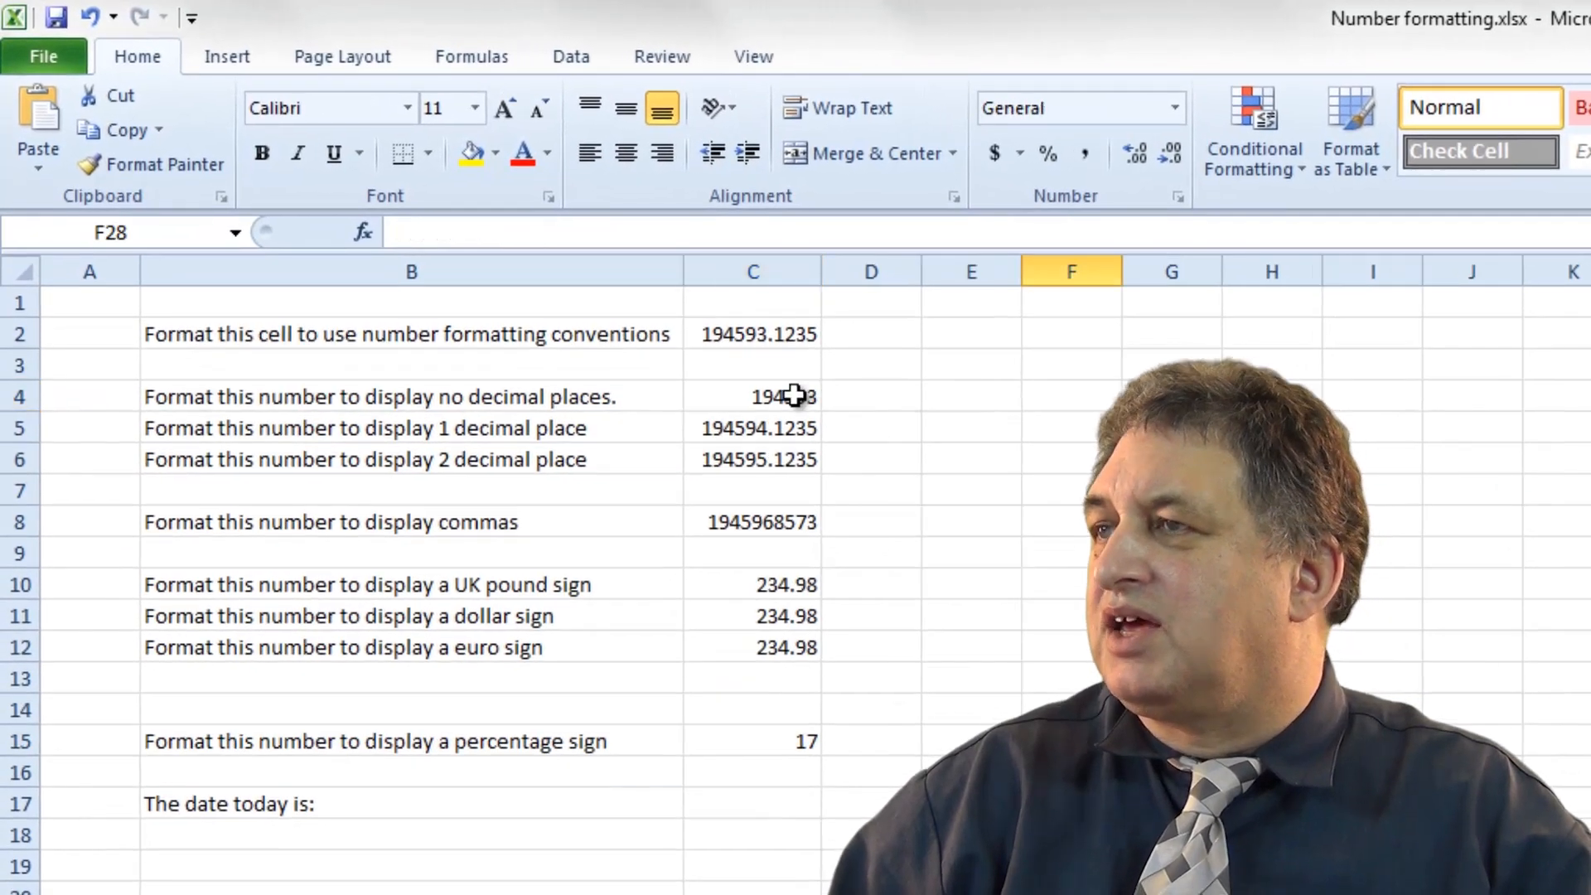
{"action": "left_click", "coordinate": [753, 396]}
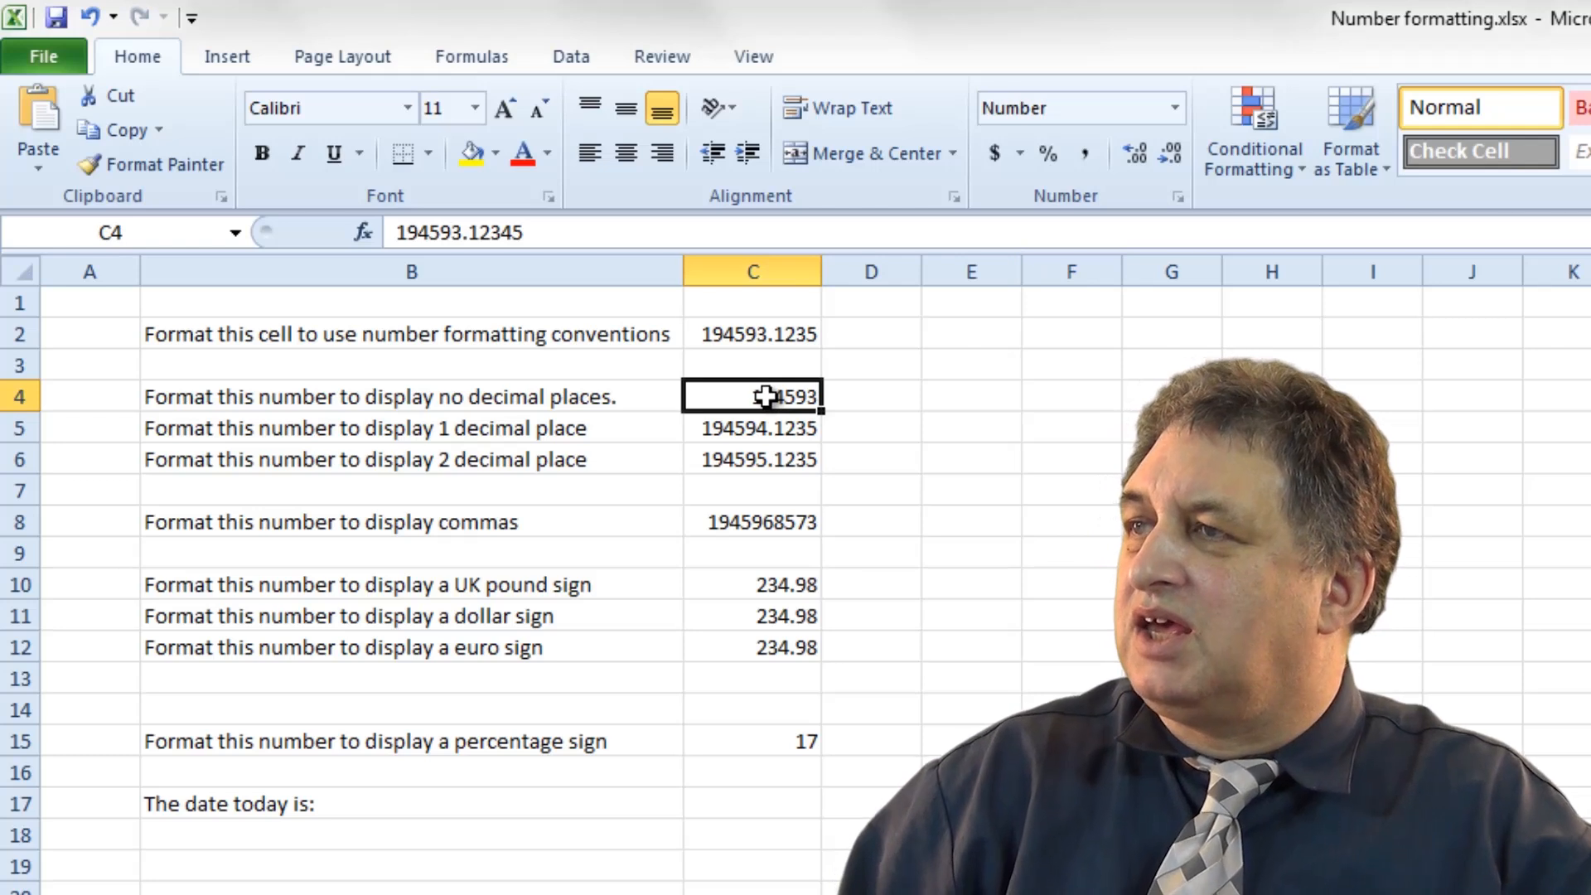
{"action": "left_click", "coordinate": [1171, 152]}
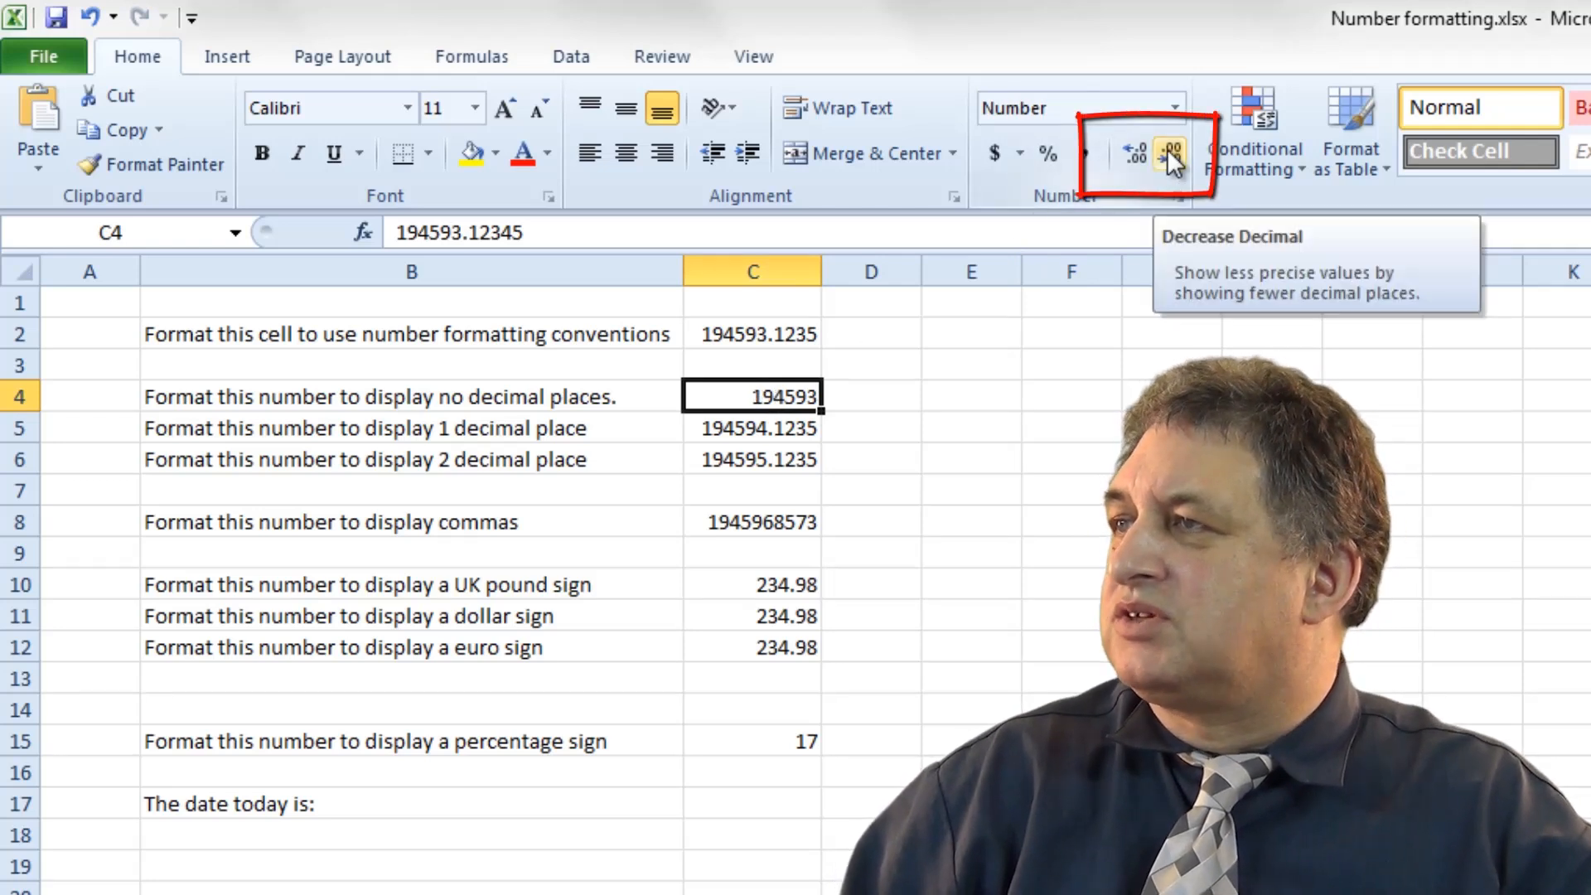
{"action": "mouse_move", "coordinate": [1126, 154]}
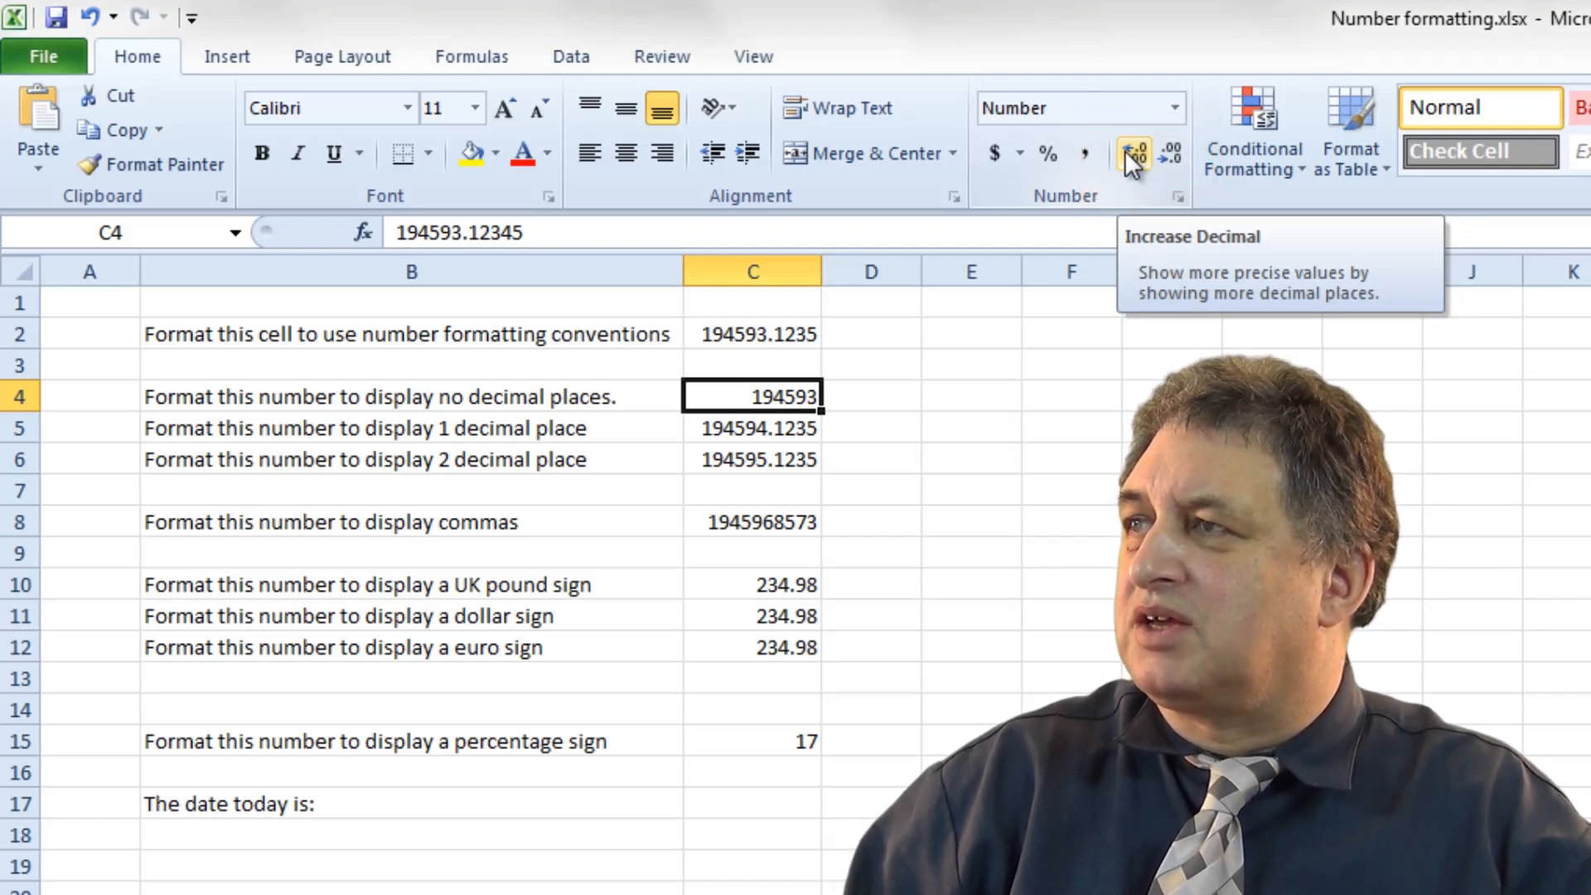
{"action": "left_click", "coordinate": [1132, 154]}
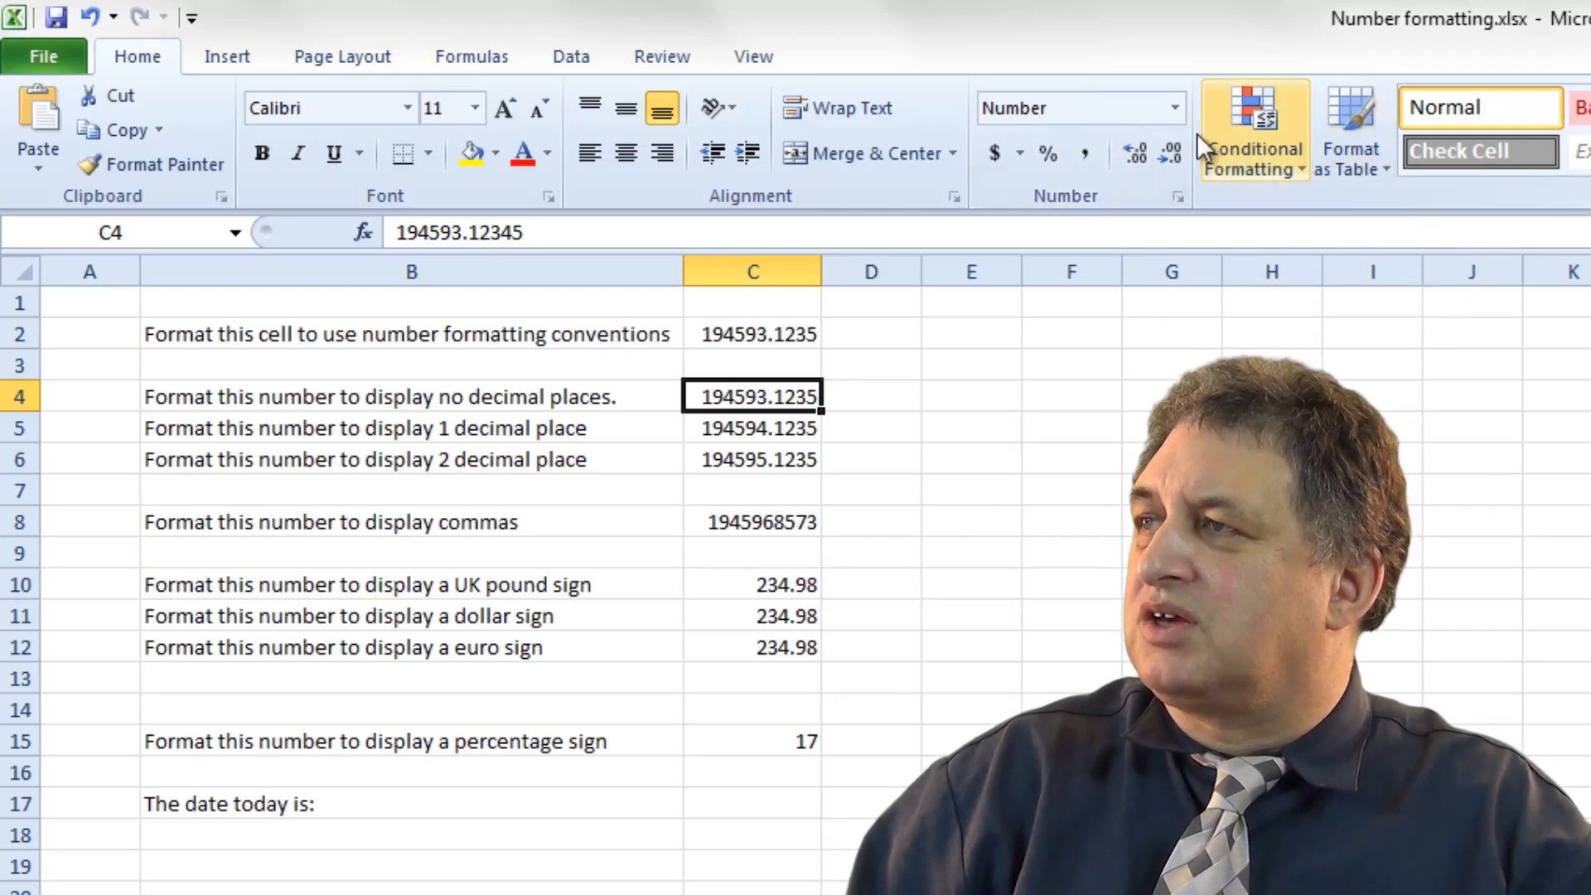
{"action": "mouse_move", "coordinate": [1171, 153]}
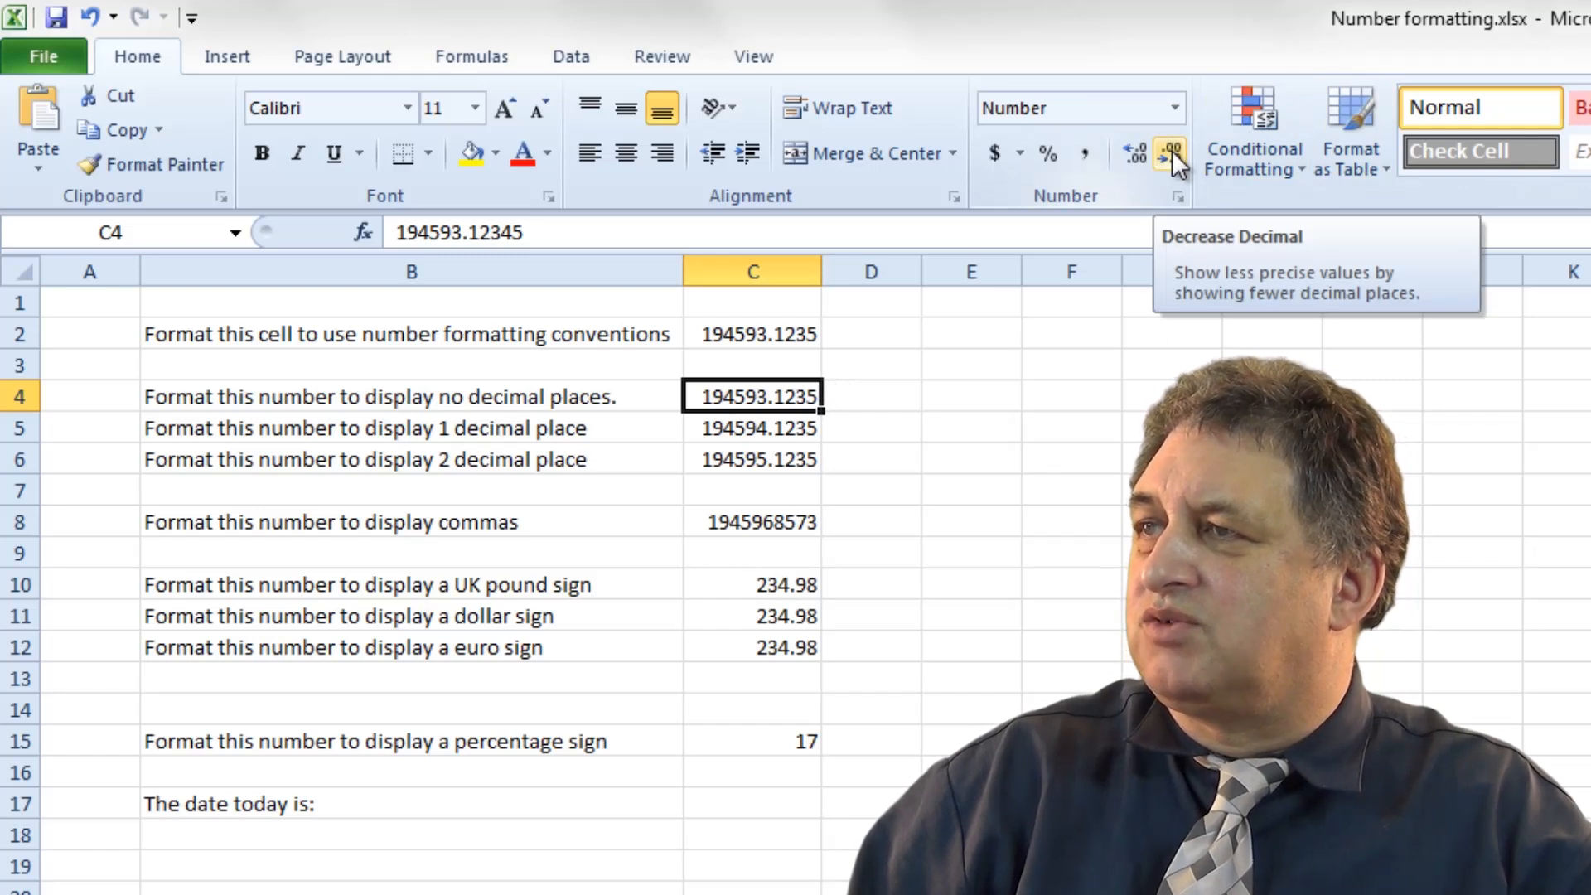
{"action": "left_click", "coordinate": [1172, 153]}
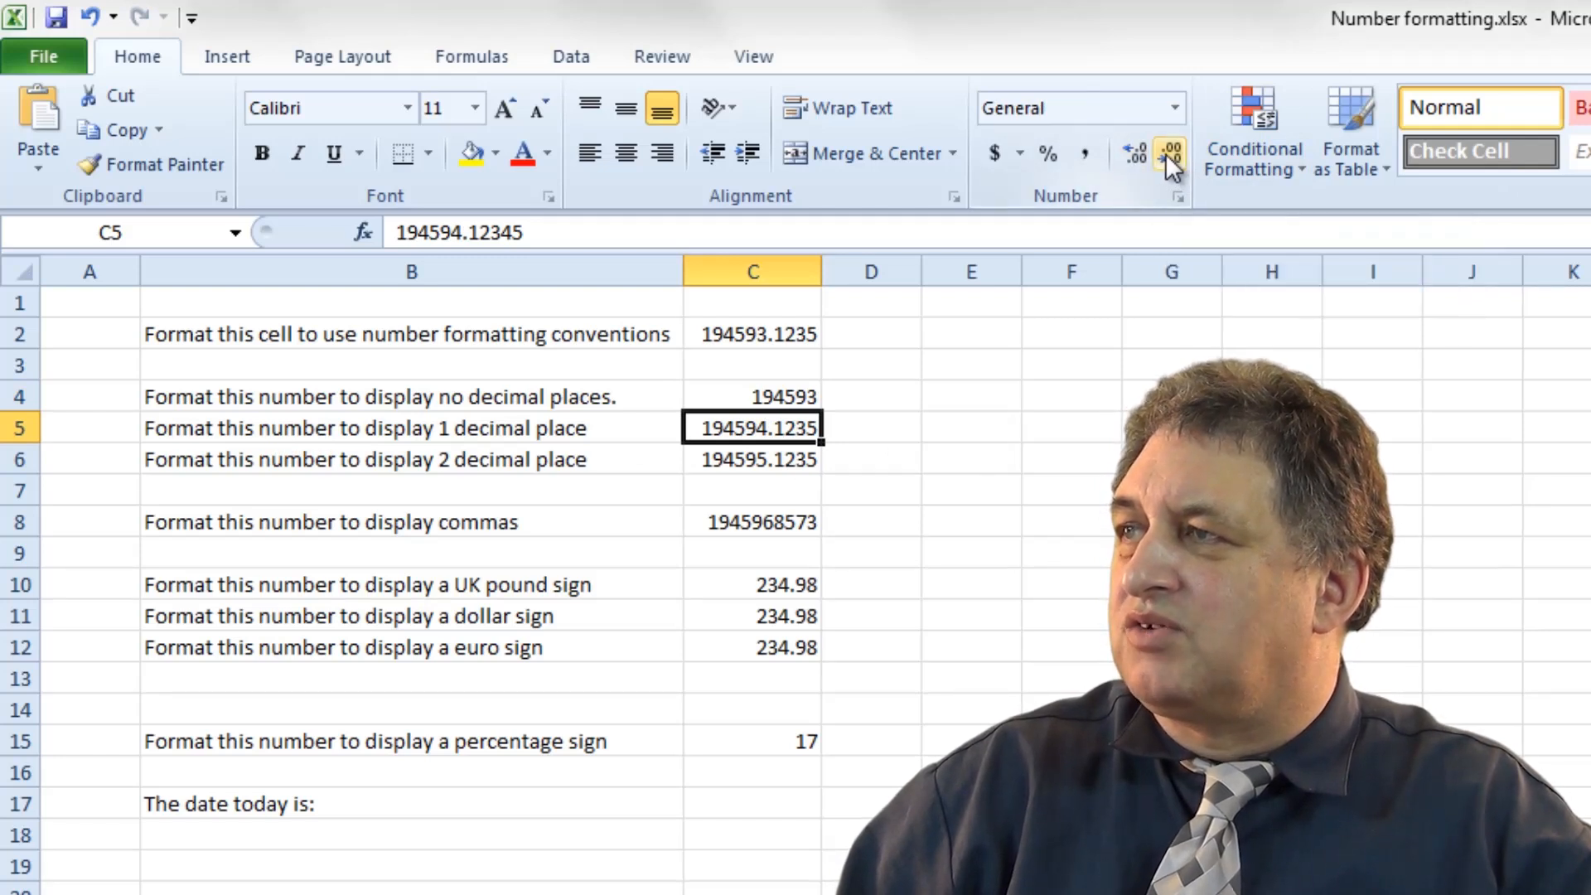
Reduce C5 to one decimal place (194594.1) and trim two decimals from C6
{"action": "left_click", "coordinate": [1171, 153]}
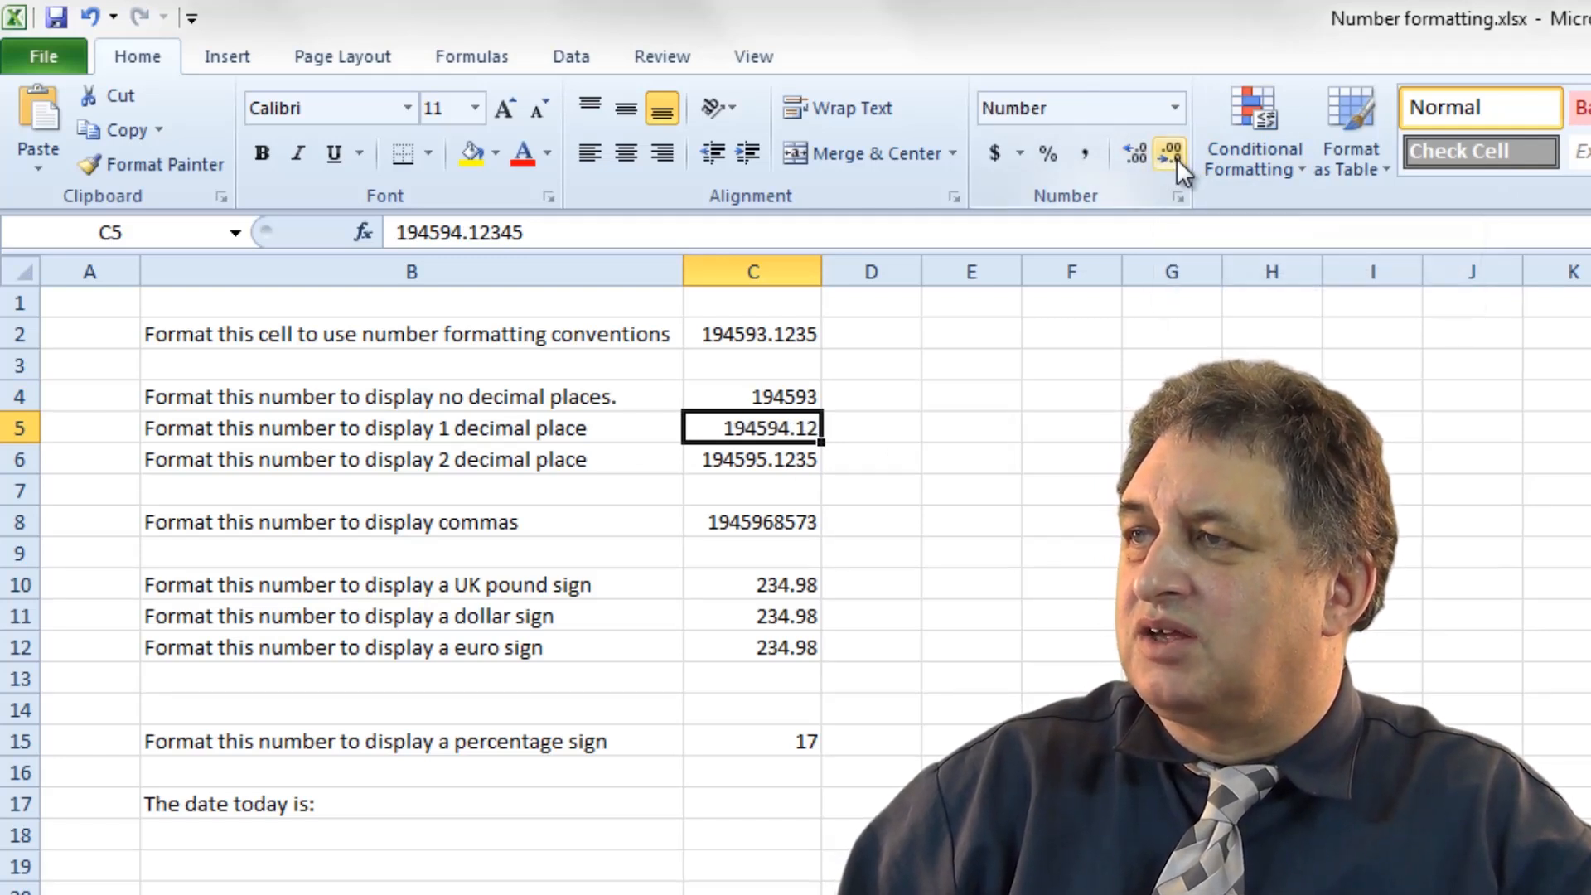
{"action": "left_click", "coordinate": [1169, 153]}
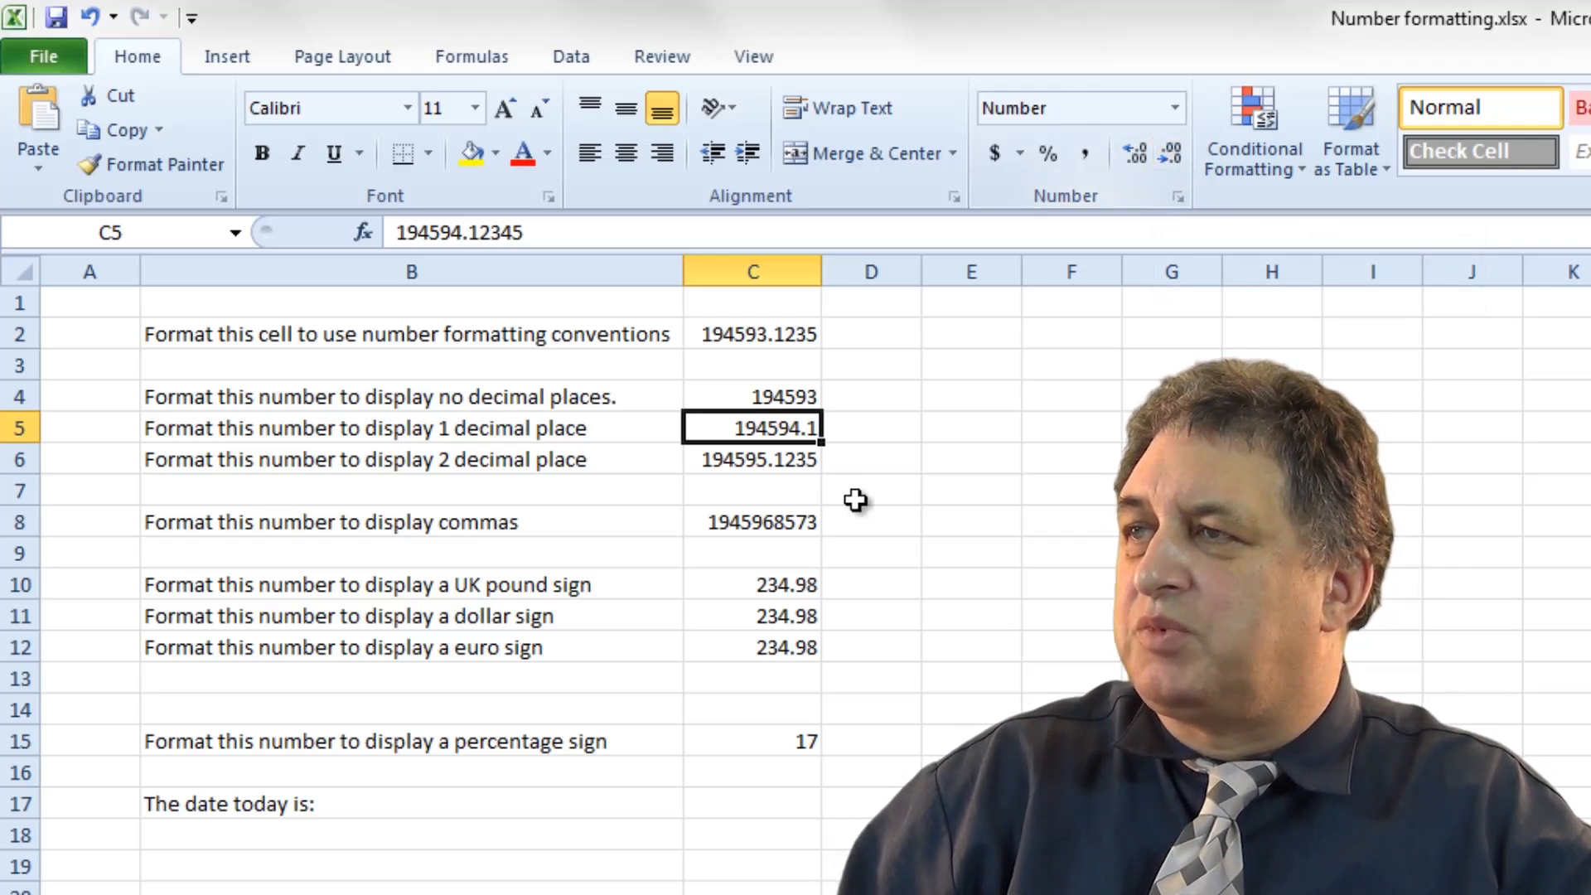
{"action": "left_click", "coordinate": [752, 458]}
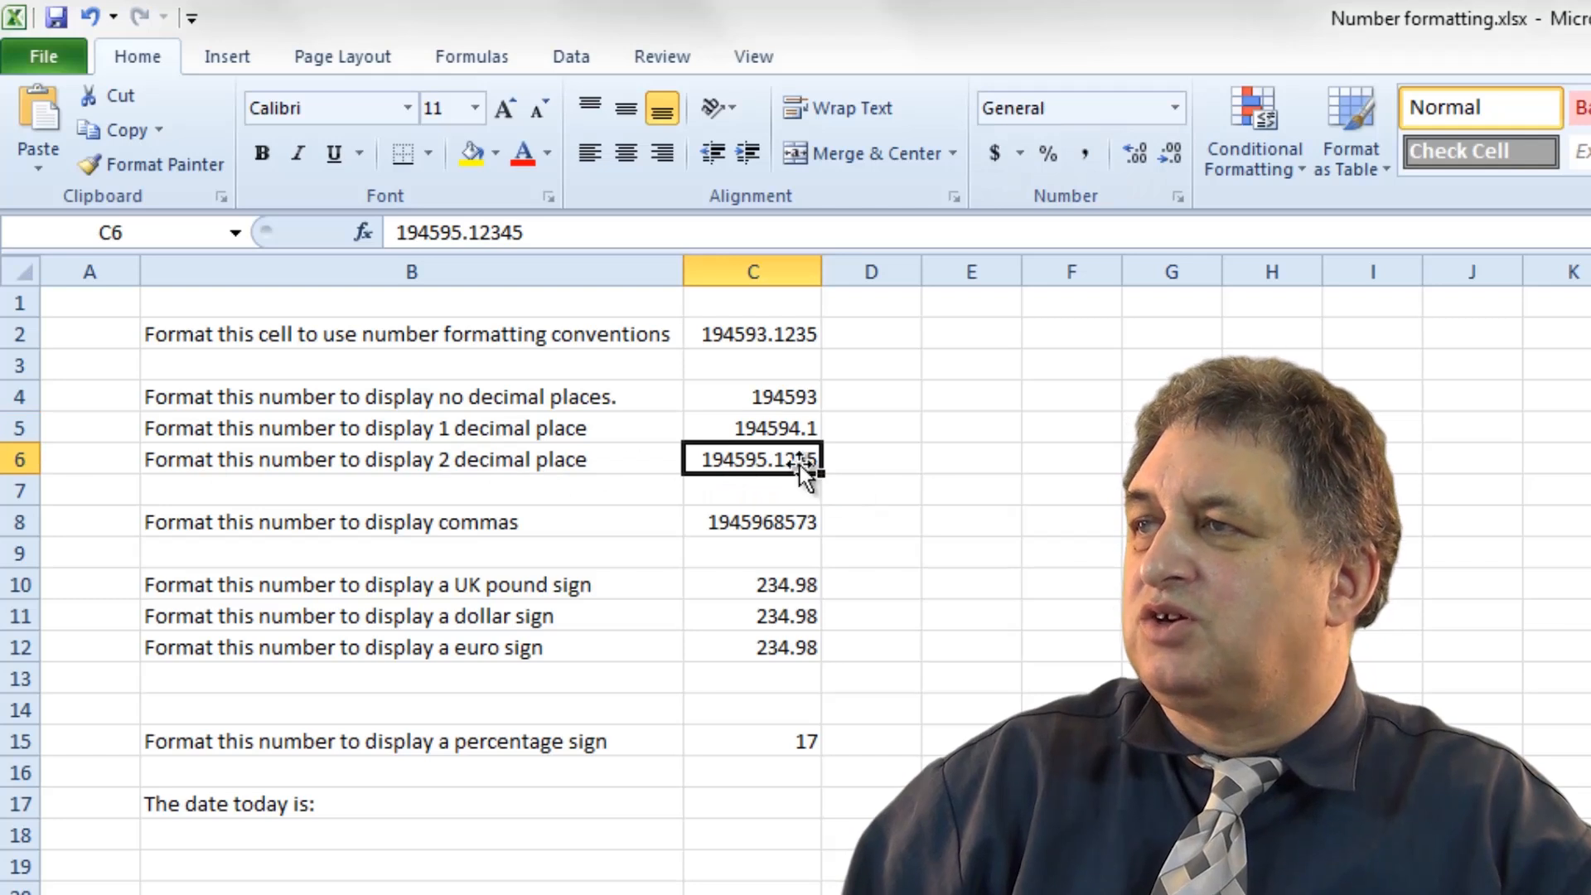
{"action": "left_click", "coordinate": [1170, 153]}
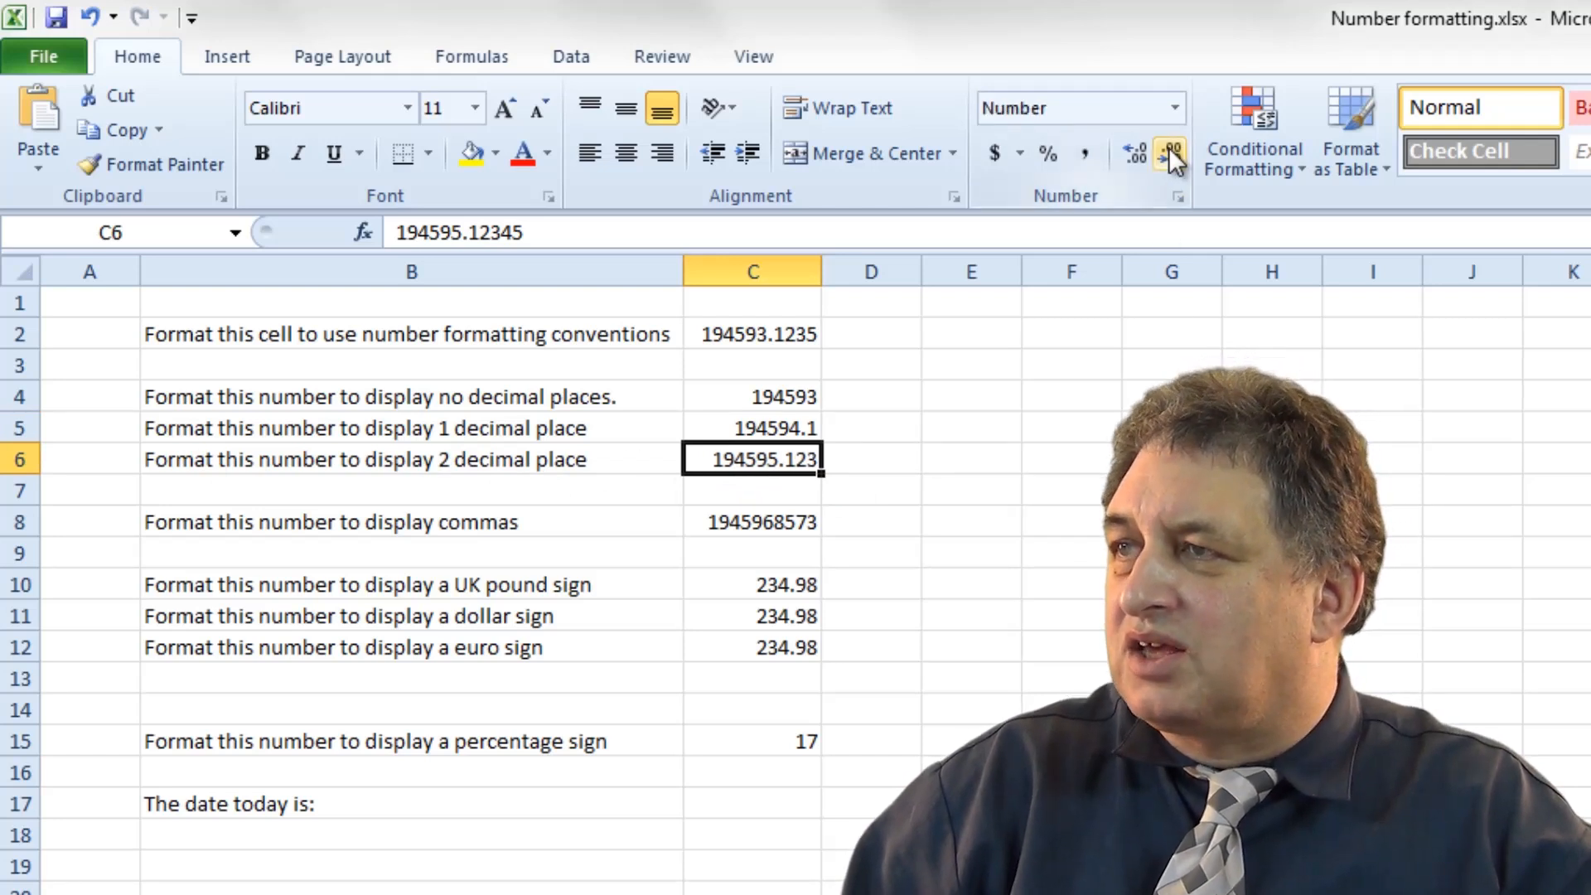
{"action": "left_click", "coordinate": [1172, 153]}
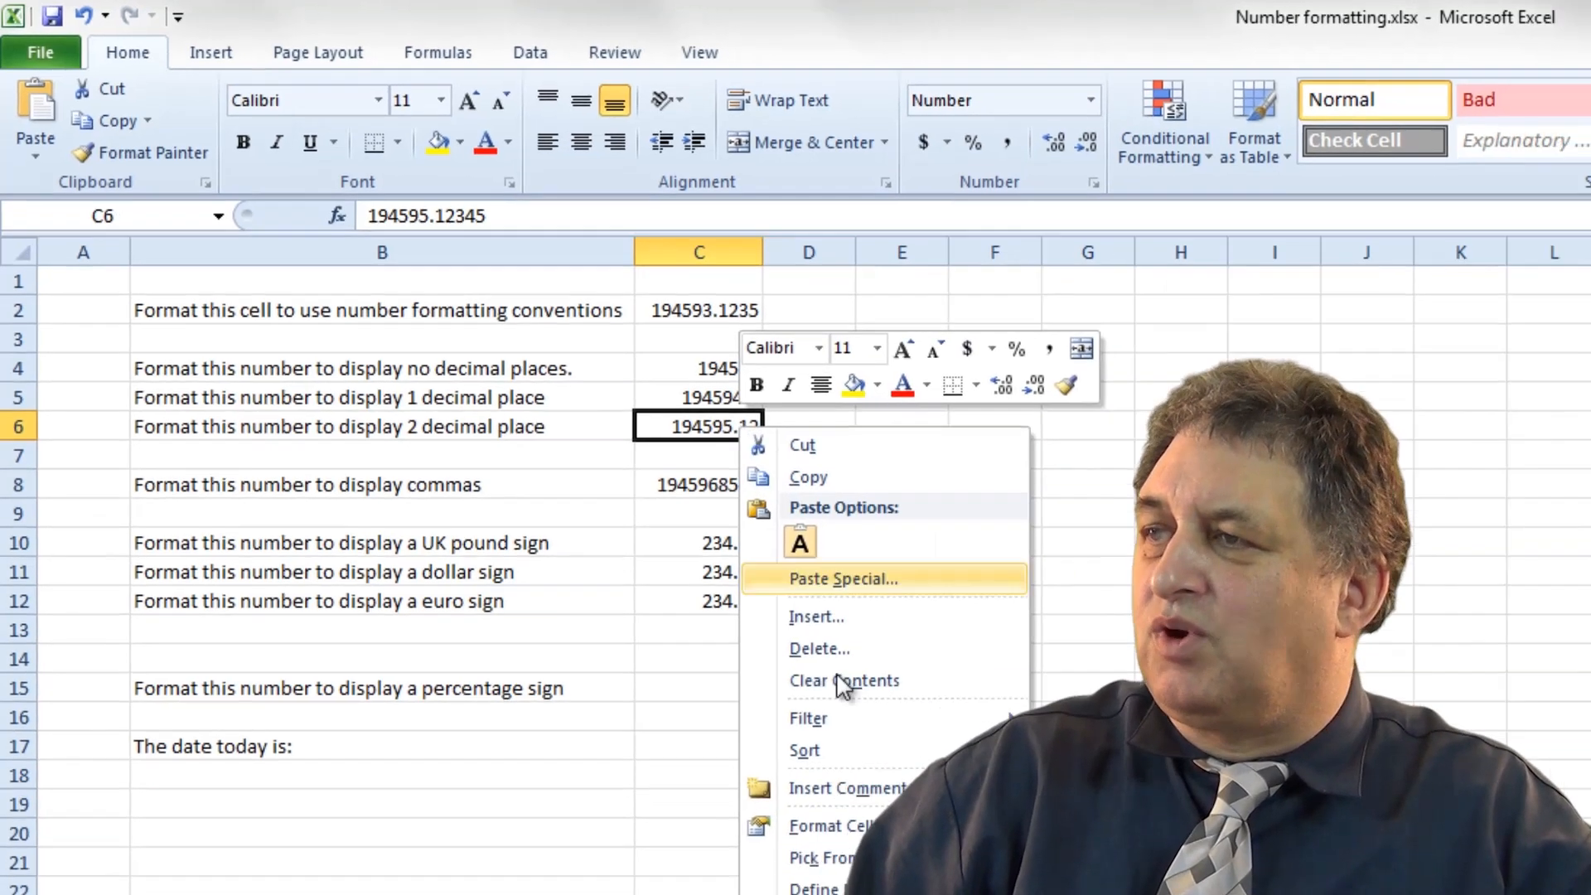
Set C6 to 6 decimal places in Format Cells, showing 194595.123450
{"action": "left_click", "coordinate": [831, 825]}
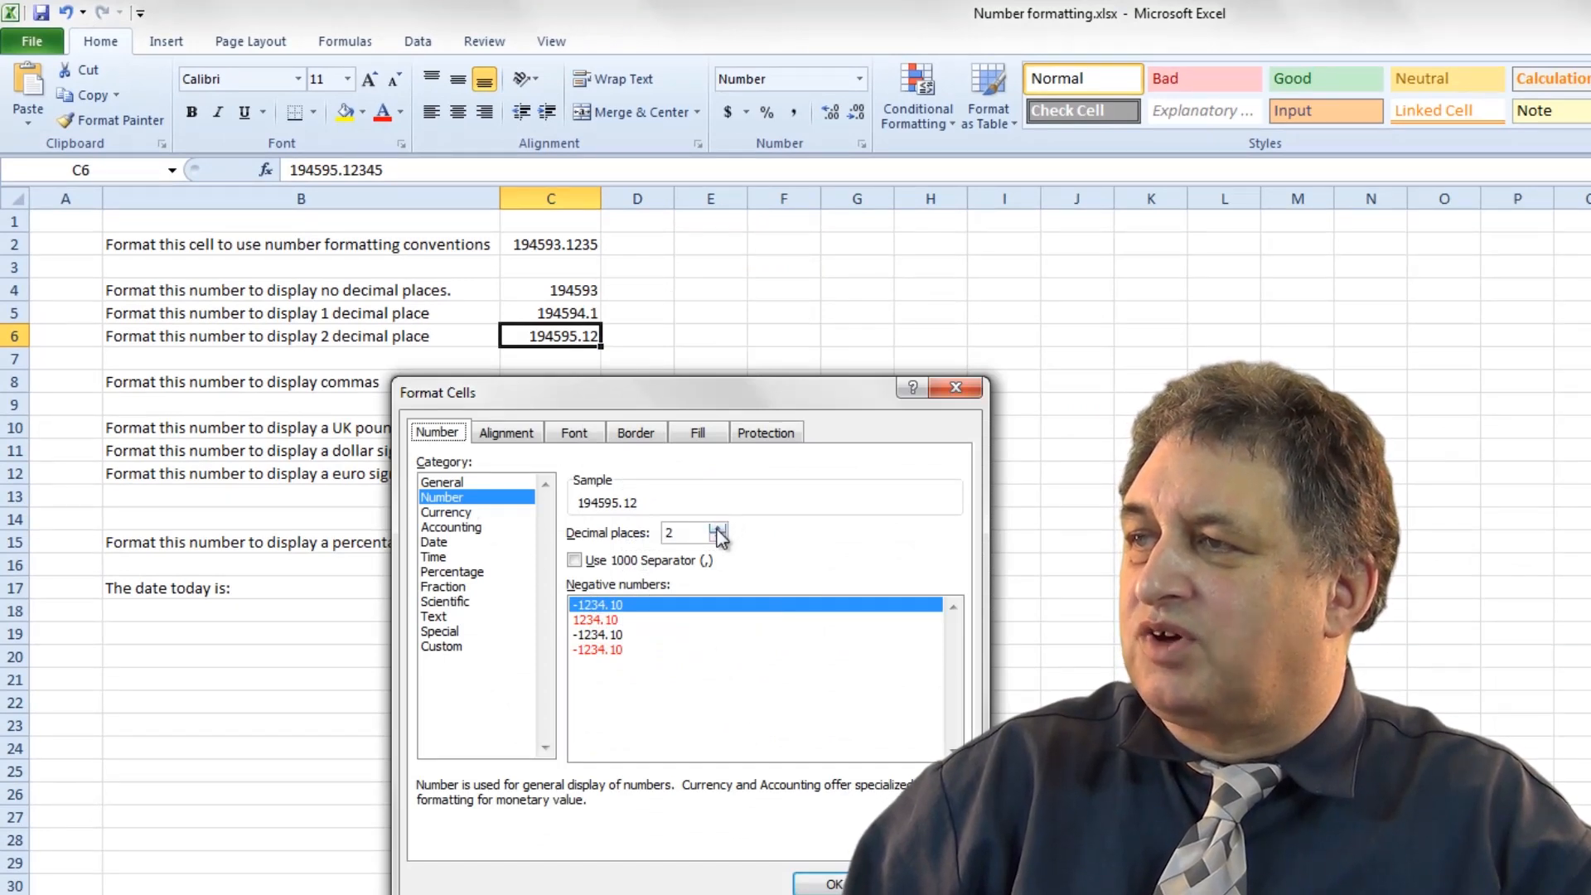
{"action": "left_click", "coordinate": [717, 527]}
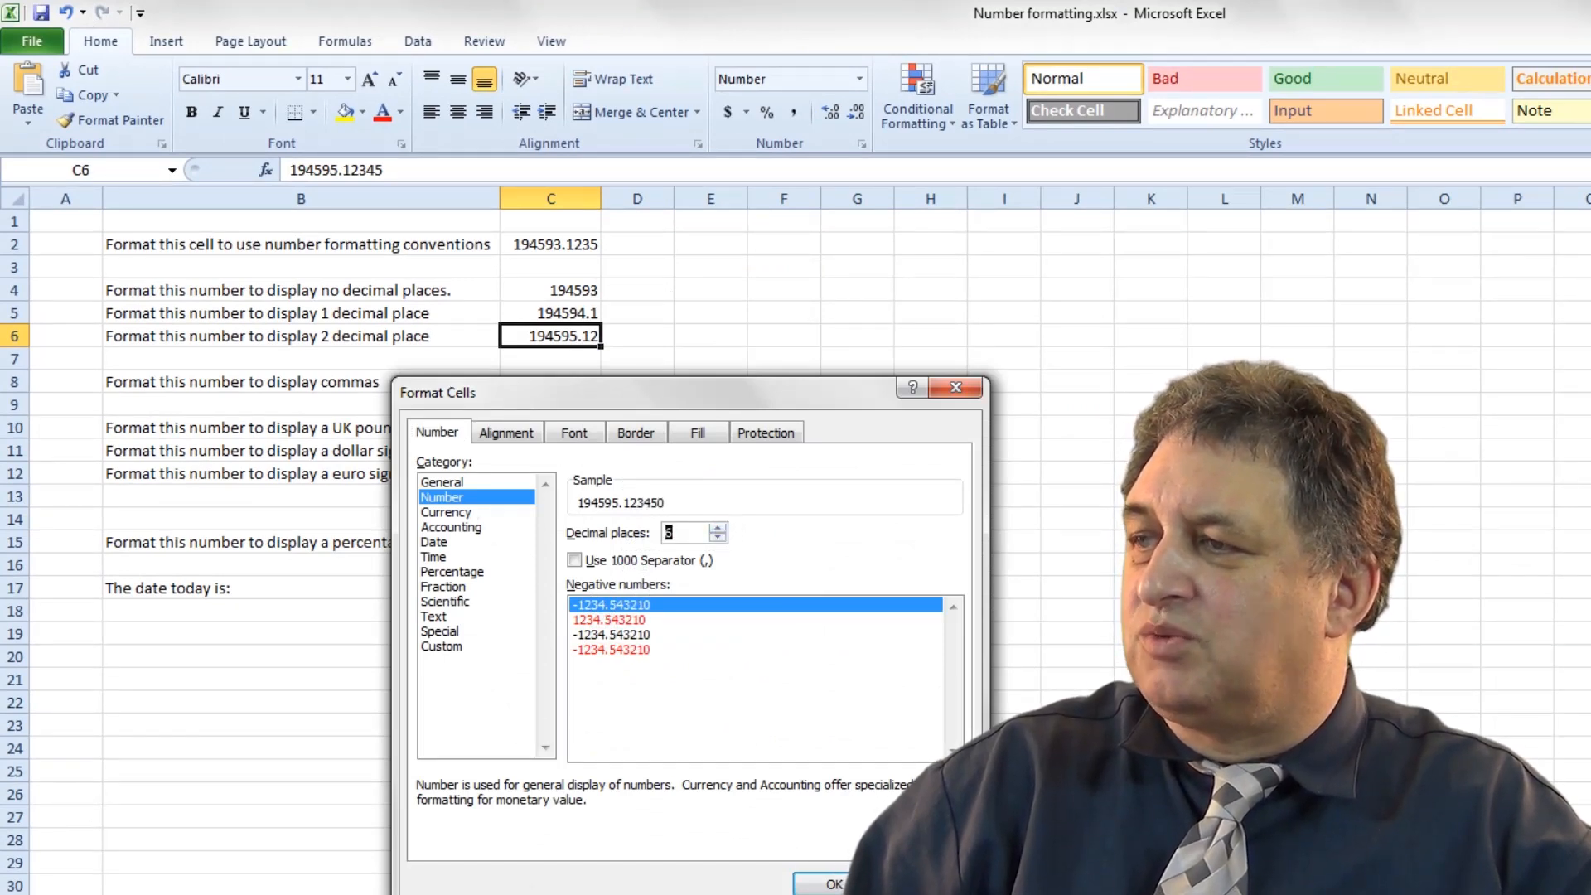
{"action": "left_click", "coordinate": [835, 884]}
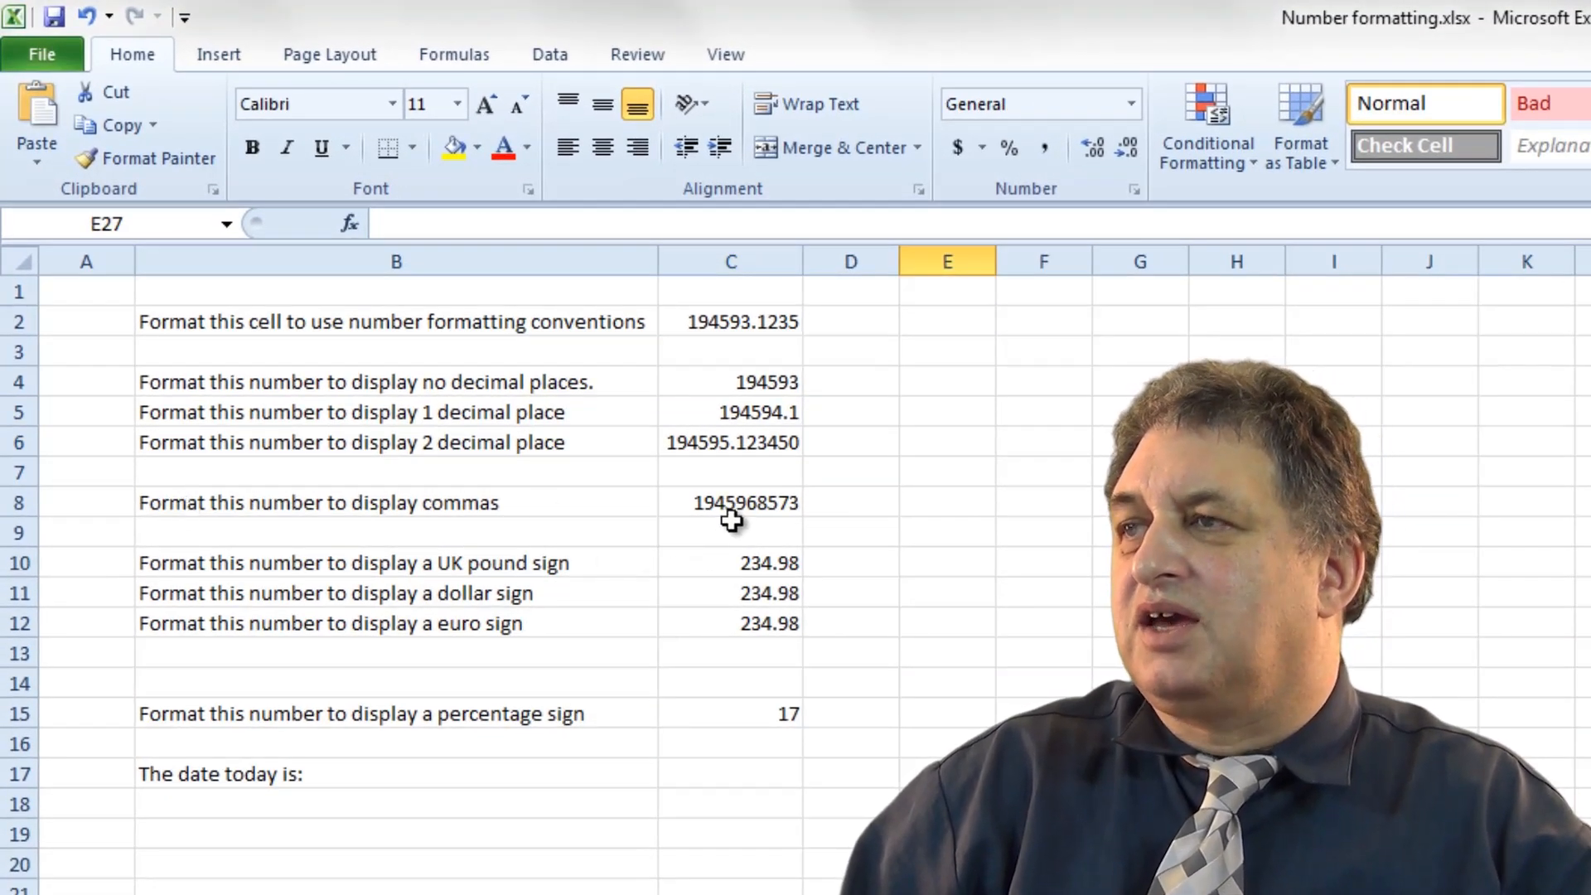
Apply Comma Style to C8 so it reads 1,945,968,573
{"action": "left_click", "coordinate": [729, 502]}
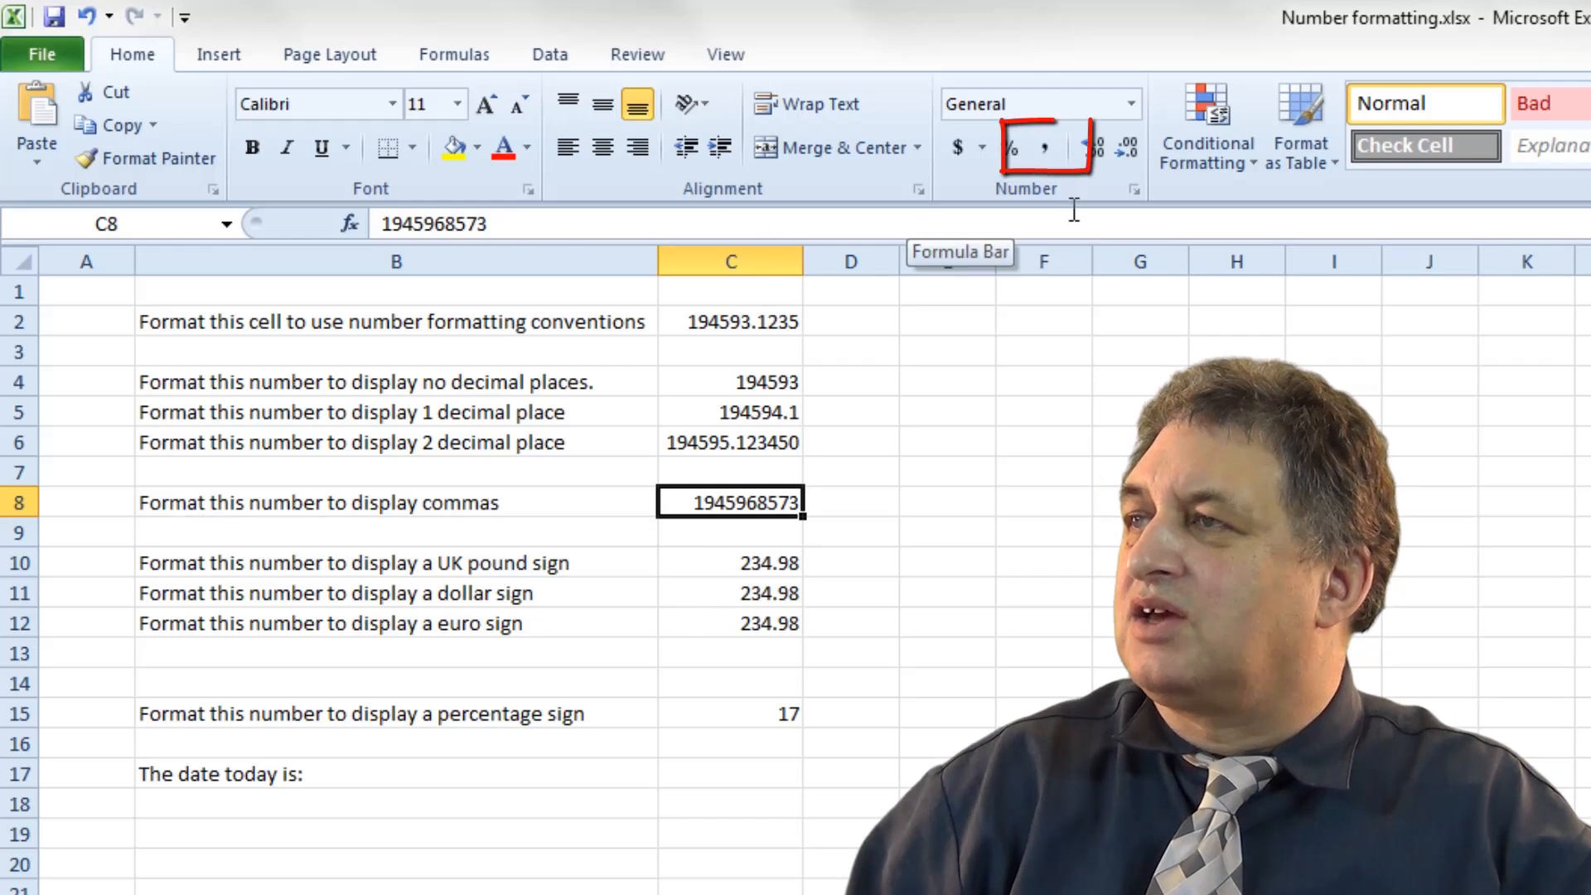
{"action": "left_click", "coordinate": [1045, 147]}
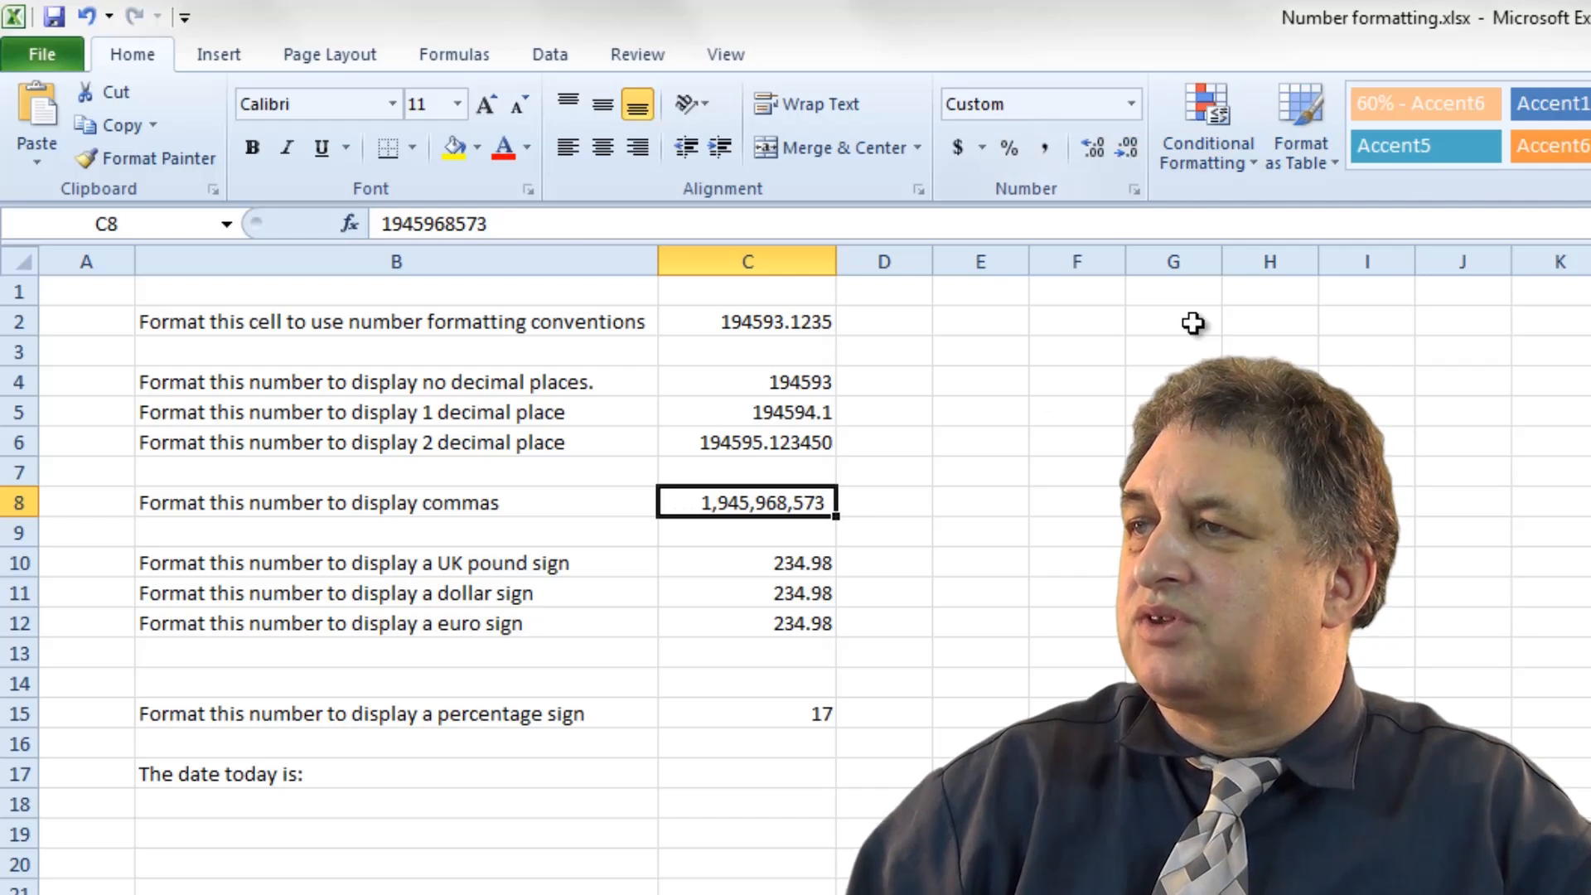
{"action": "mouse_move", "coordinate": [801, 522]}
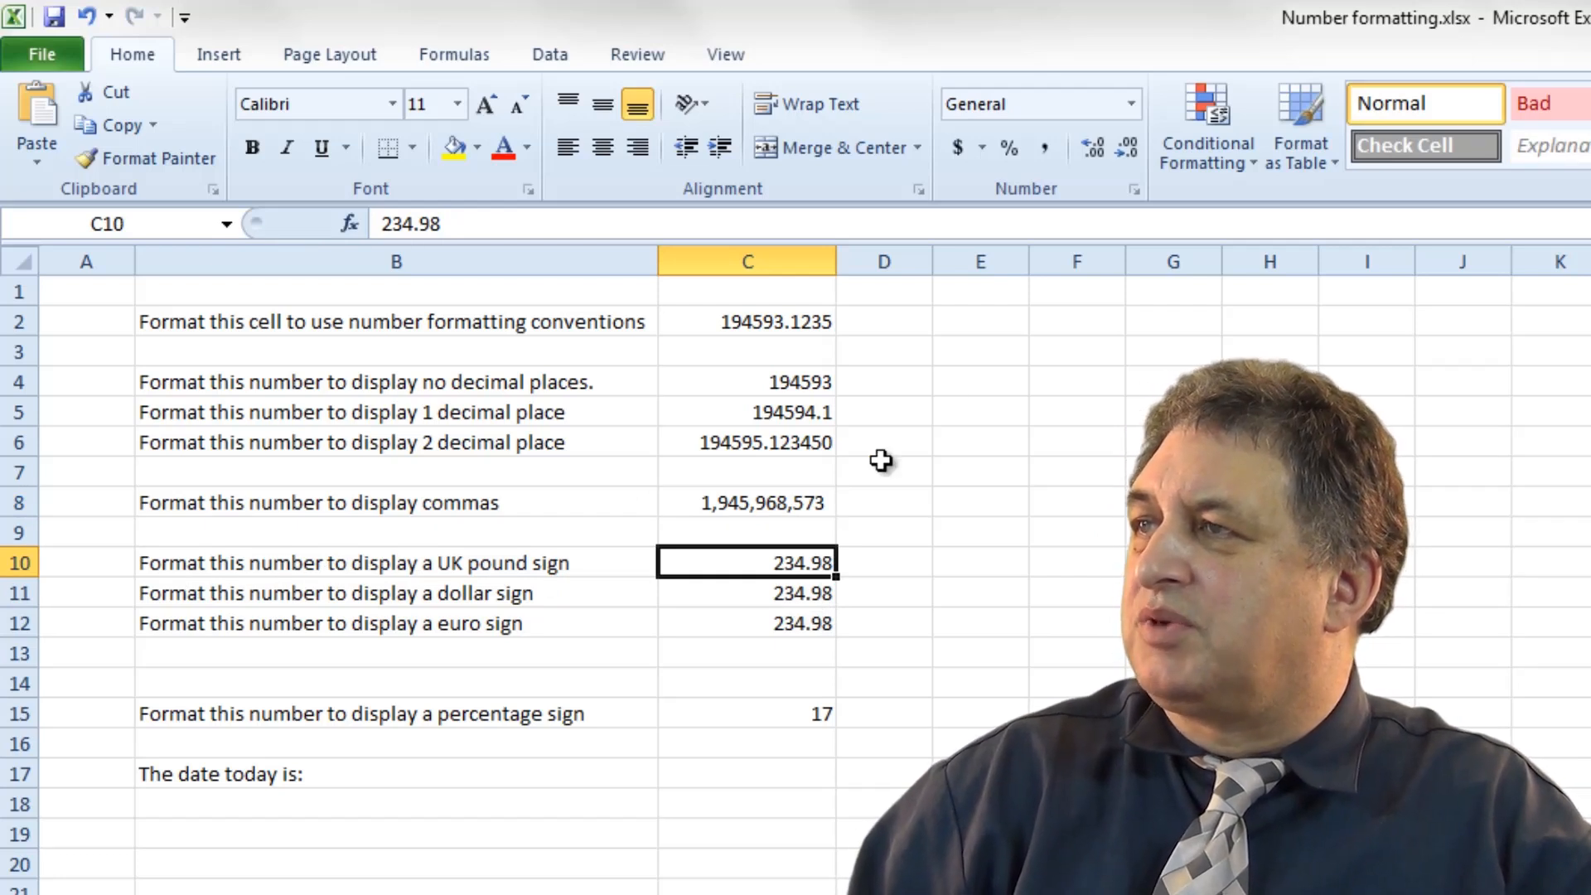
Apply the £ English (U.K.) accounting format to the 234.98 amount in C10
{"action": "left_click", "coordinate": [986, 147]}
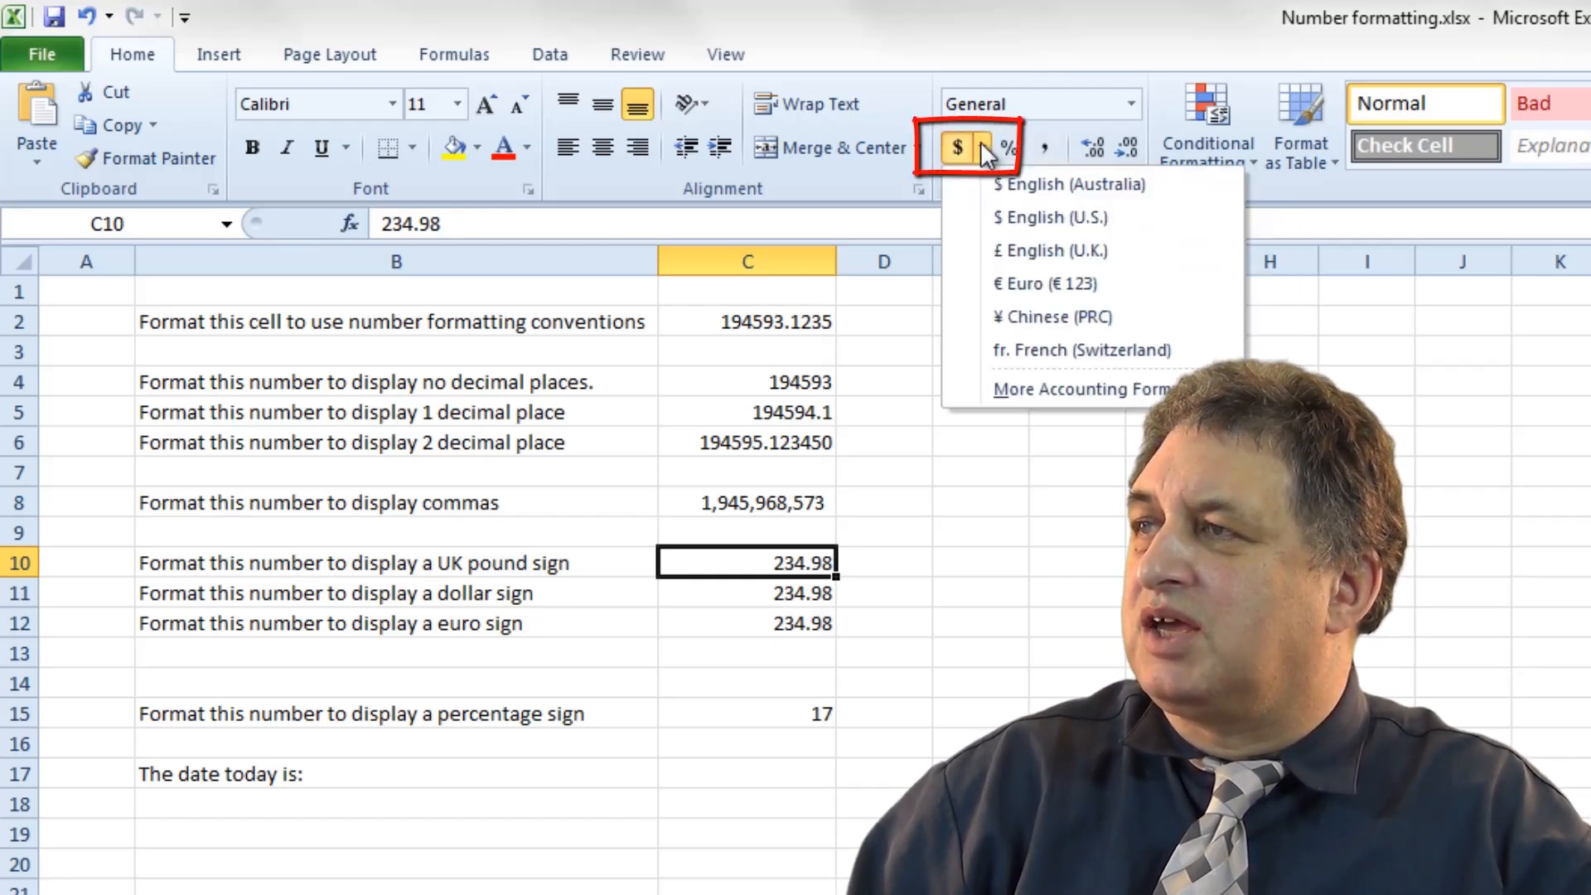
{"action": "mouse_move", "coordinate": [1082, 250]}
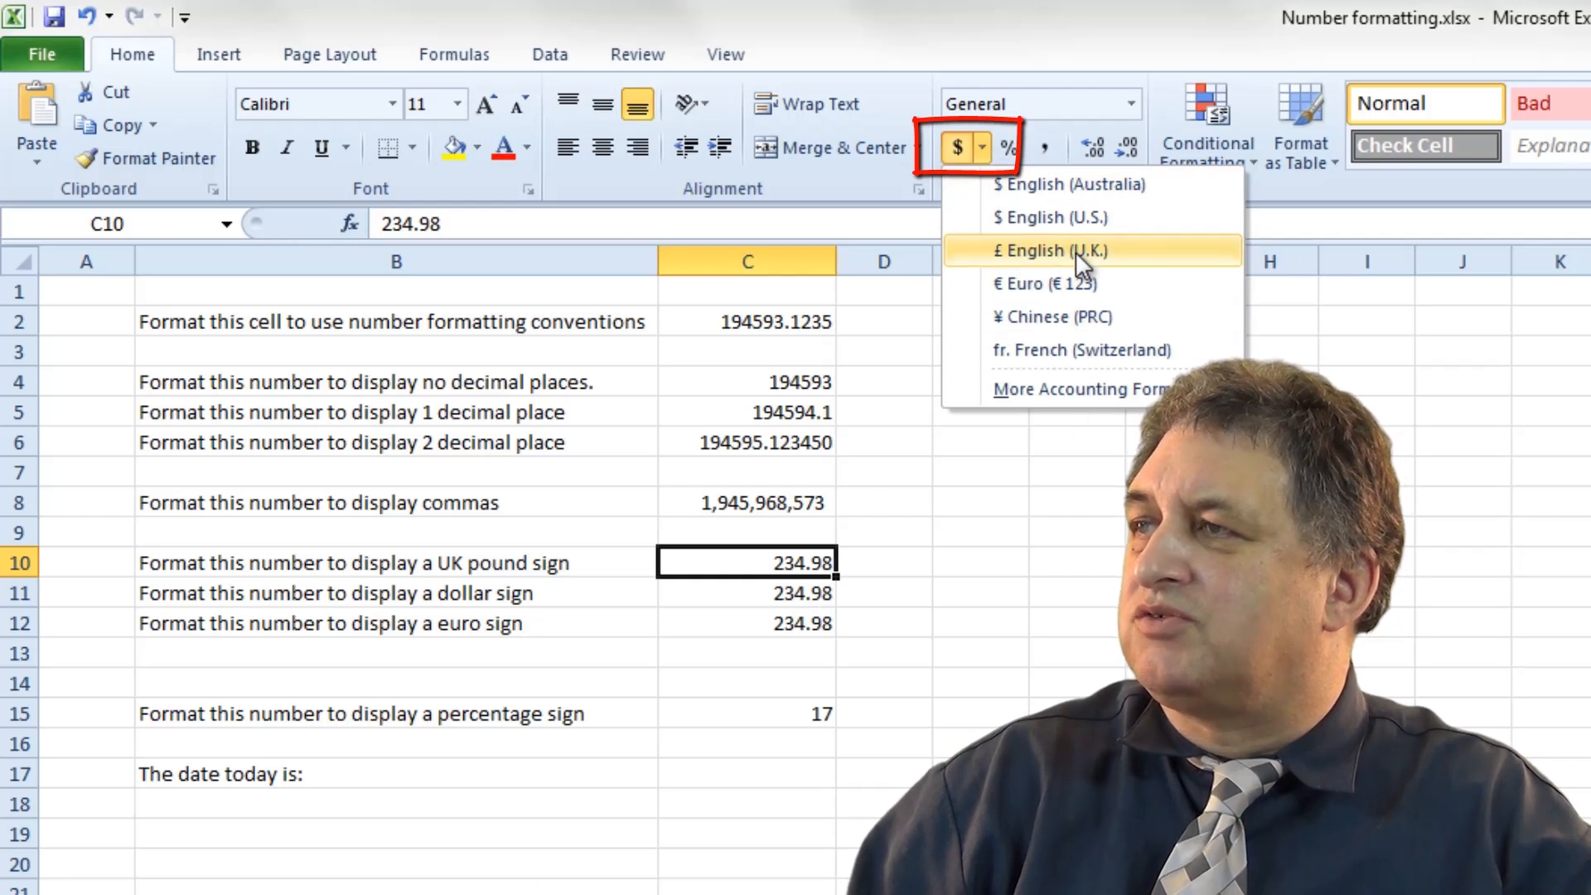
{"action": "mouse_move", "coordinate": [1070, 261]}
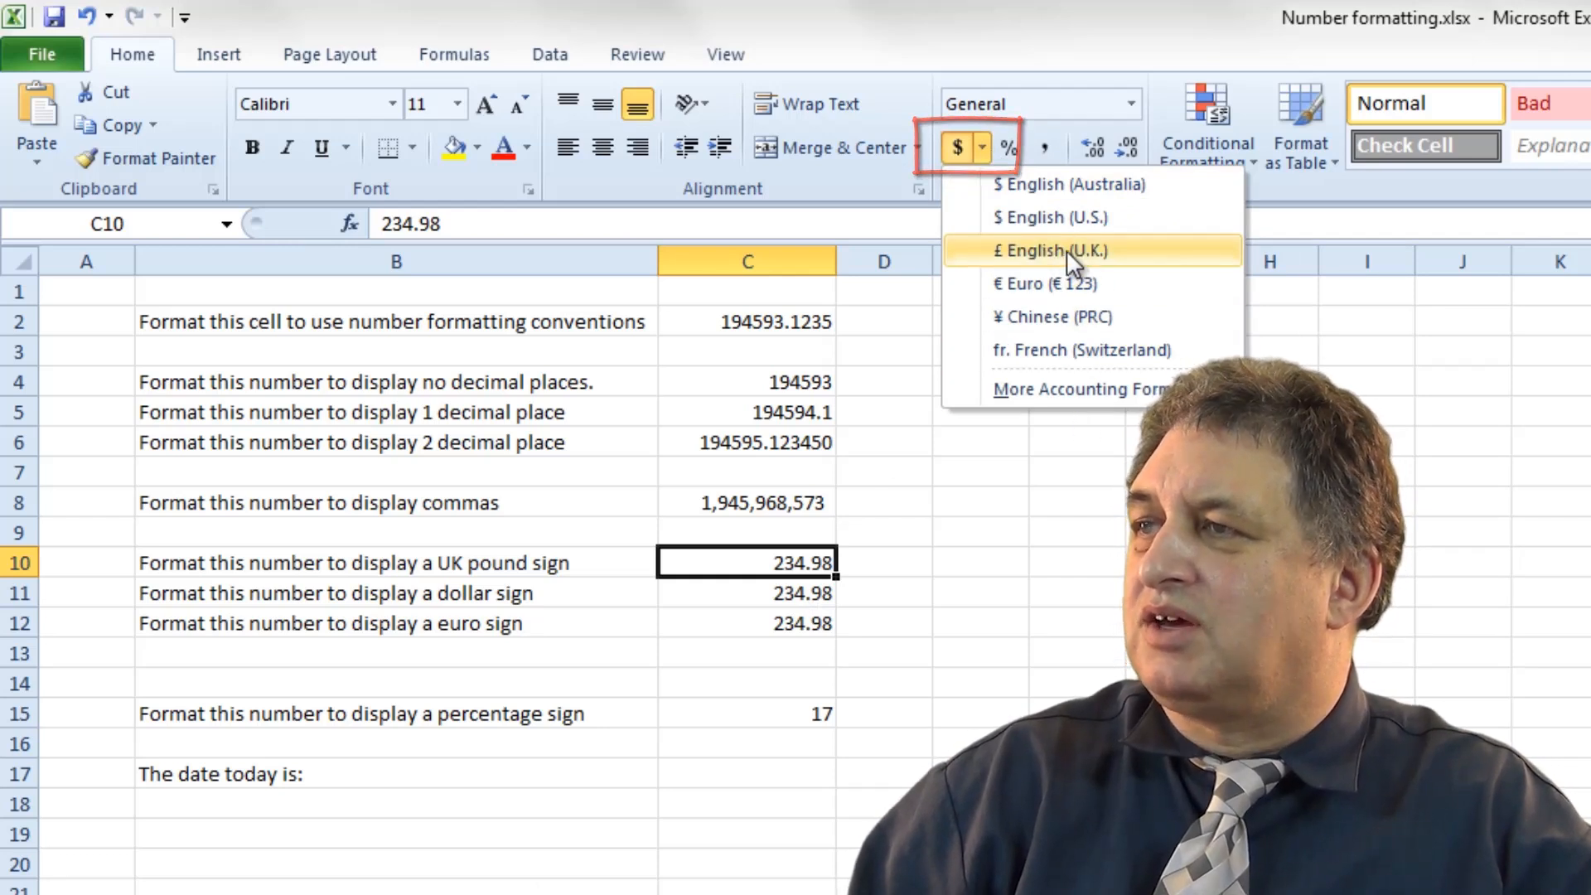
{"action": "left_click", "coordinate": [1057, 250]}
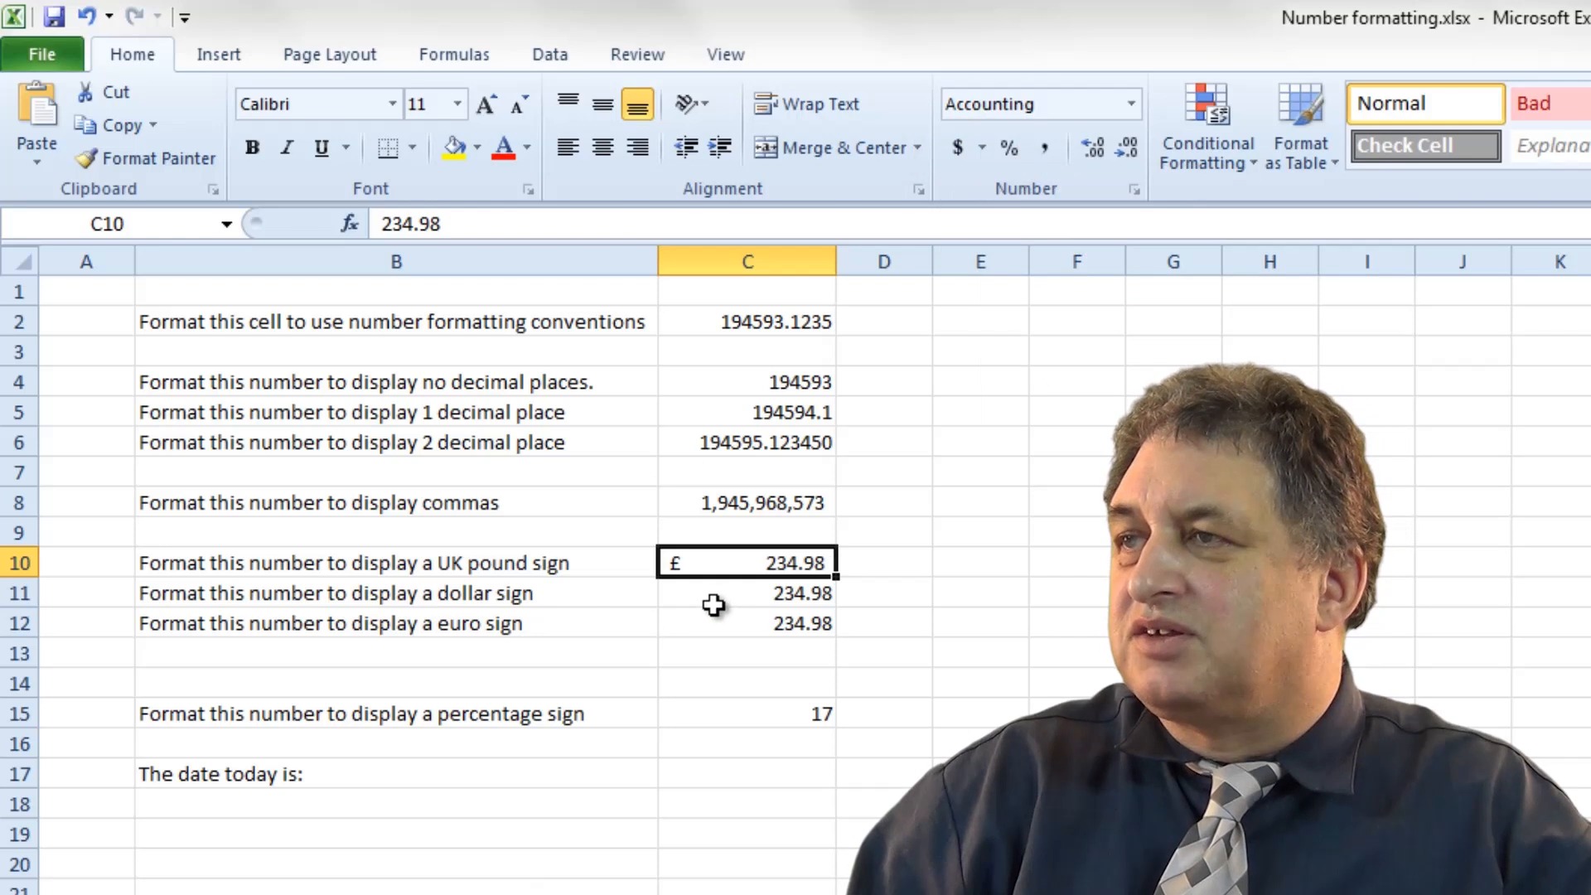
{"action": "left_click", "coordinate": [746, 592]}
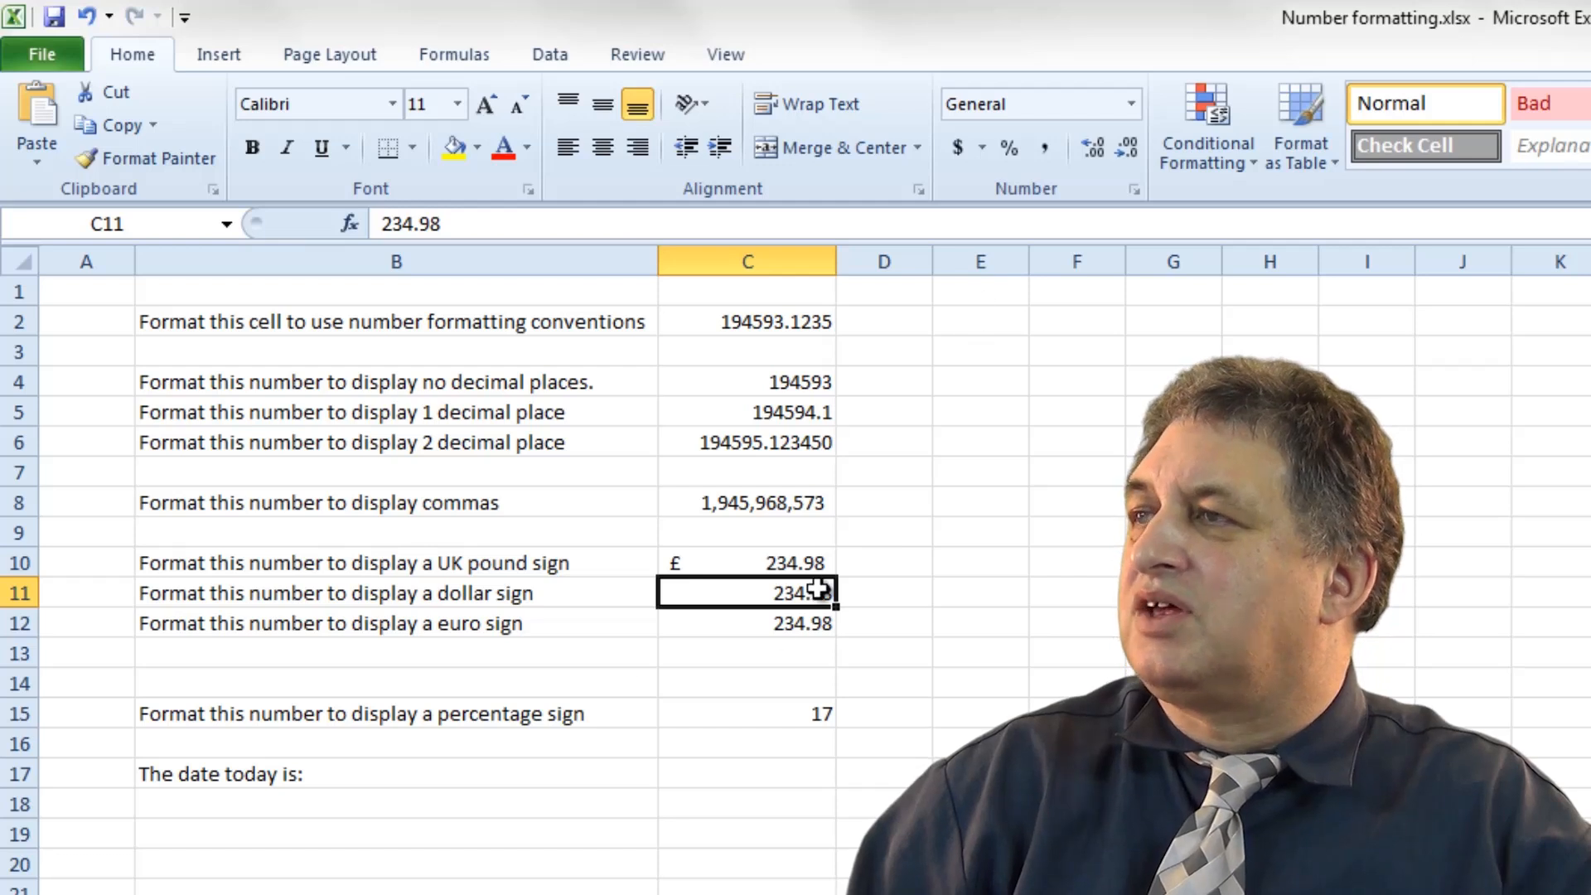
Apply the $ accounting symbol to C11 and € Euro to C12
{"action": "left_click", "coordinate": [980, 149]}
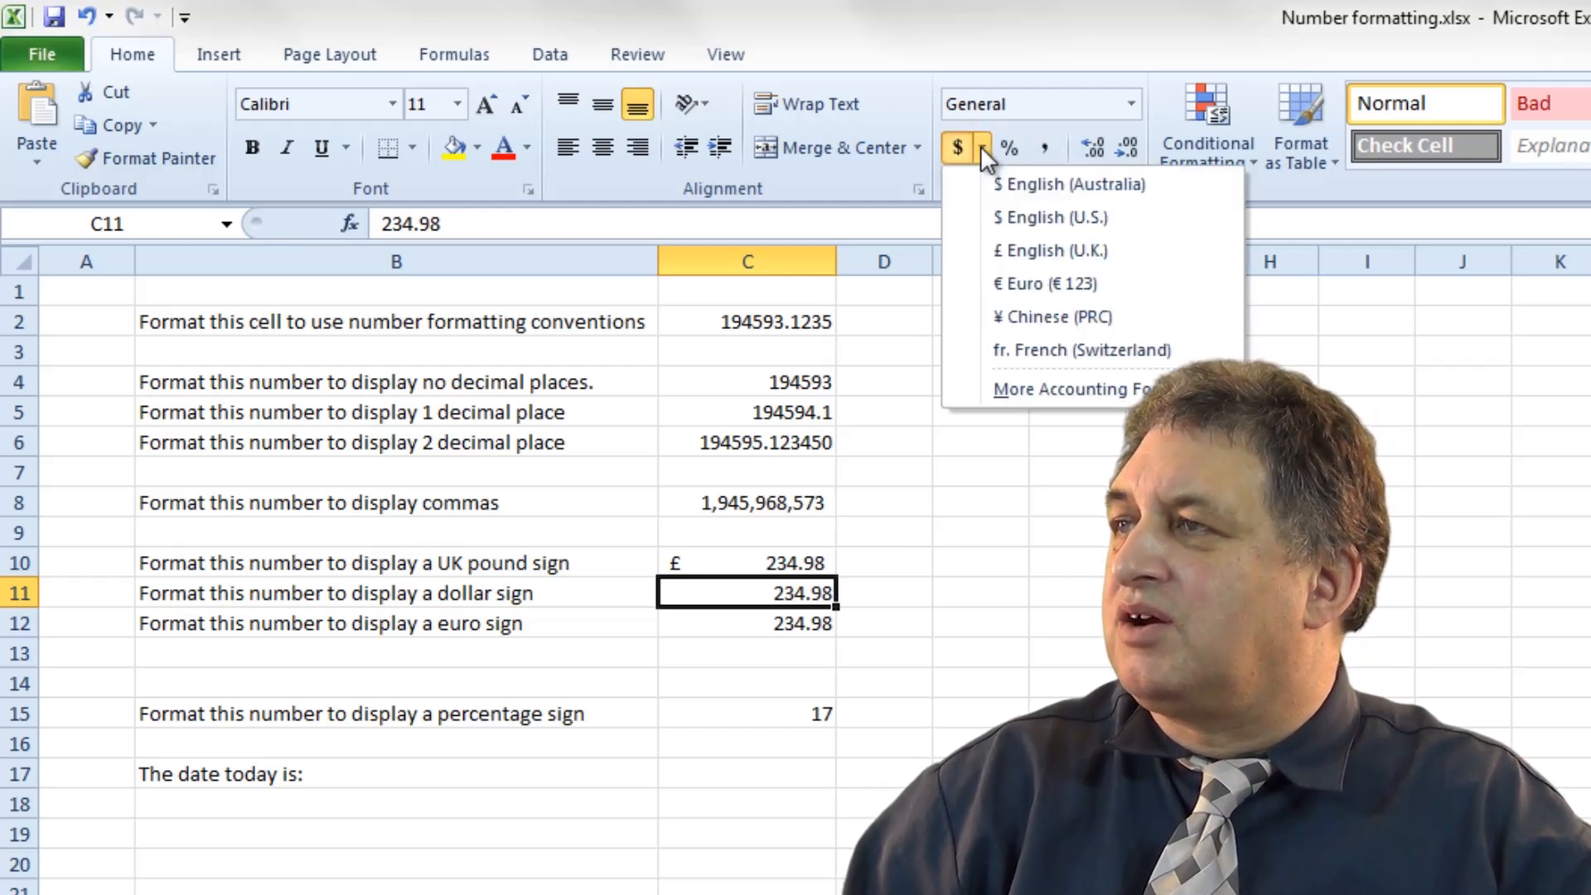
{"action": "mouse_move", "coordinate": [1066, 184]}
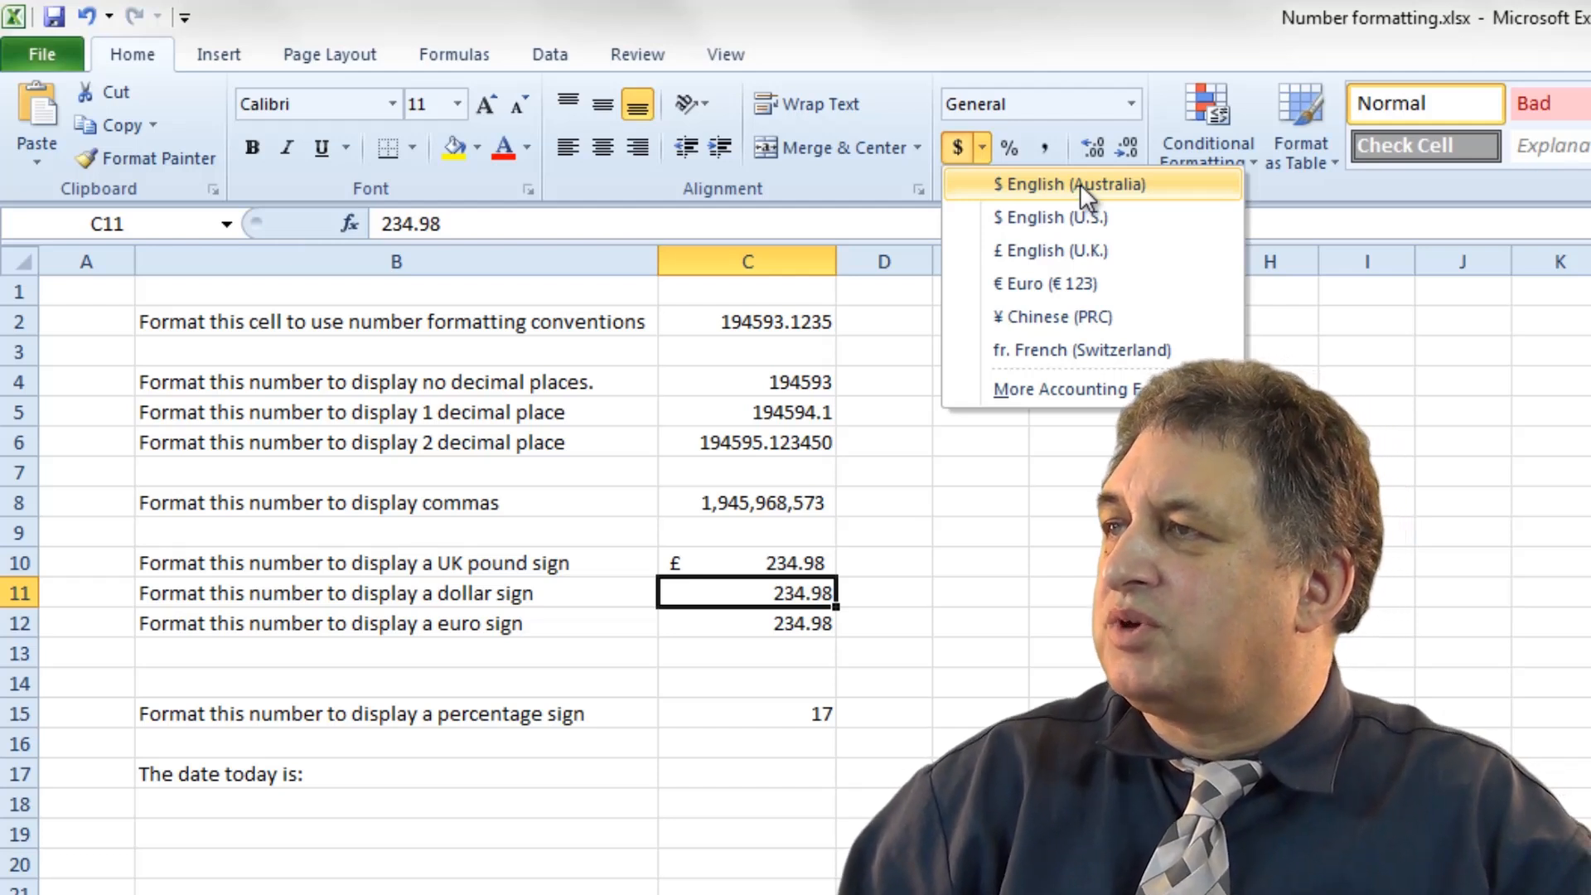
{"action": "left_click", "coordinate": [1062, 184]}
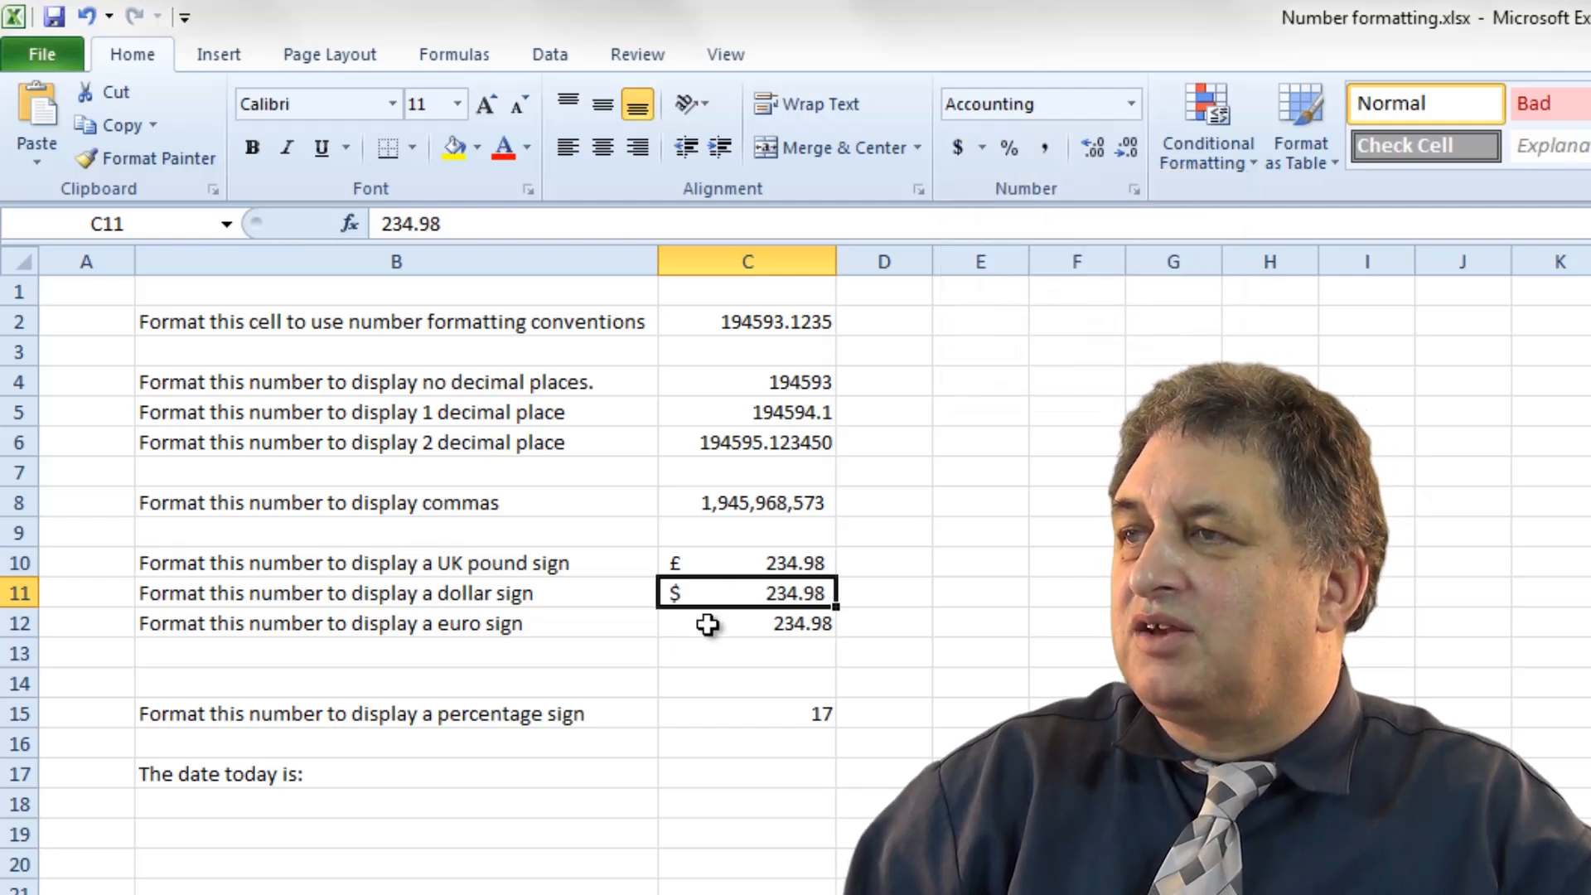
{"action": "left_click", "coordinate": [747, 623]}
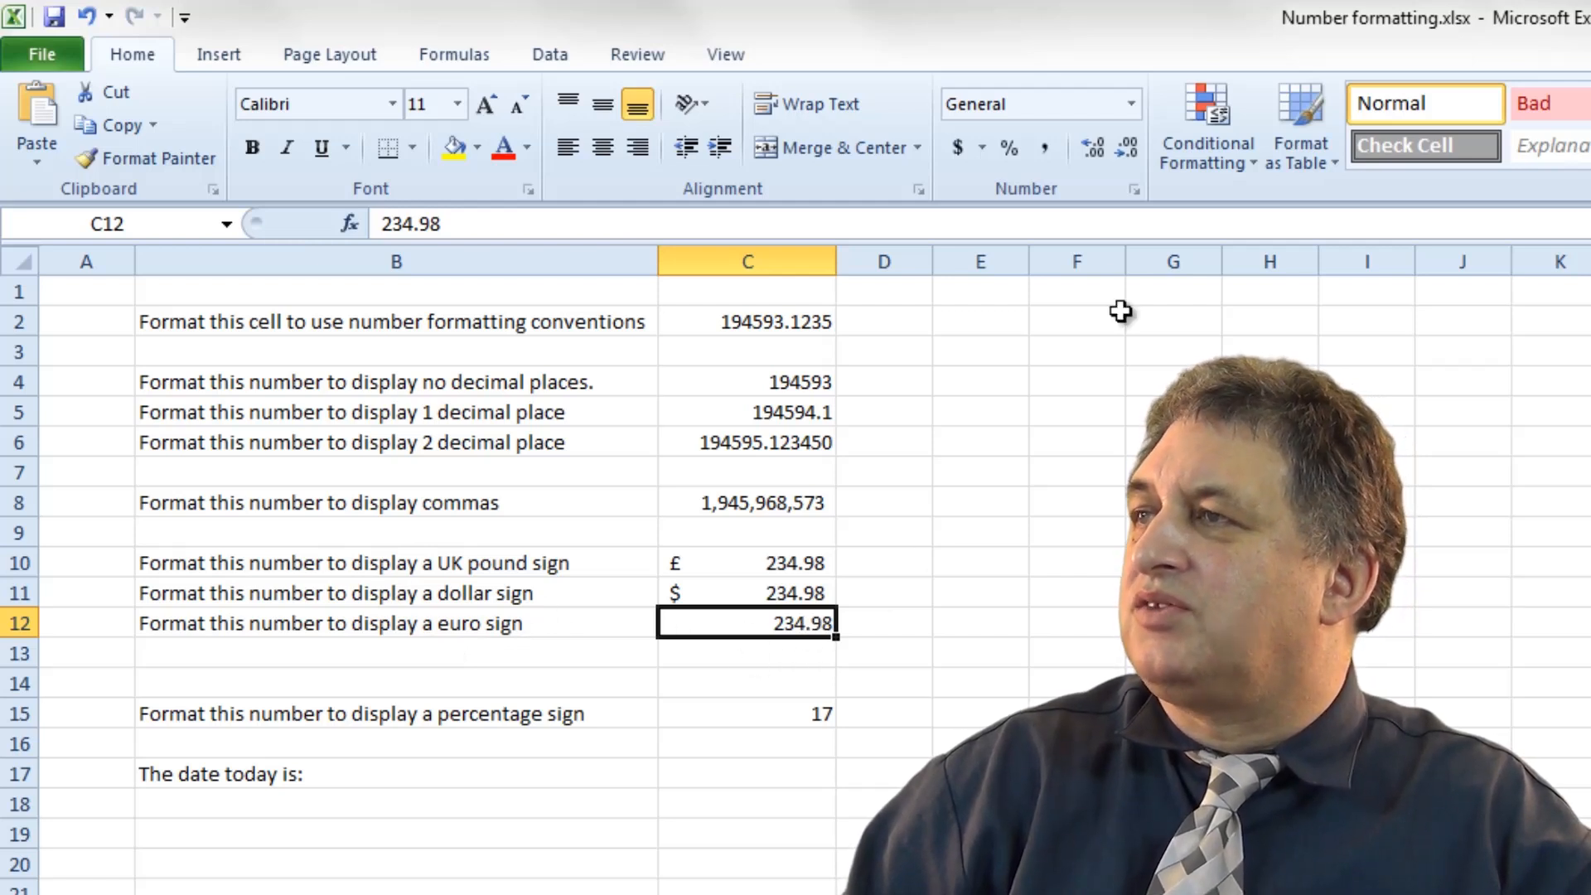
{"action": "left_click", "coordinate": [980, 148]}
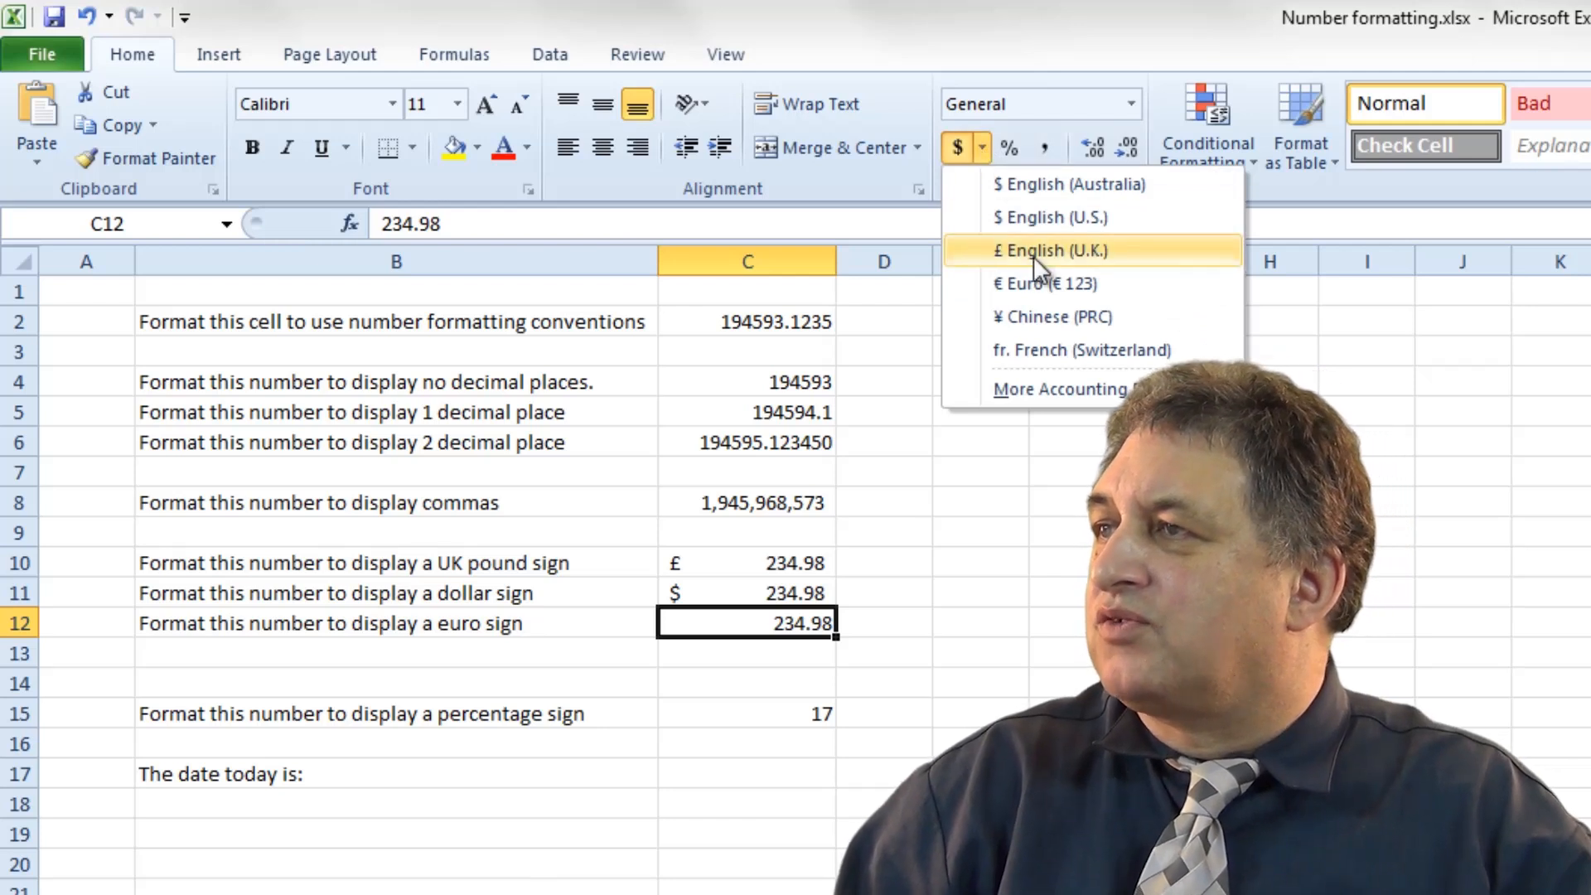
{"action": "mouse_move", "coordinate": [1075, 282]}
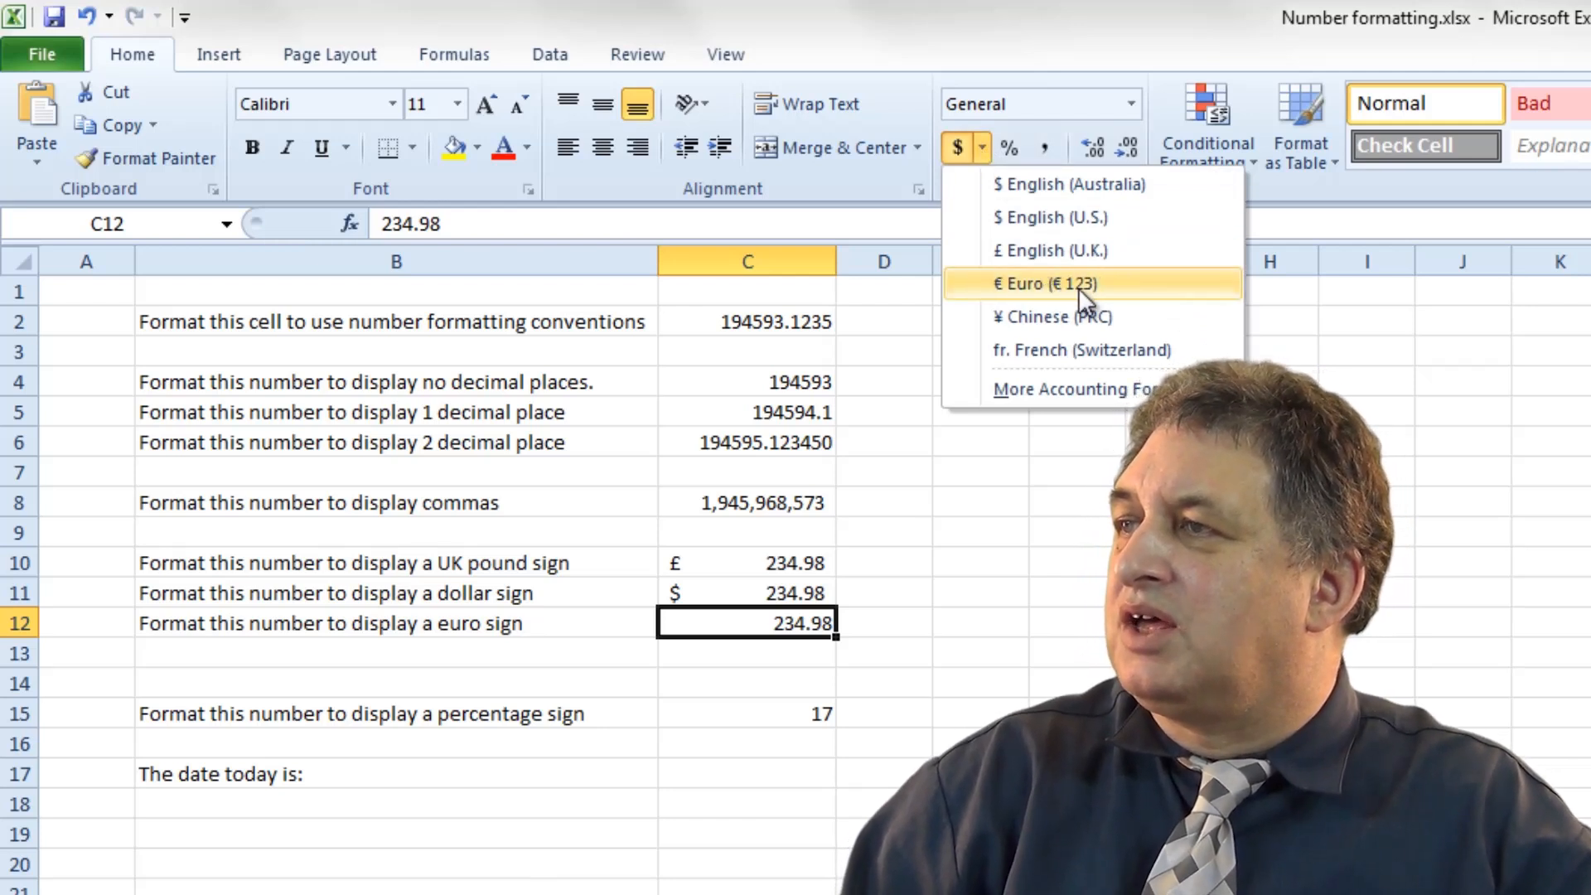
{"action": "left_click", "coordinate": [1045, 283]}
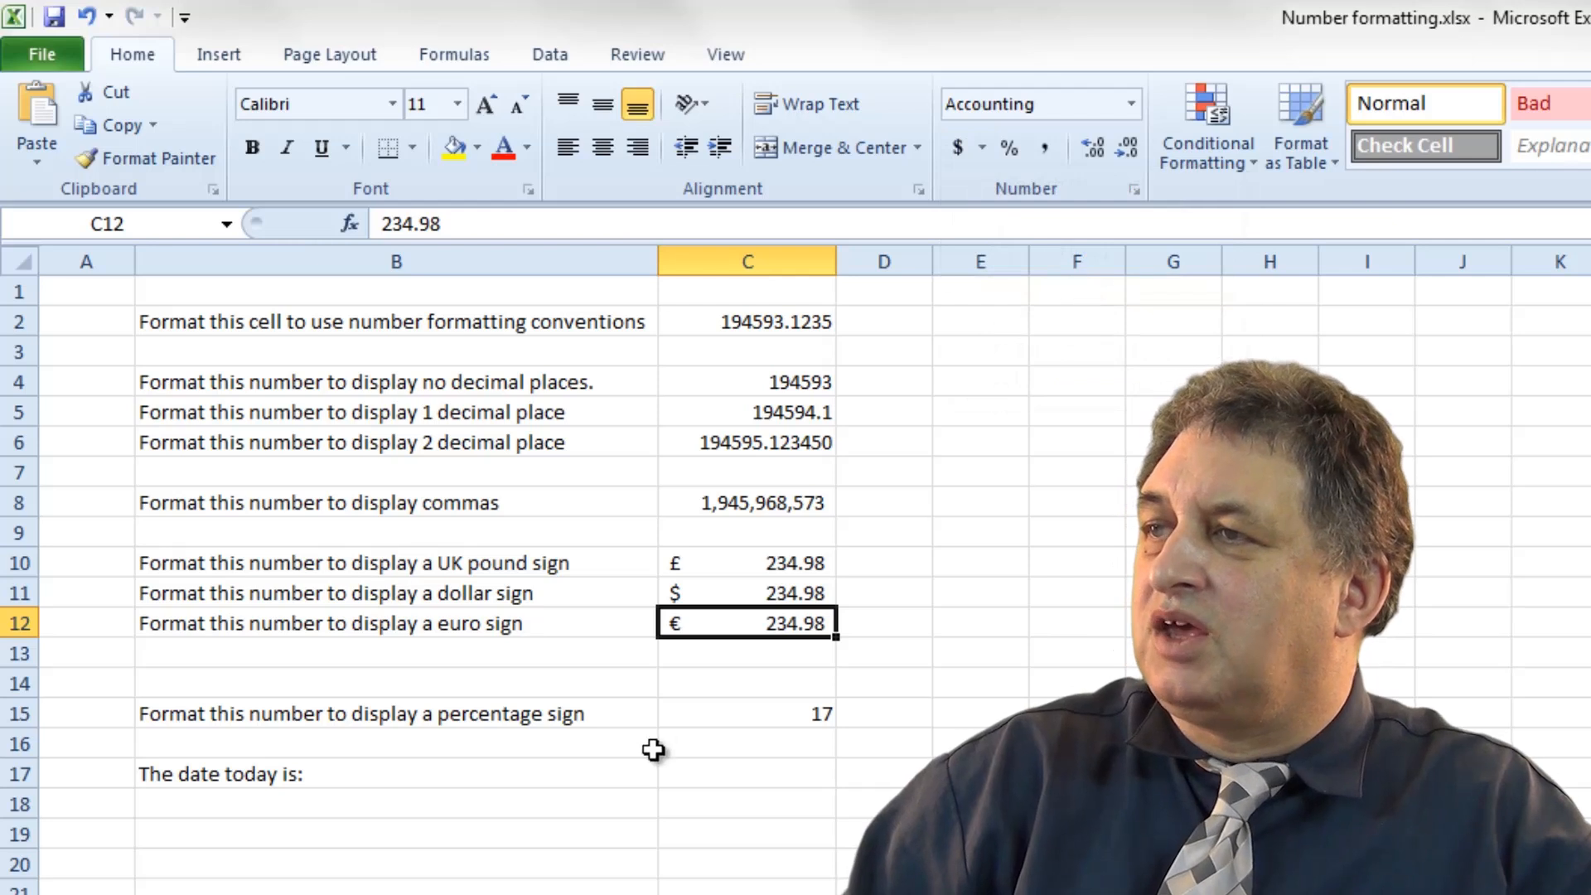
Switch C12 to Currency format with the ₹ Nepali (India) symbol, showing ₹234.98
{"action": "right_click", "coordinate": [745, 623]}
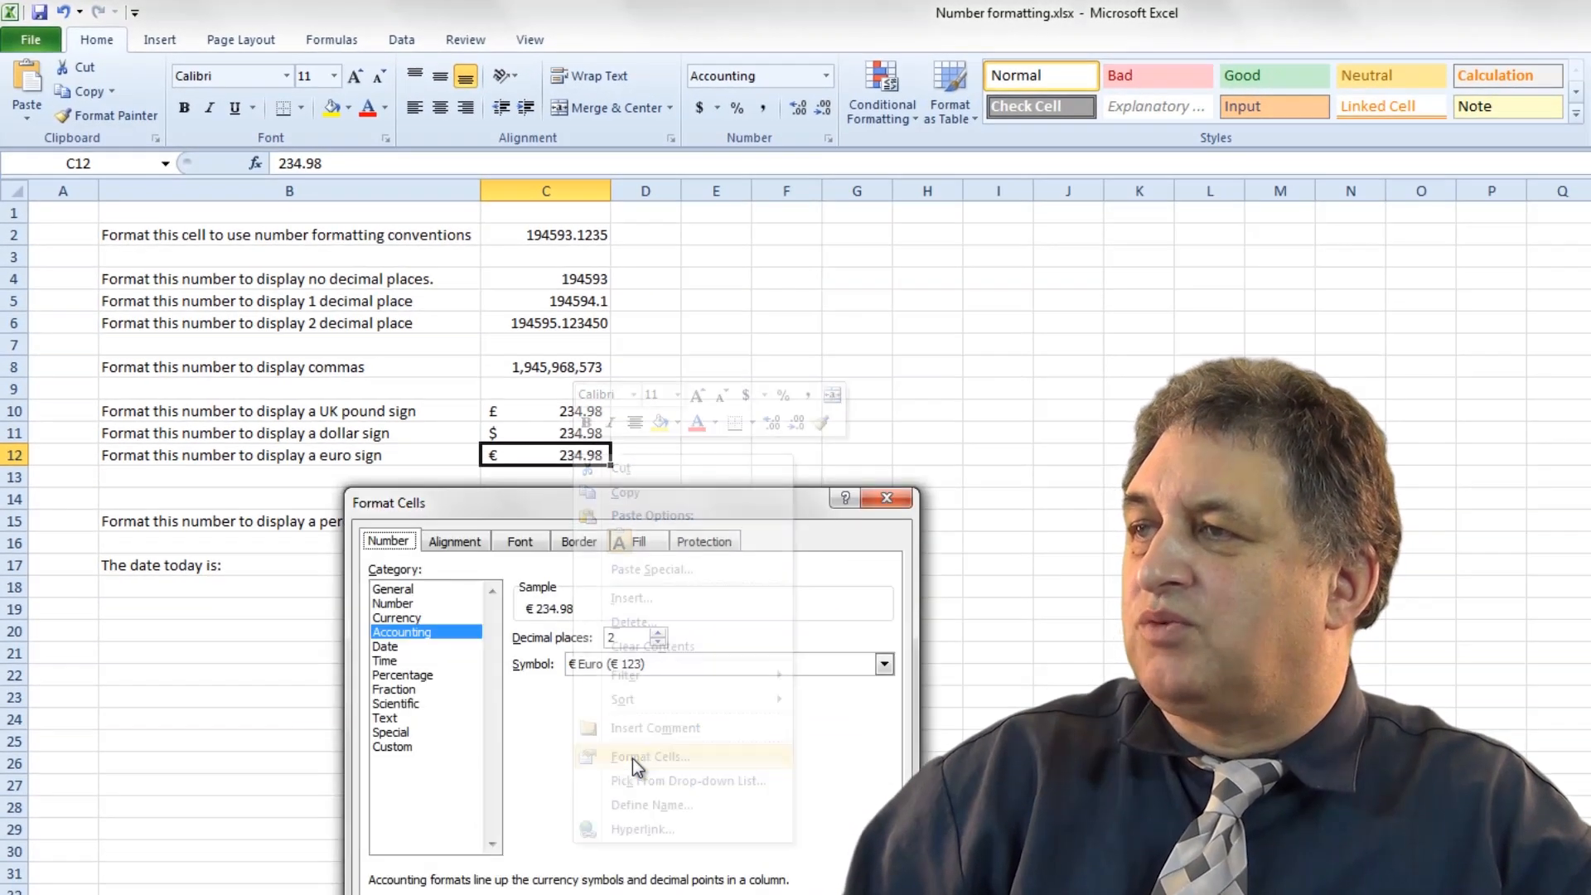
{"action": "left_click", "coordinate": [649, 755]}
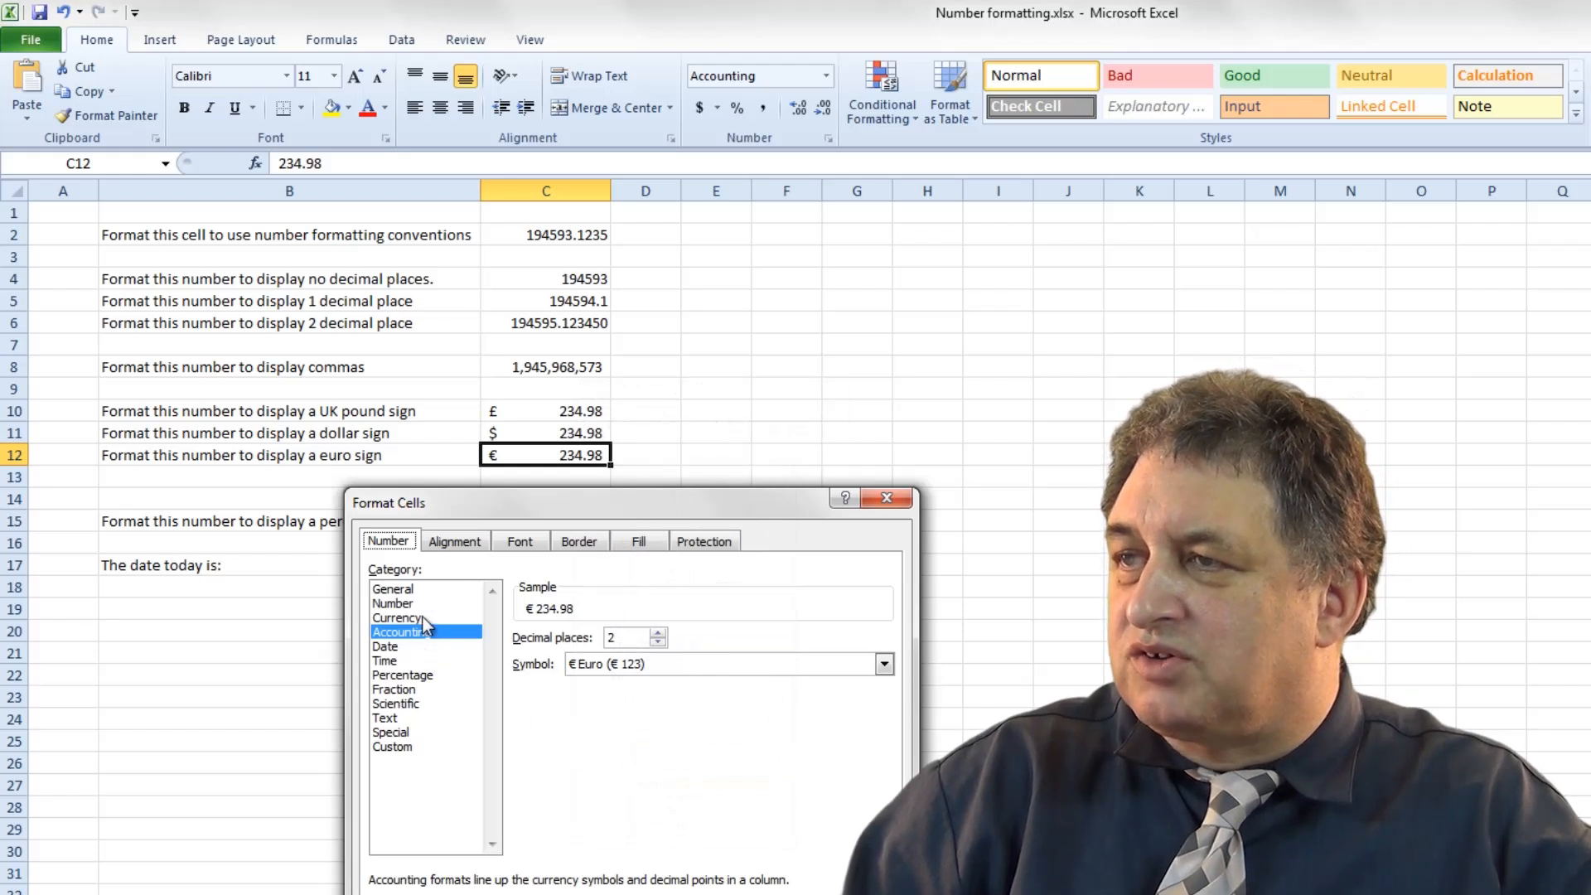
{"action": "left_click", "coordinate": [397, 618]}
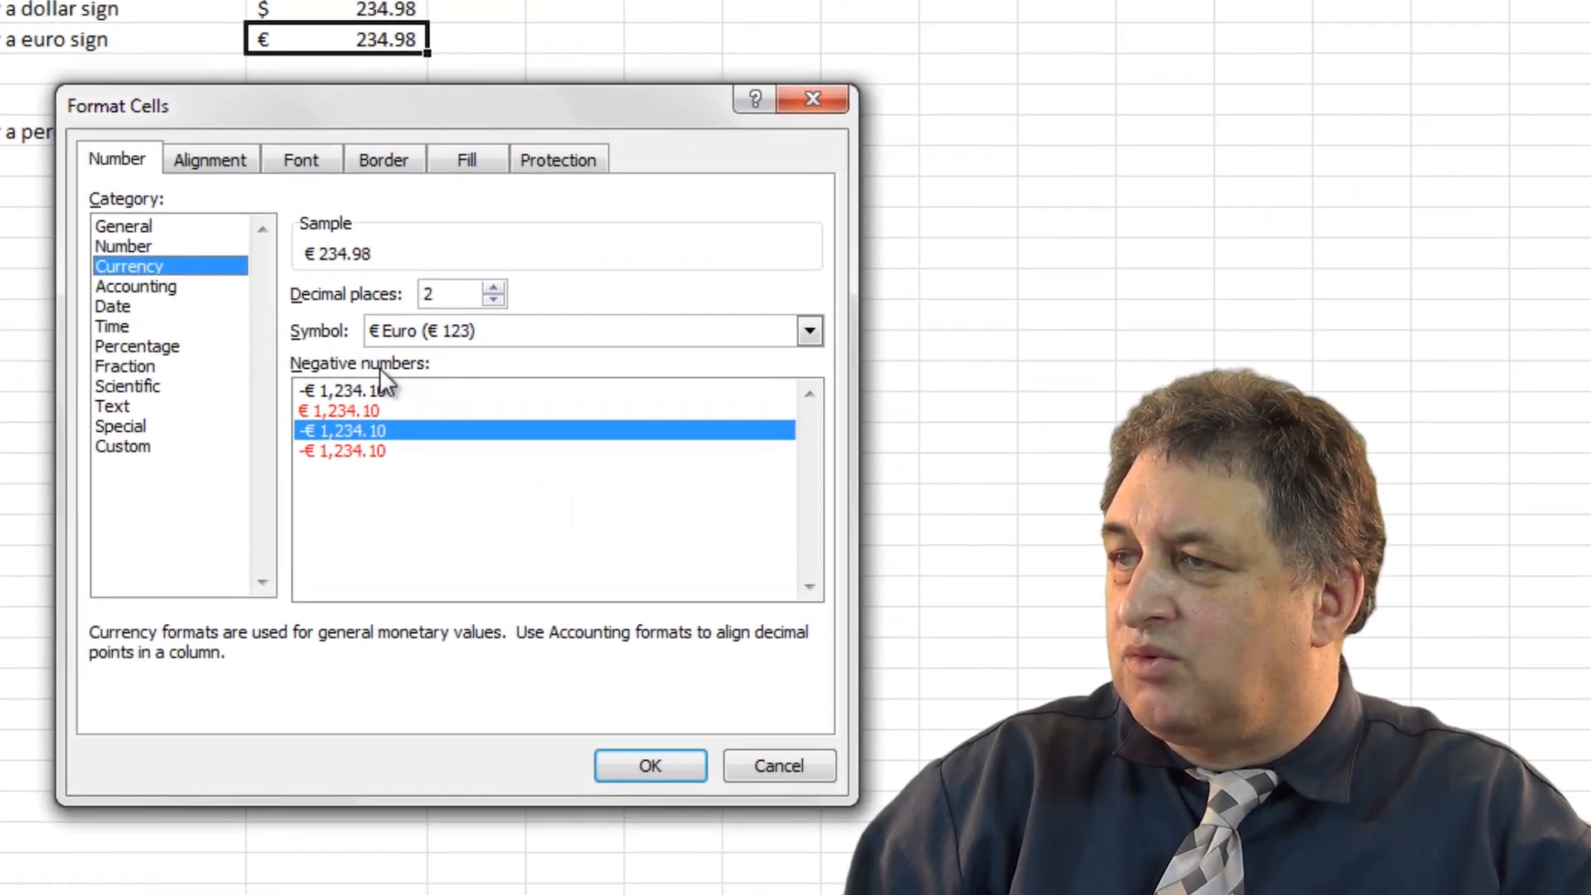
{"action": "left_click", "coordinate": [808, 330]}
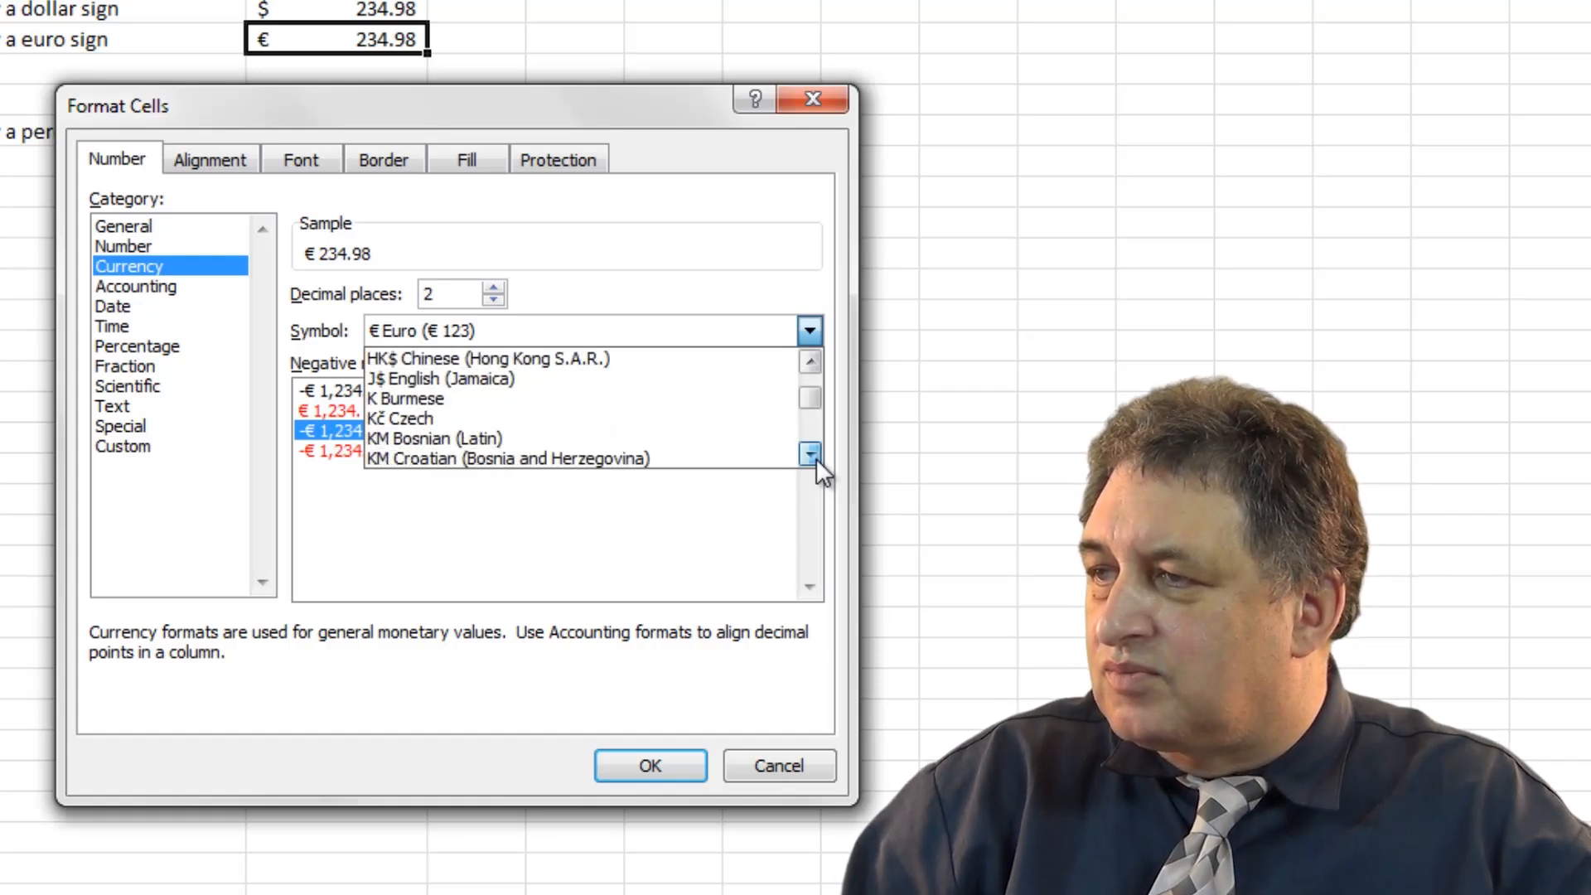
{"action": "left_click", "coordinate": [810, 453]}
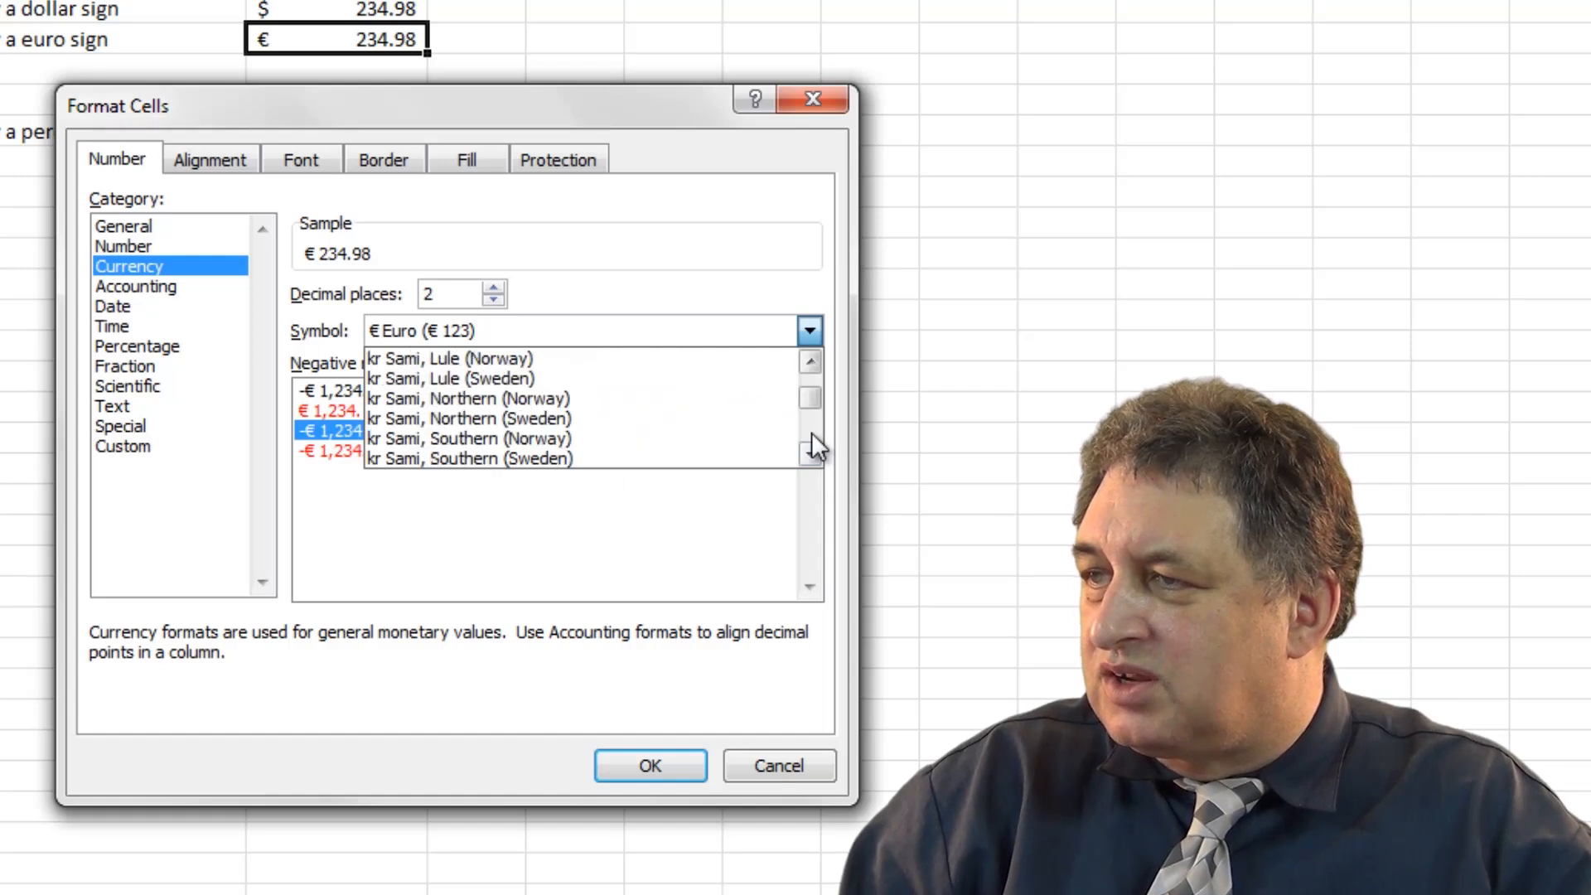
{"action": "scroll", "scroll_direction": "down", "scroll_amount": 3}
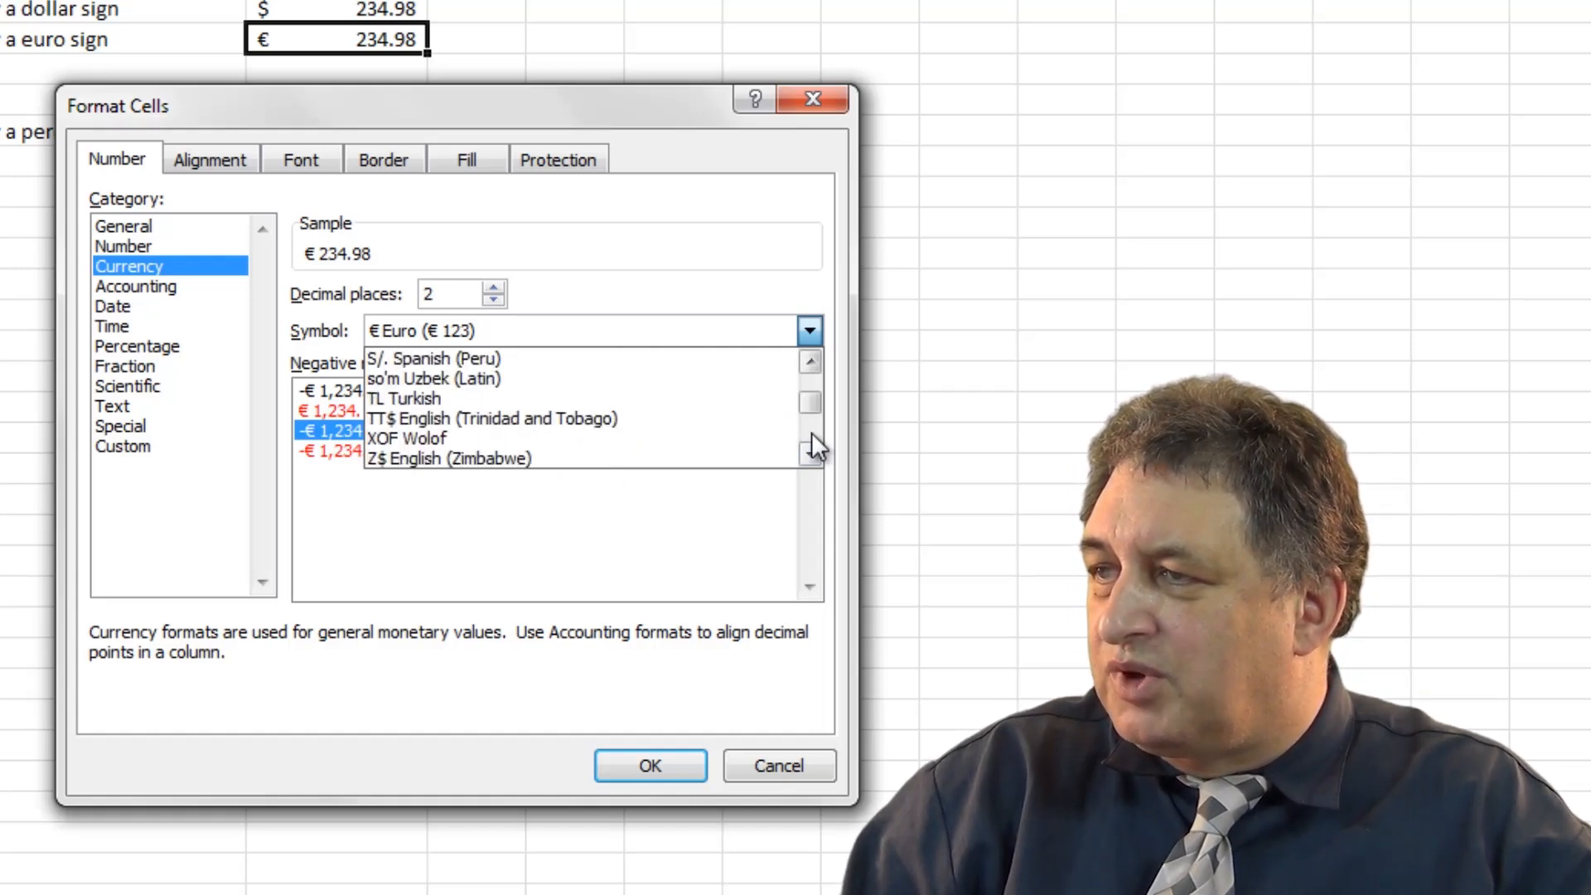
{"action": "left_click", "coordinate": [810, 401]}
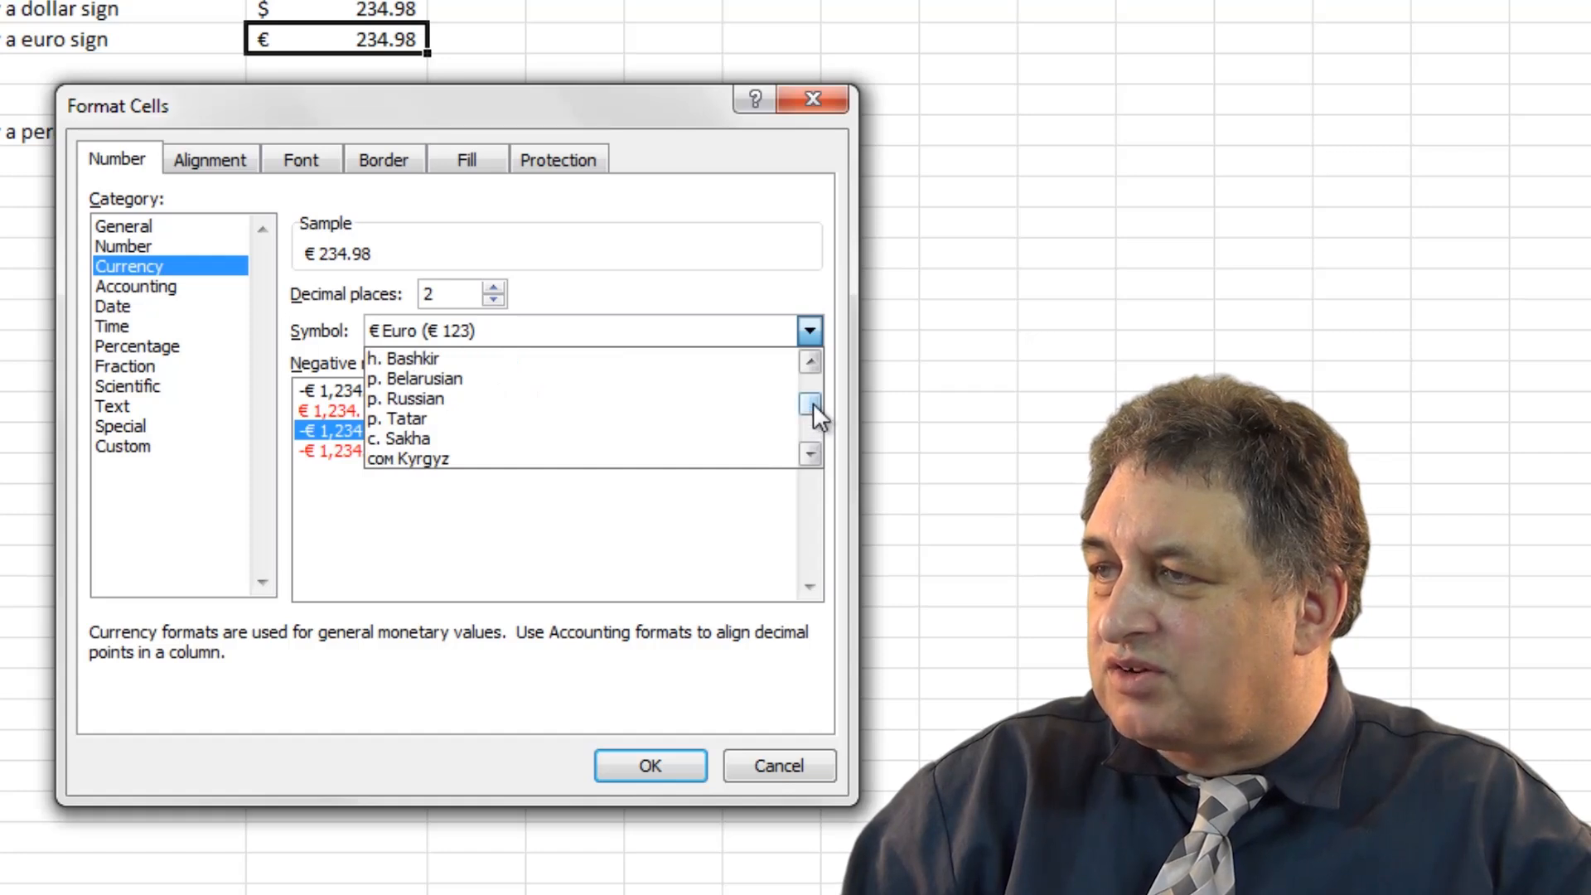
{"action": "left_click", "coordinate": [809, 361]}
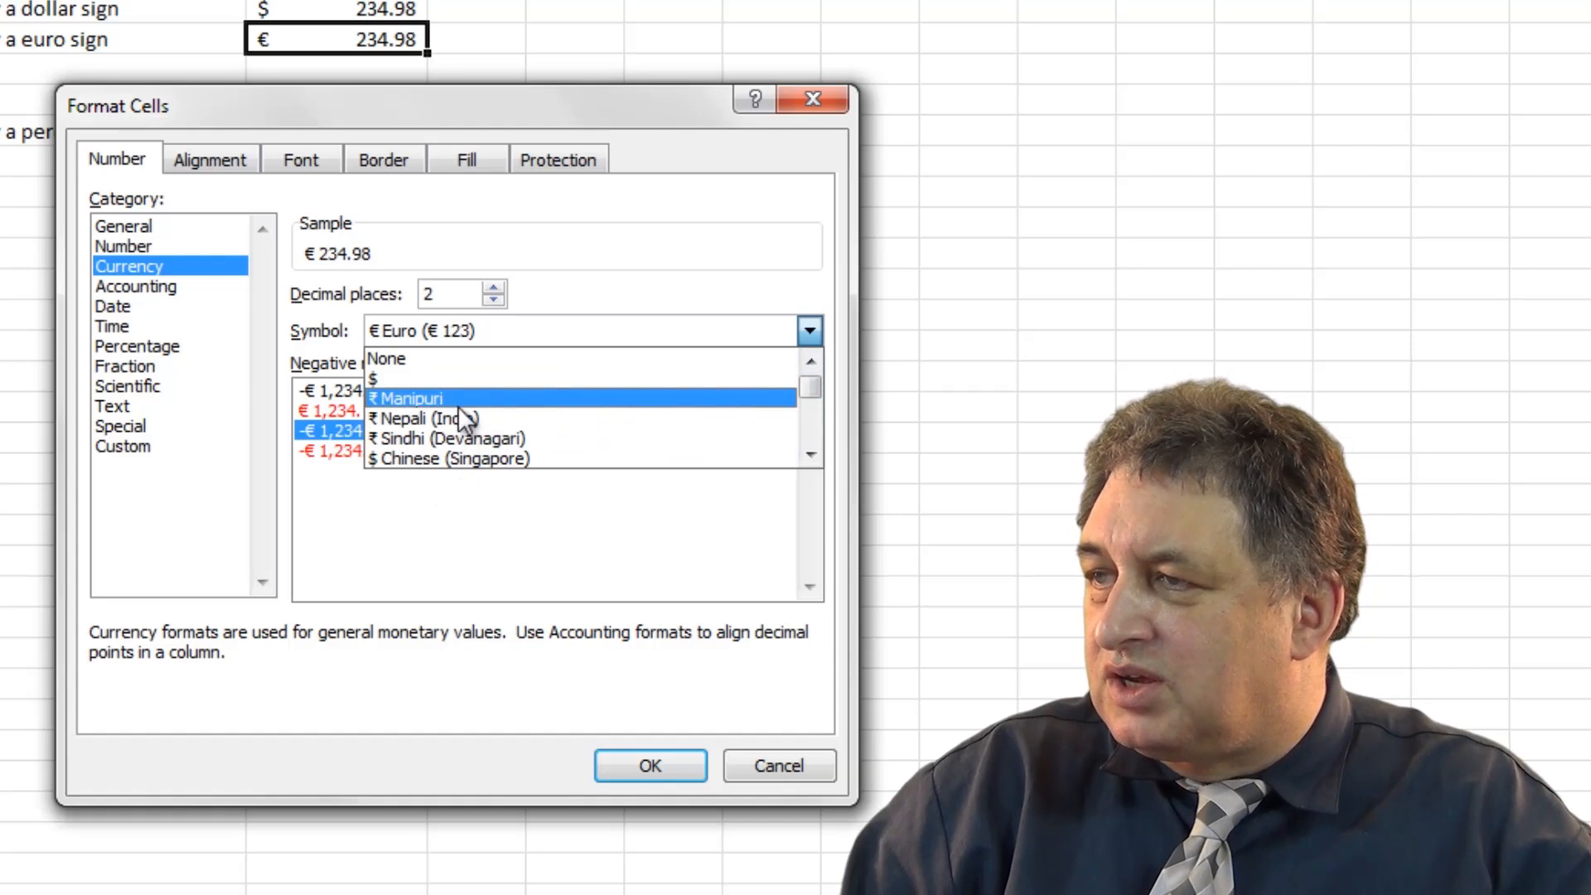
{"action": "mouse_move", "coordinate": [437, 417]}
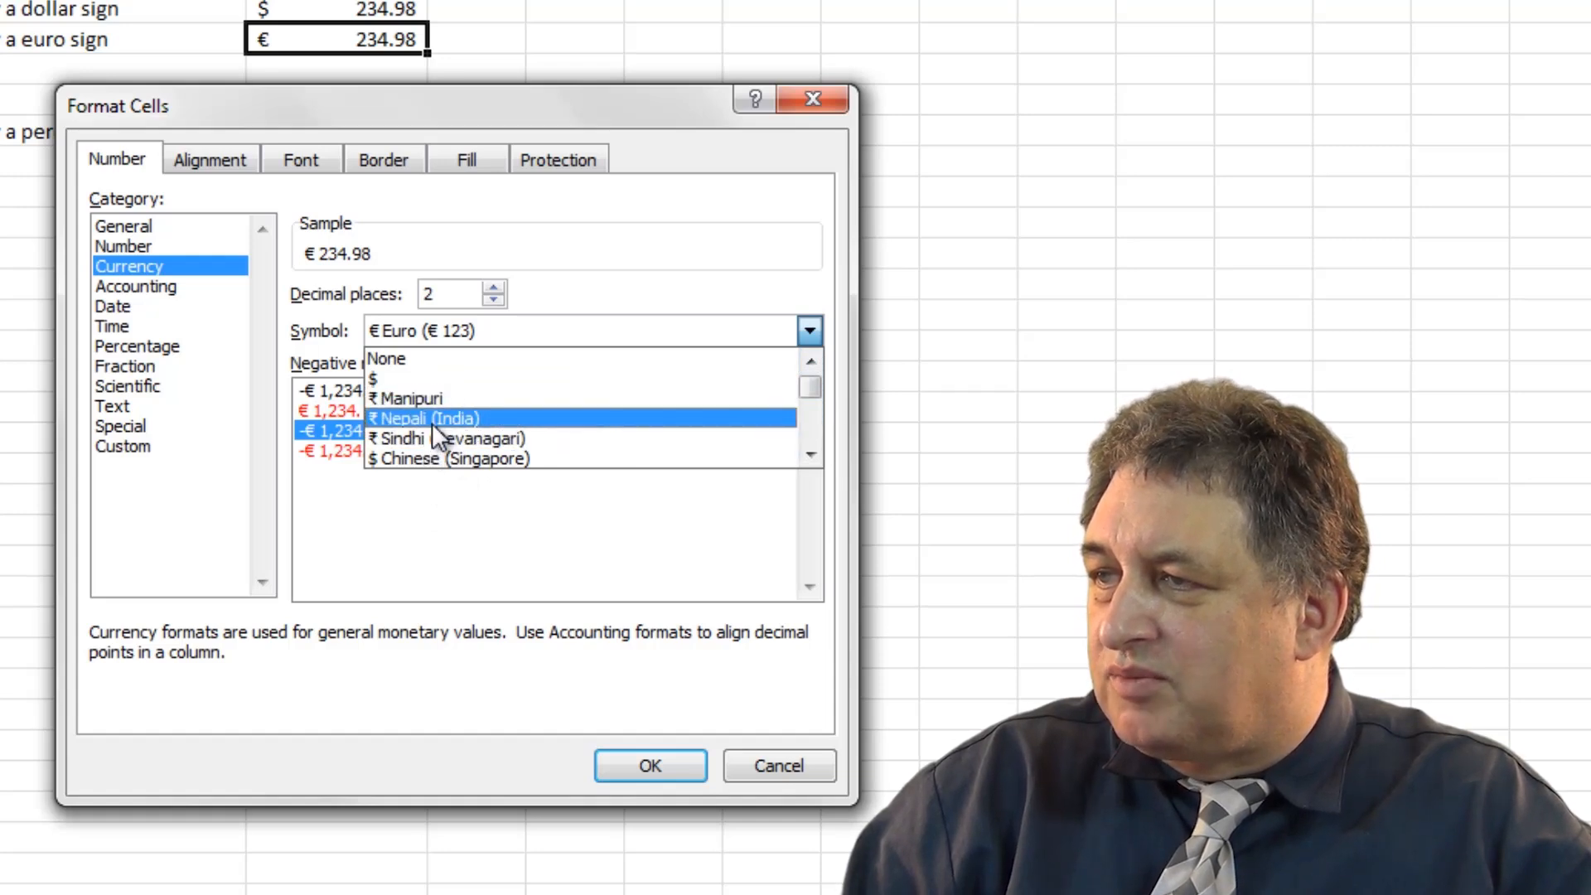
{"action": "left_click", "coordinate": [422, 418]}
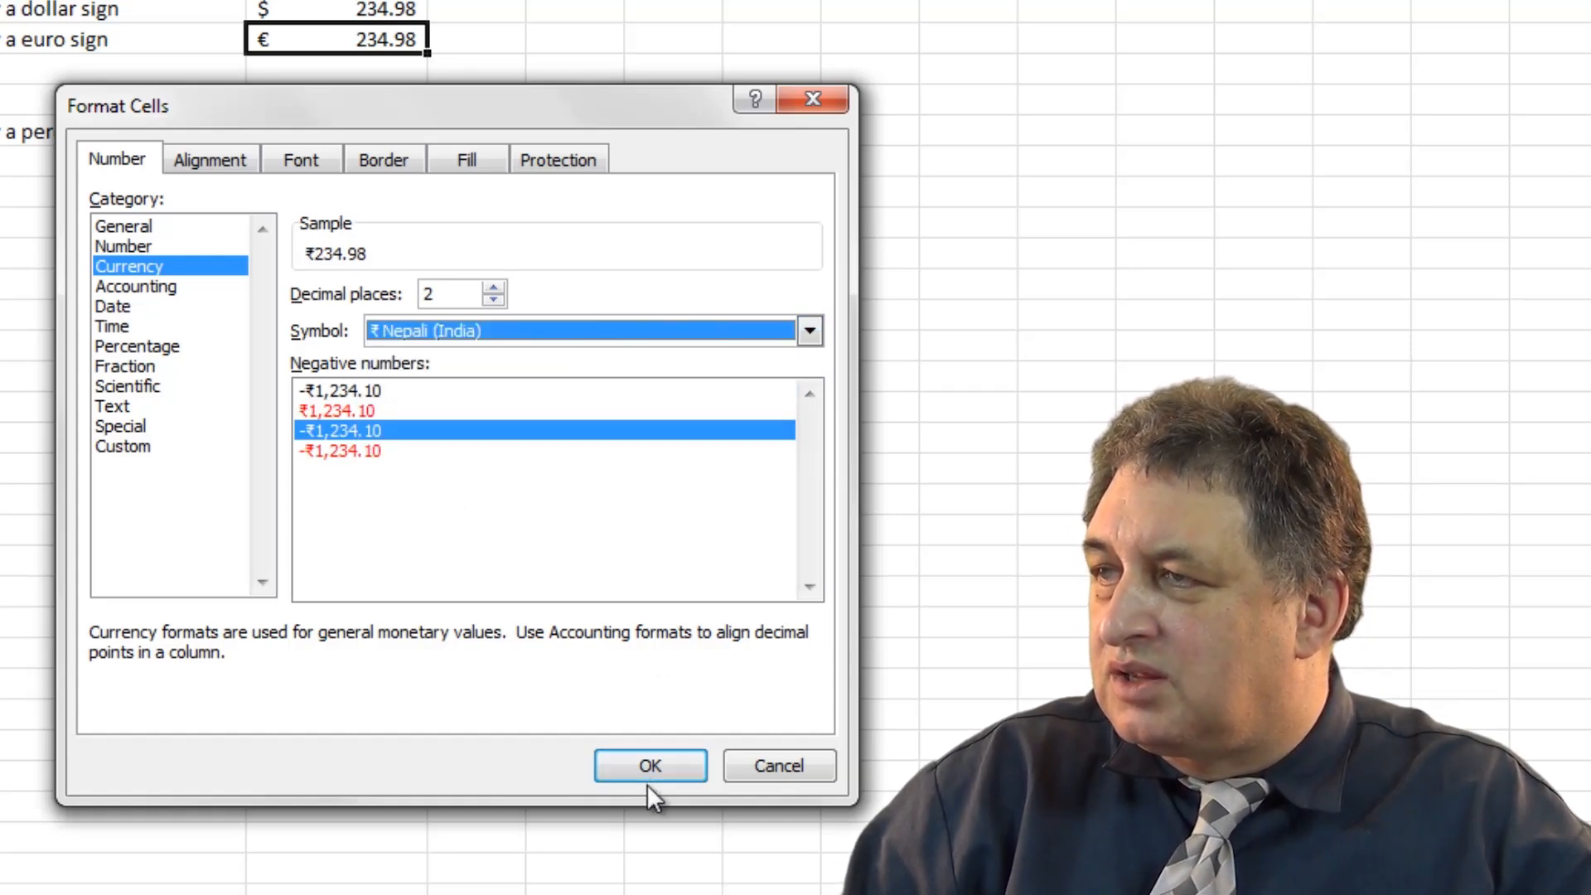
{"action": "left_click", "coordinate": [649, 764]}
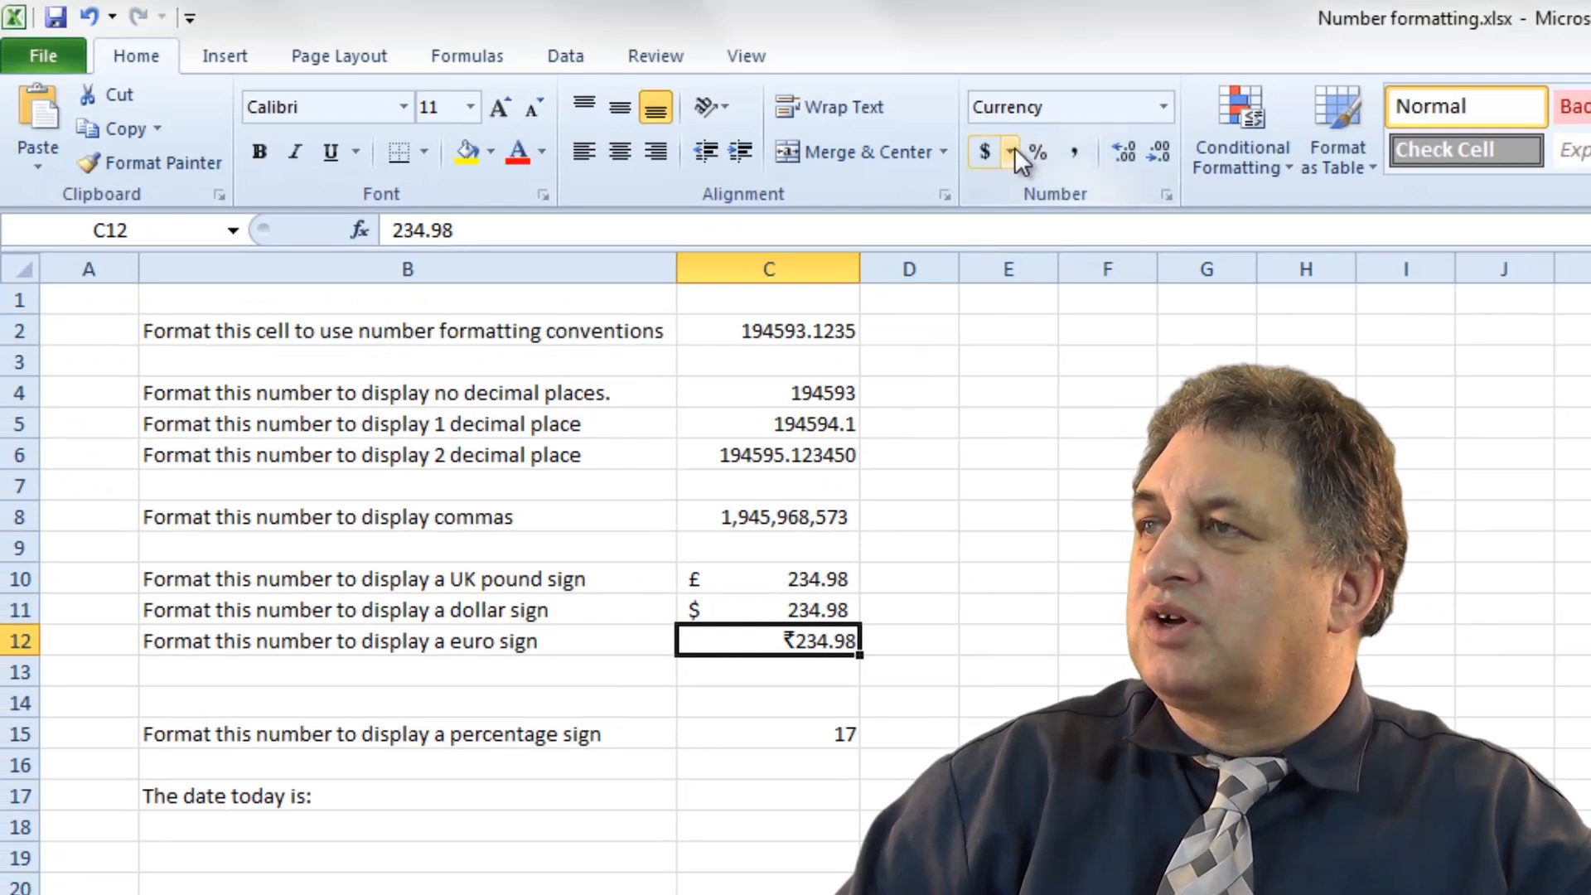
Open the accounting format settings and dismiss them unchanged
{"action": "left_click", "coordinate": [1008, 151]}
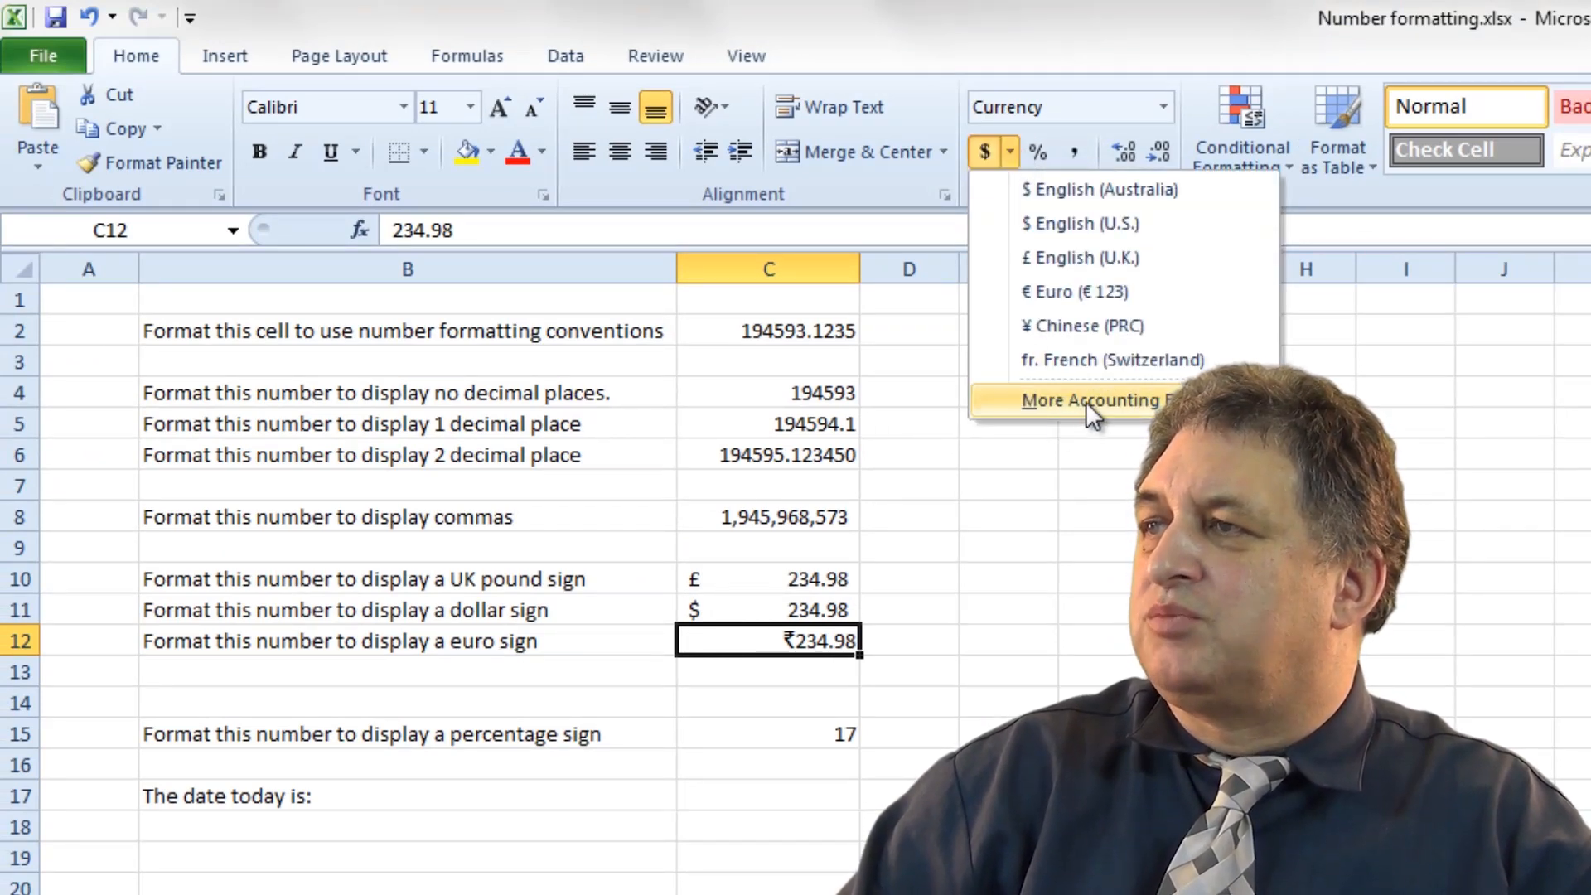
{"action": "left_click", "coordinate": [1094, 399]}
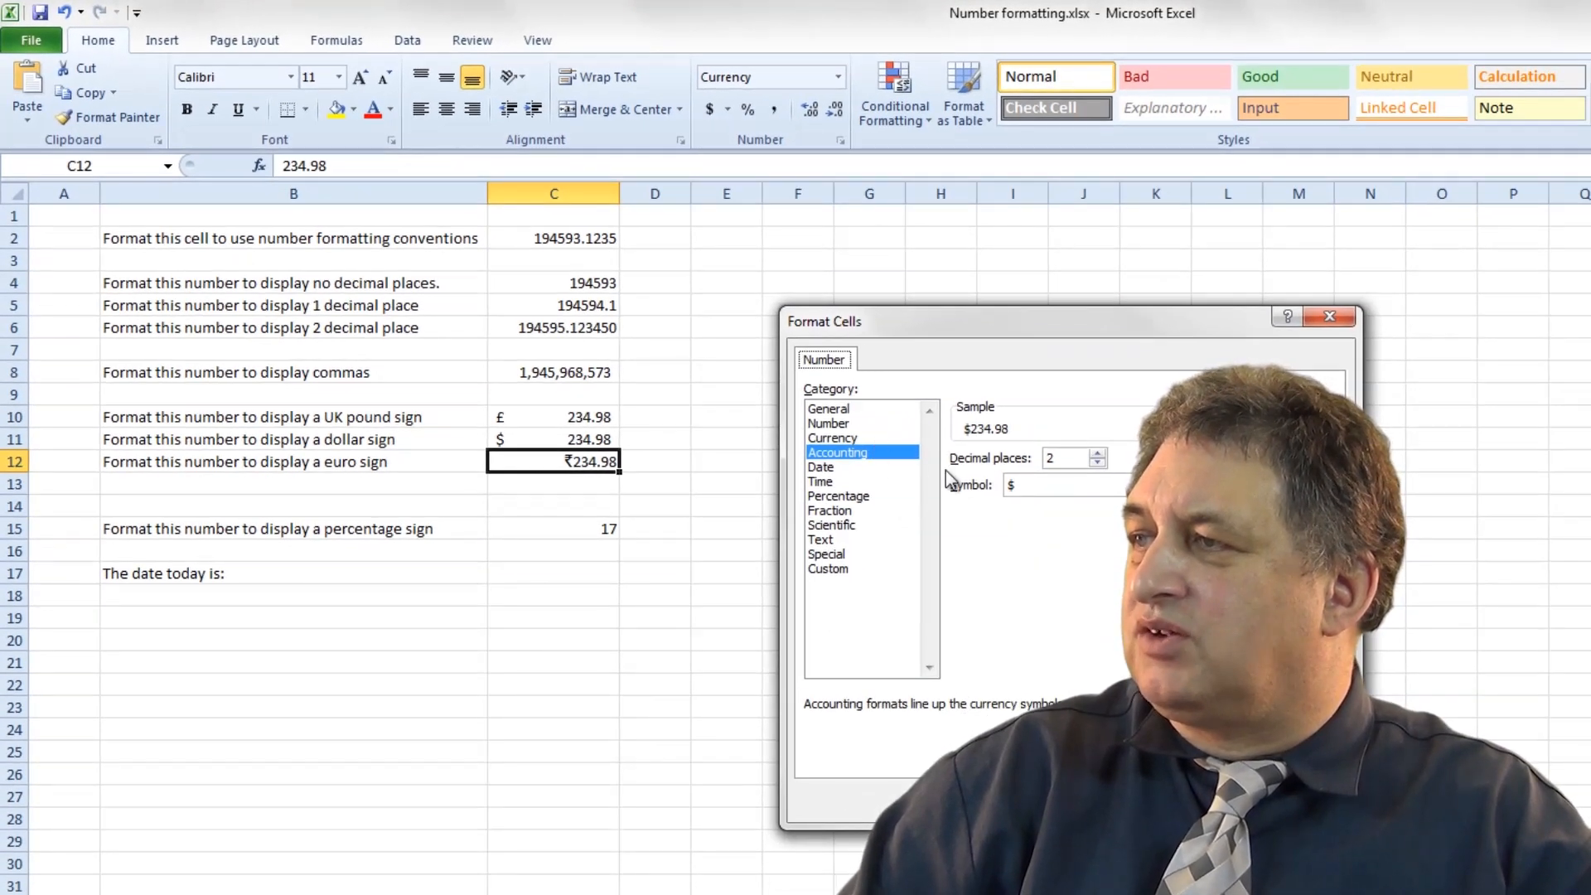
{"action": "left_click", "coordinate": [1126, 483]}
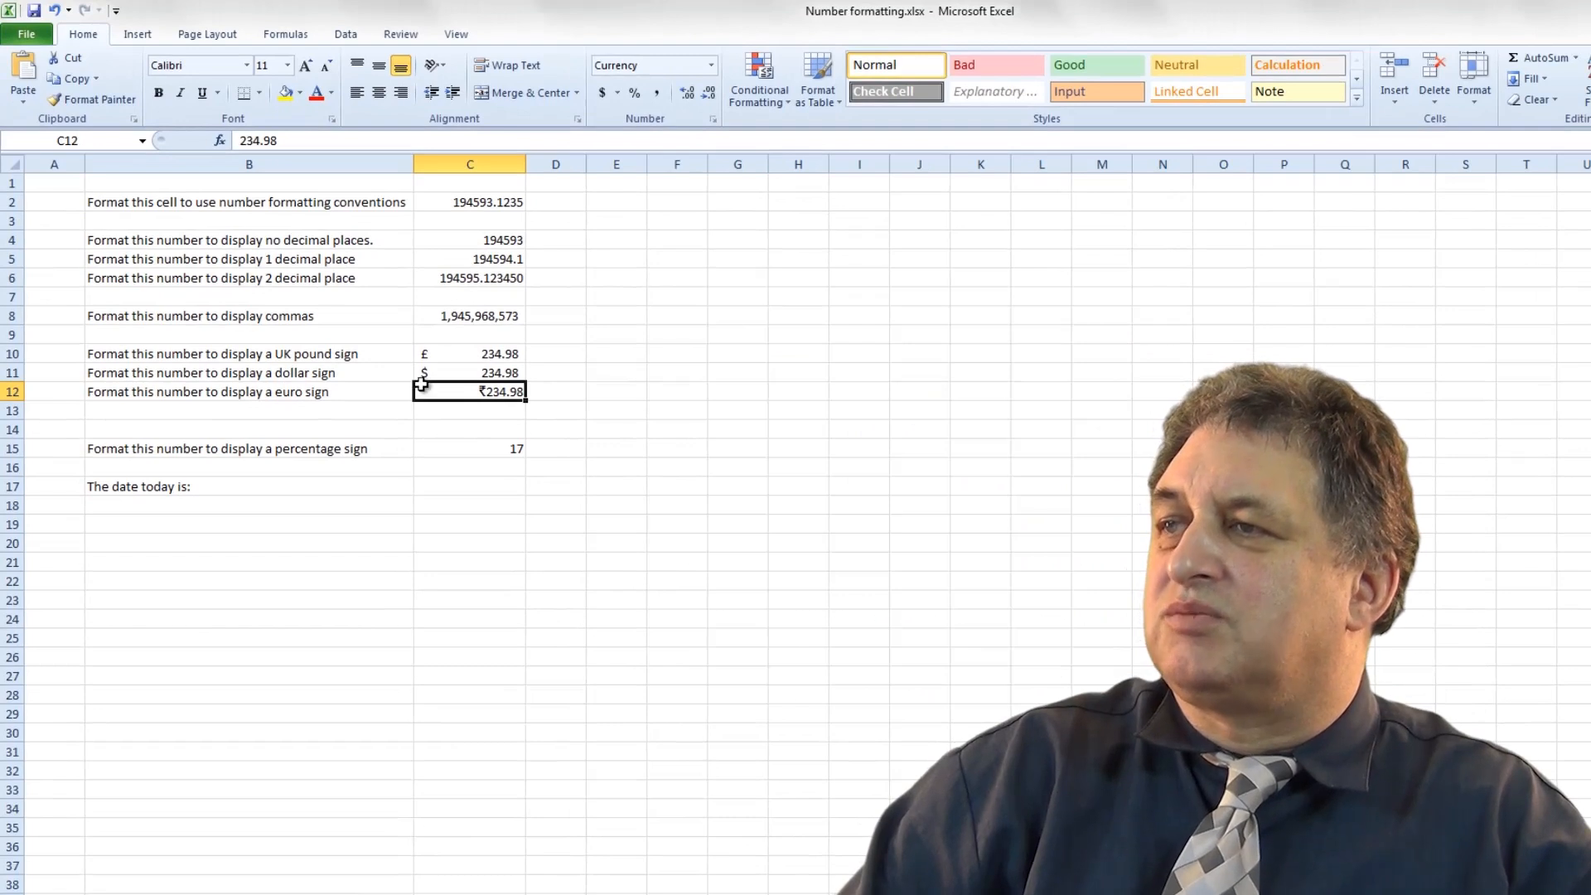
Change C12's Currency symbol to ¥ so it reads ¥234.98
{"action": "right_click", "coordinate": [468, 392]}
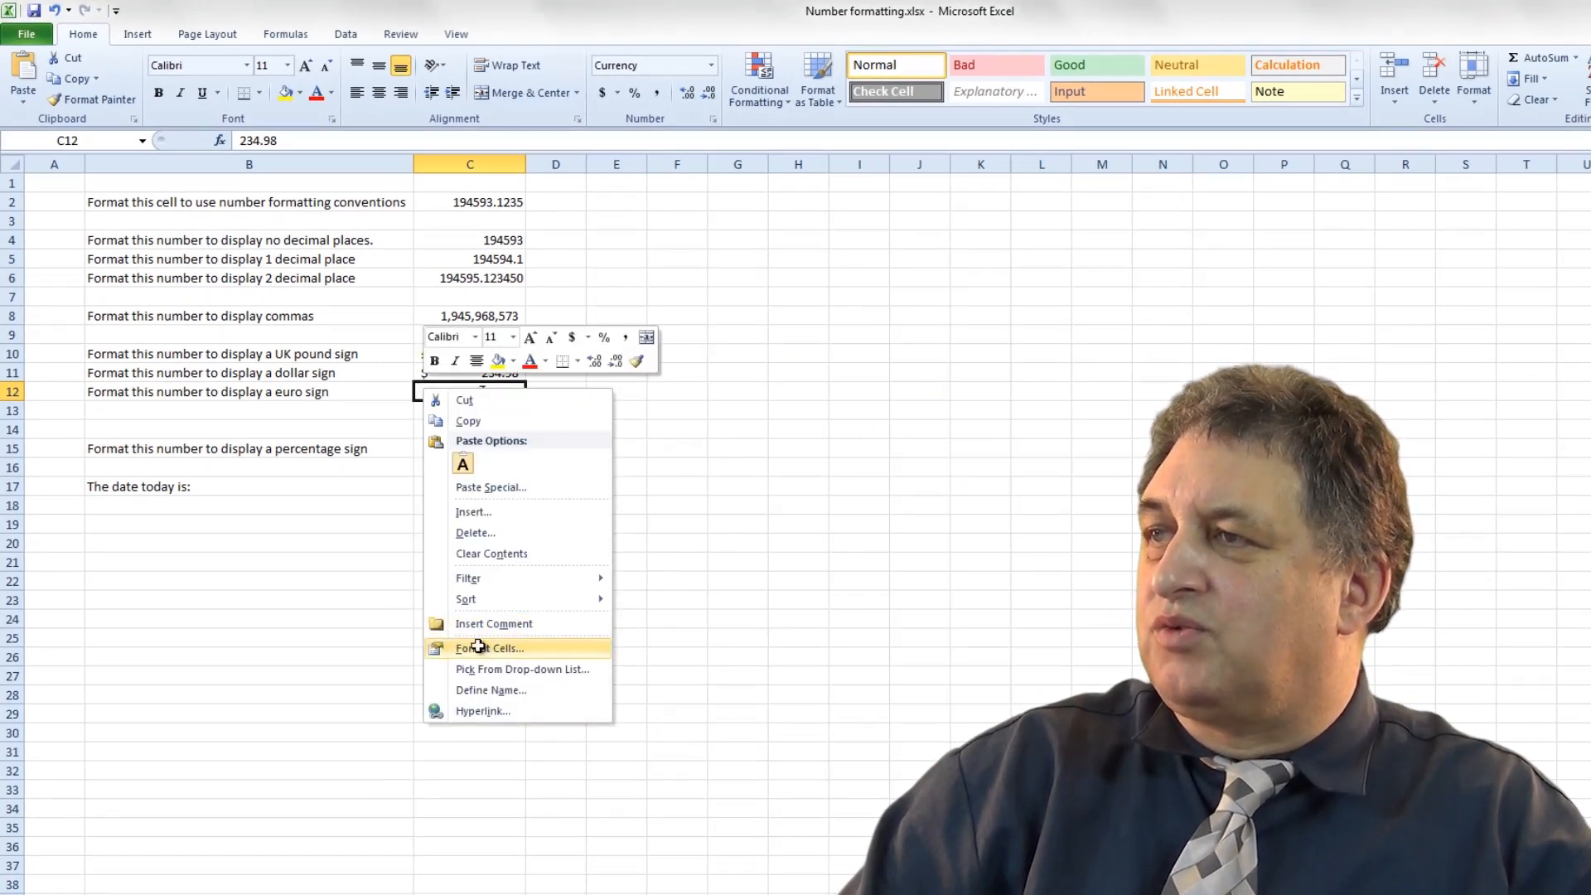
{"action": "left_click", "coordinate": [489, 647]}
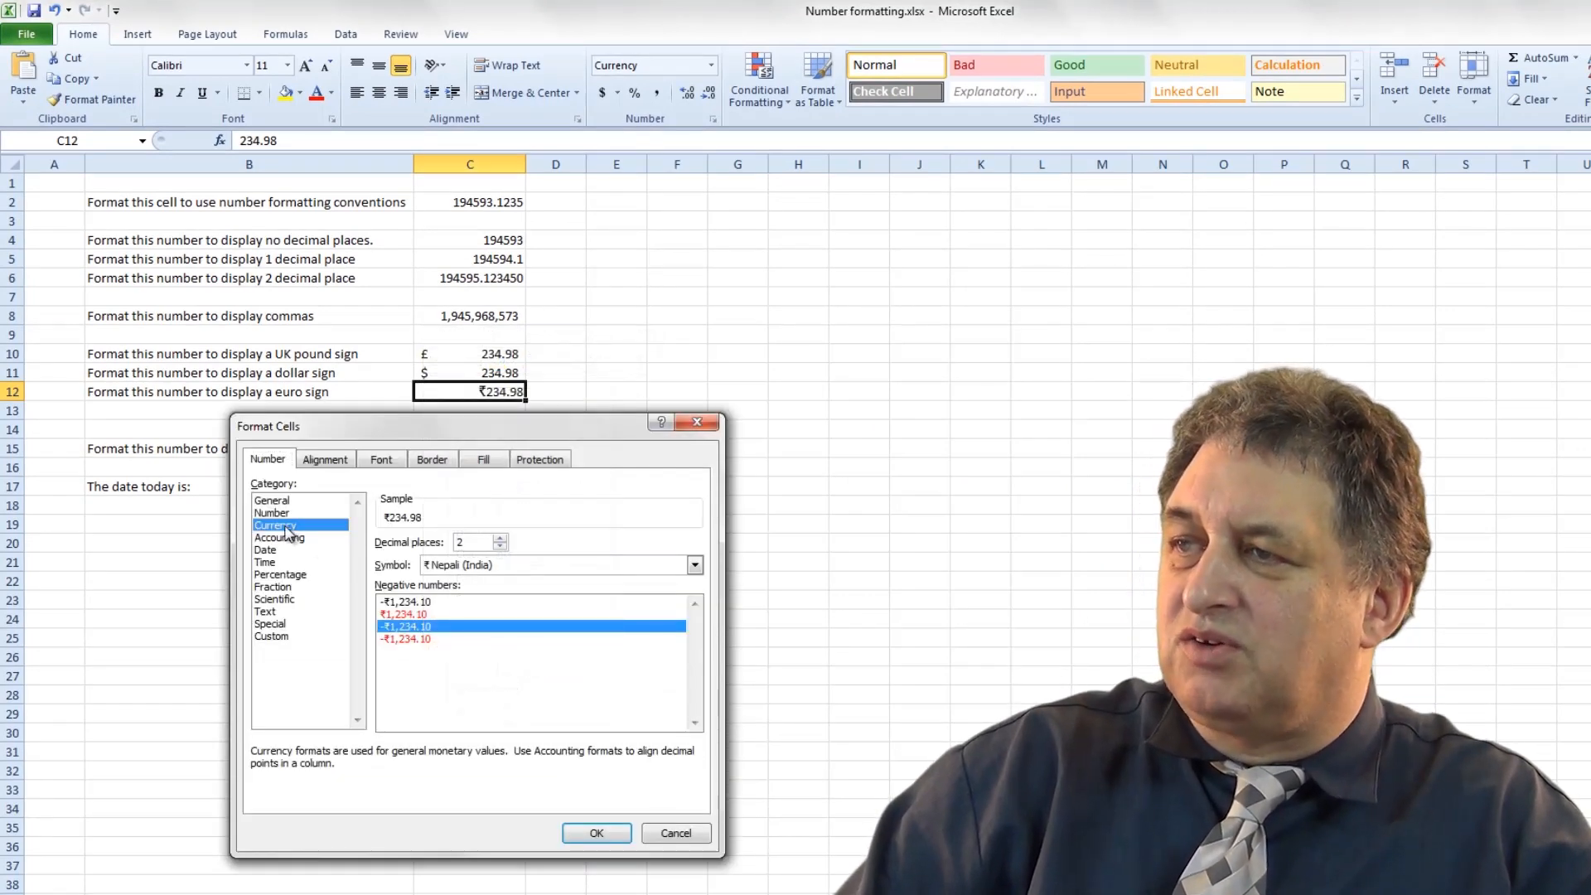
{"action": "left_click", "coordinate": [694, 565]}
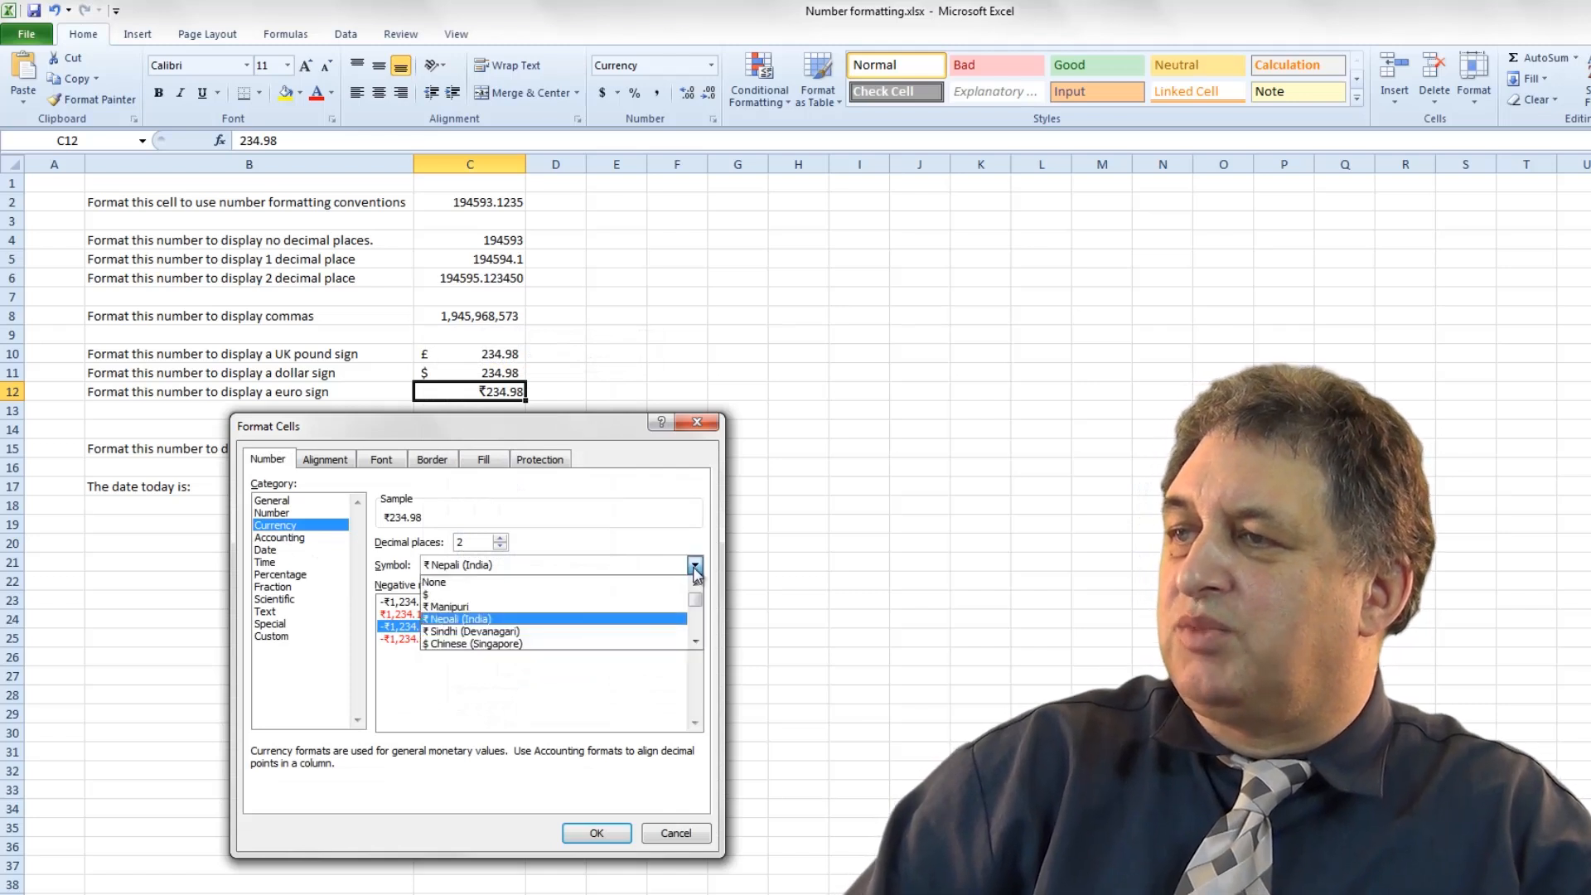
{"action": "scroll", "scroll_direction": "down", "scroll_amount": 3}
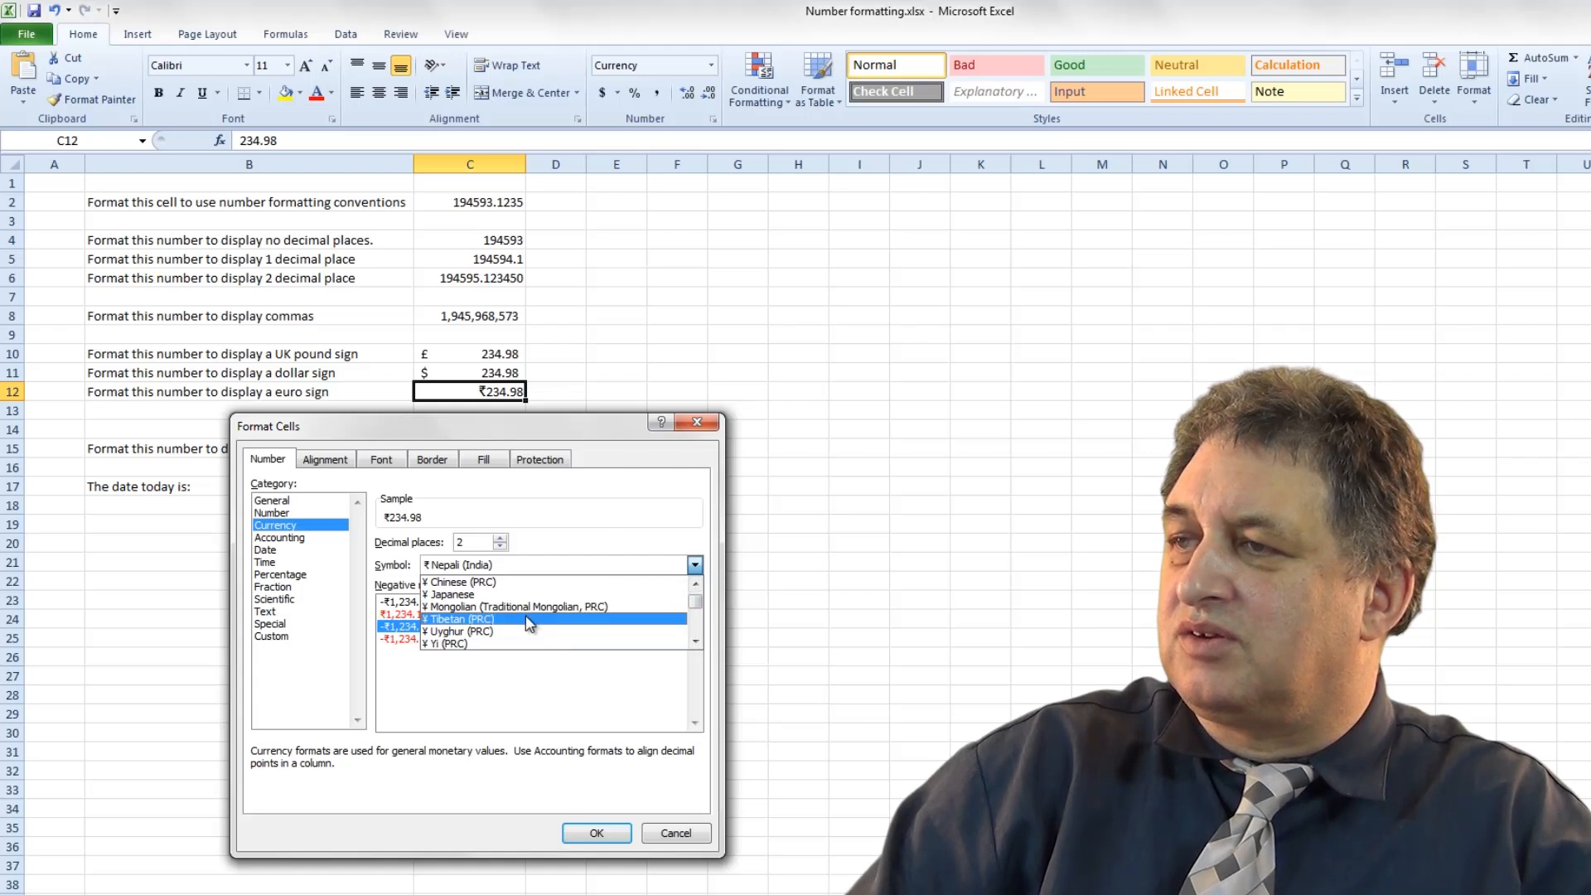
{"action": "left_click", "coordinate": [595, 831]}
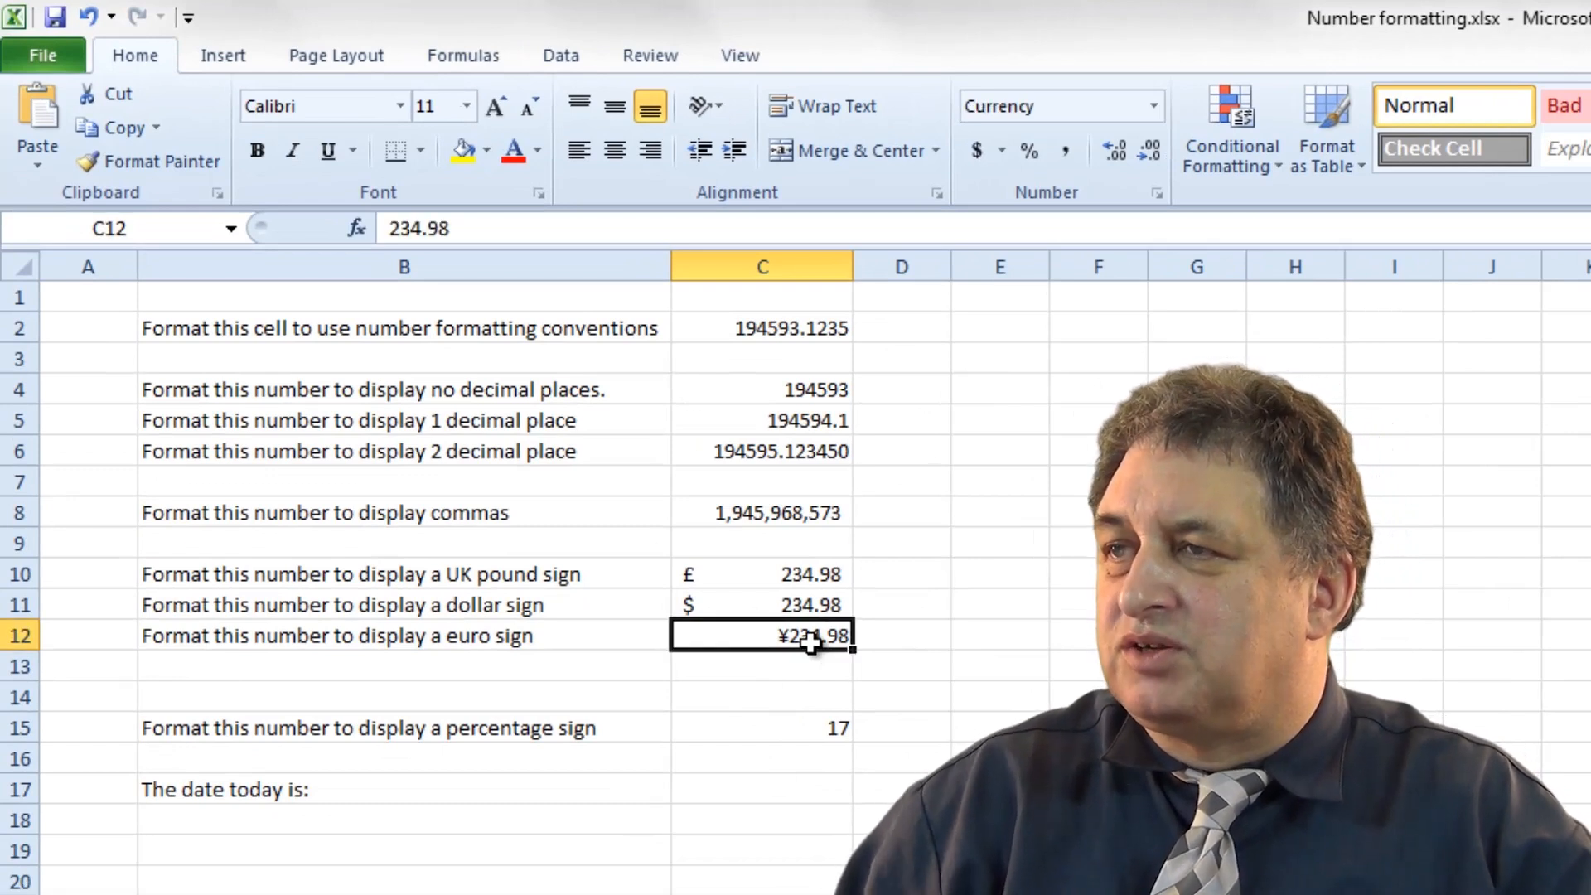
Make C15 display 17% and enter the date 02/02/2012 in C17
{"action": "left_click", "coordinate": [762, 727]}
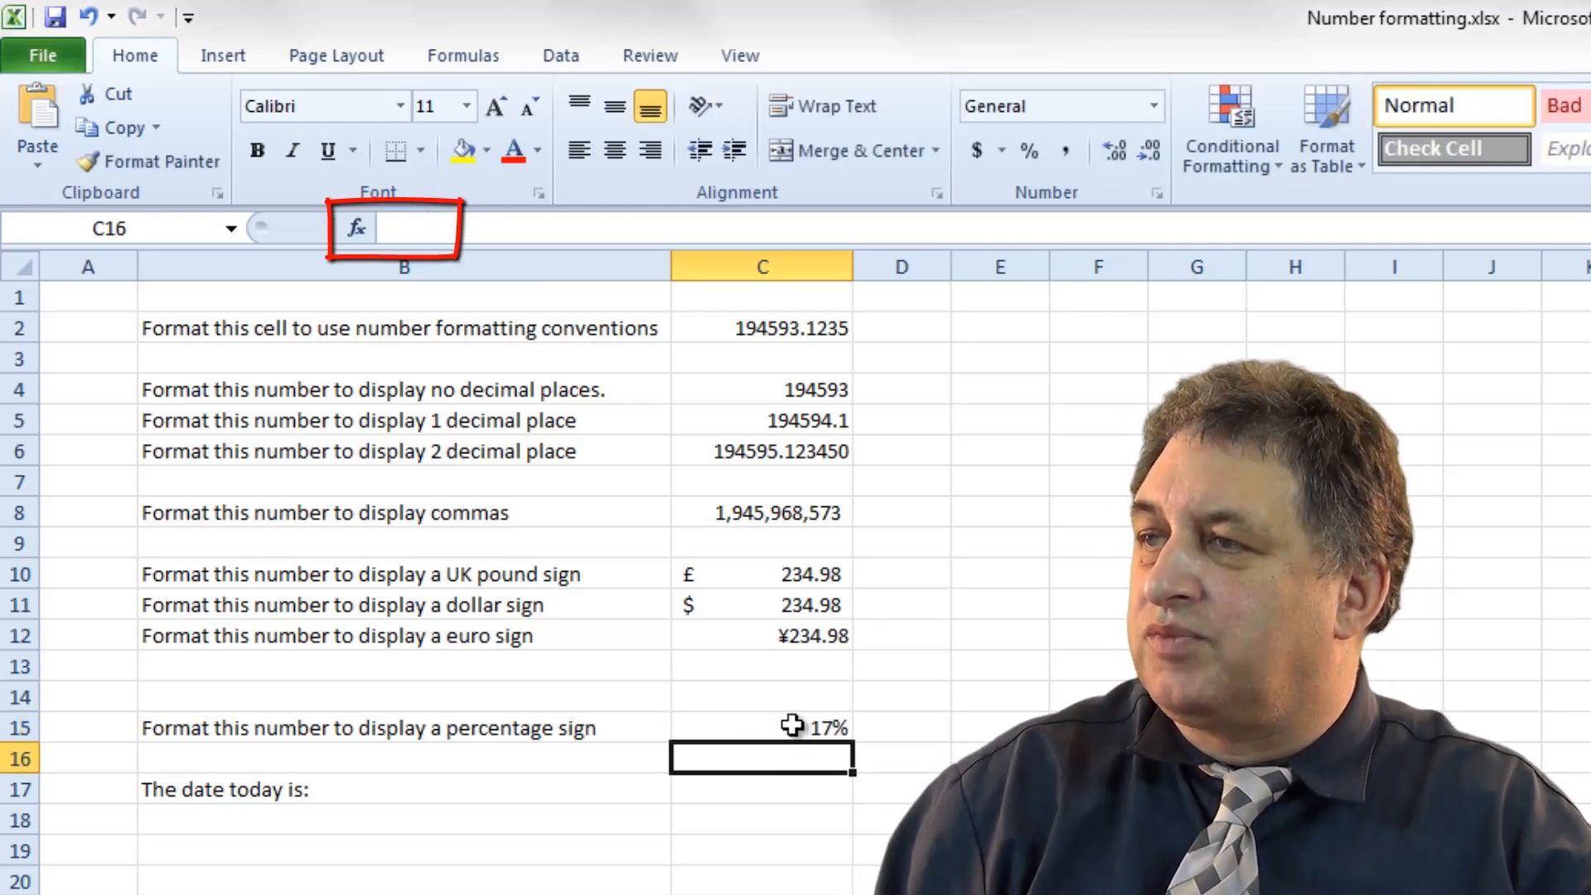
{"action": "left_click", "coordinate": [760, 789]}
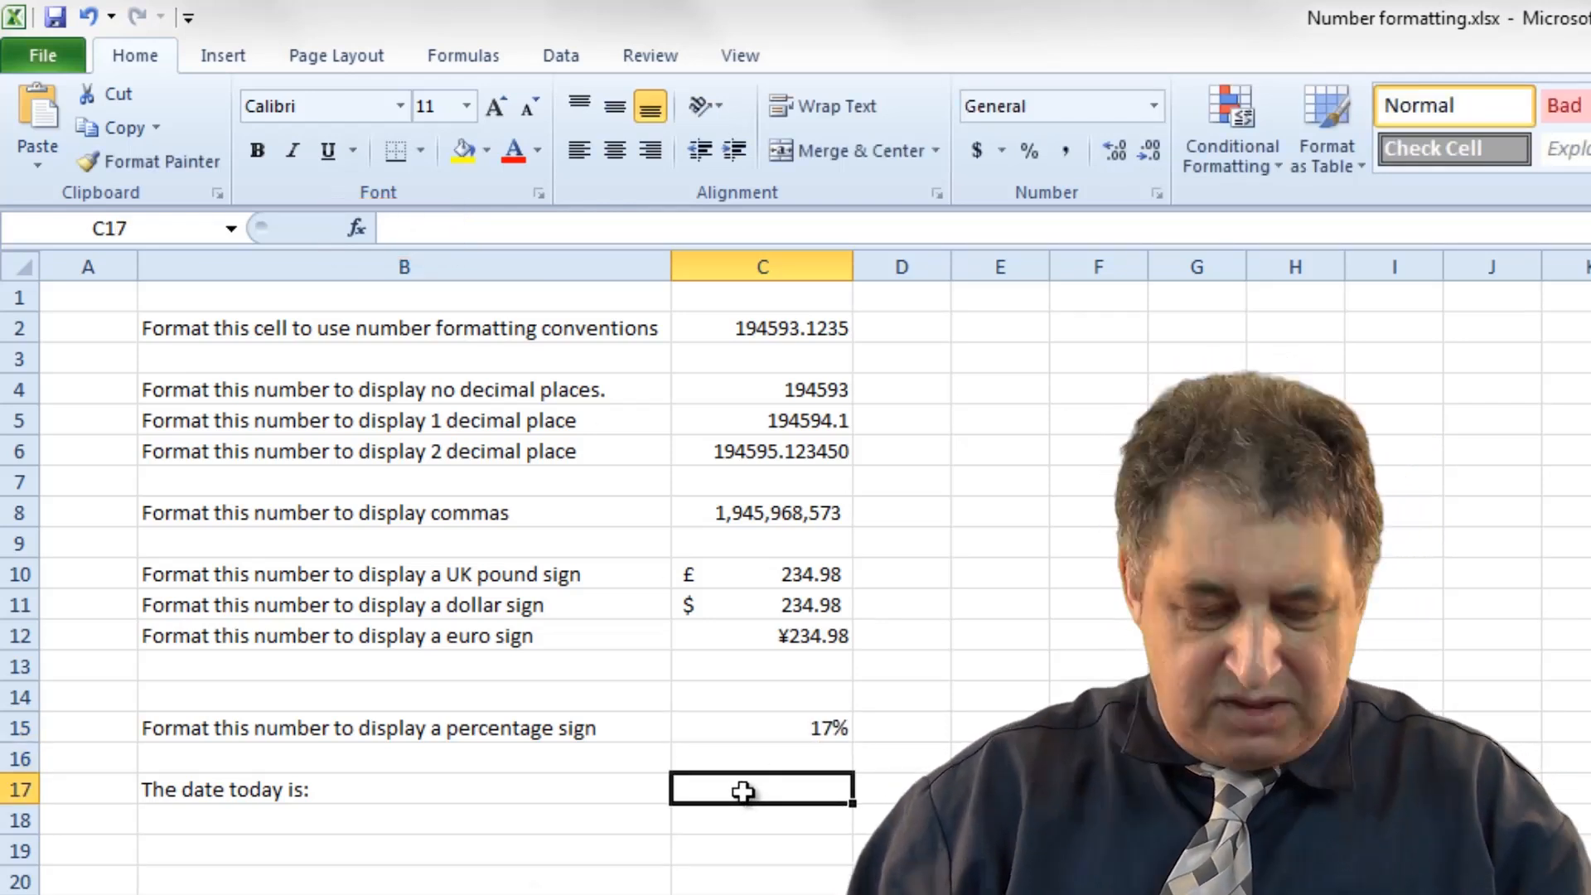
{"action": "type", "text": "0"}
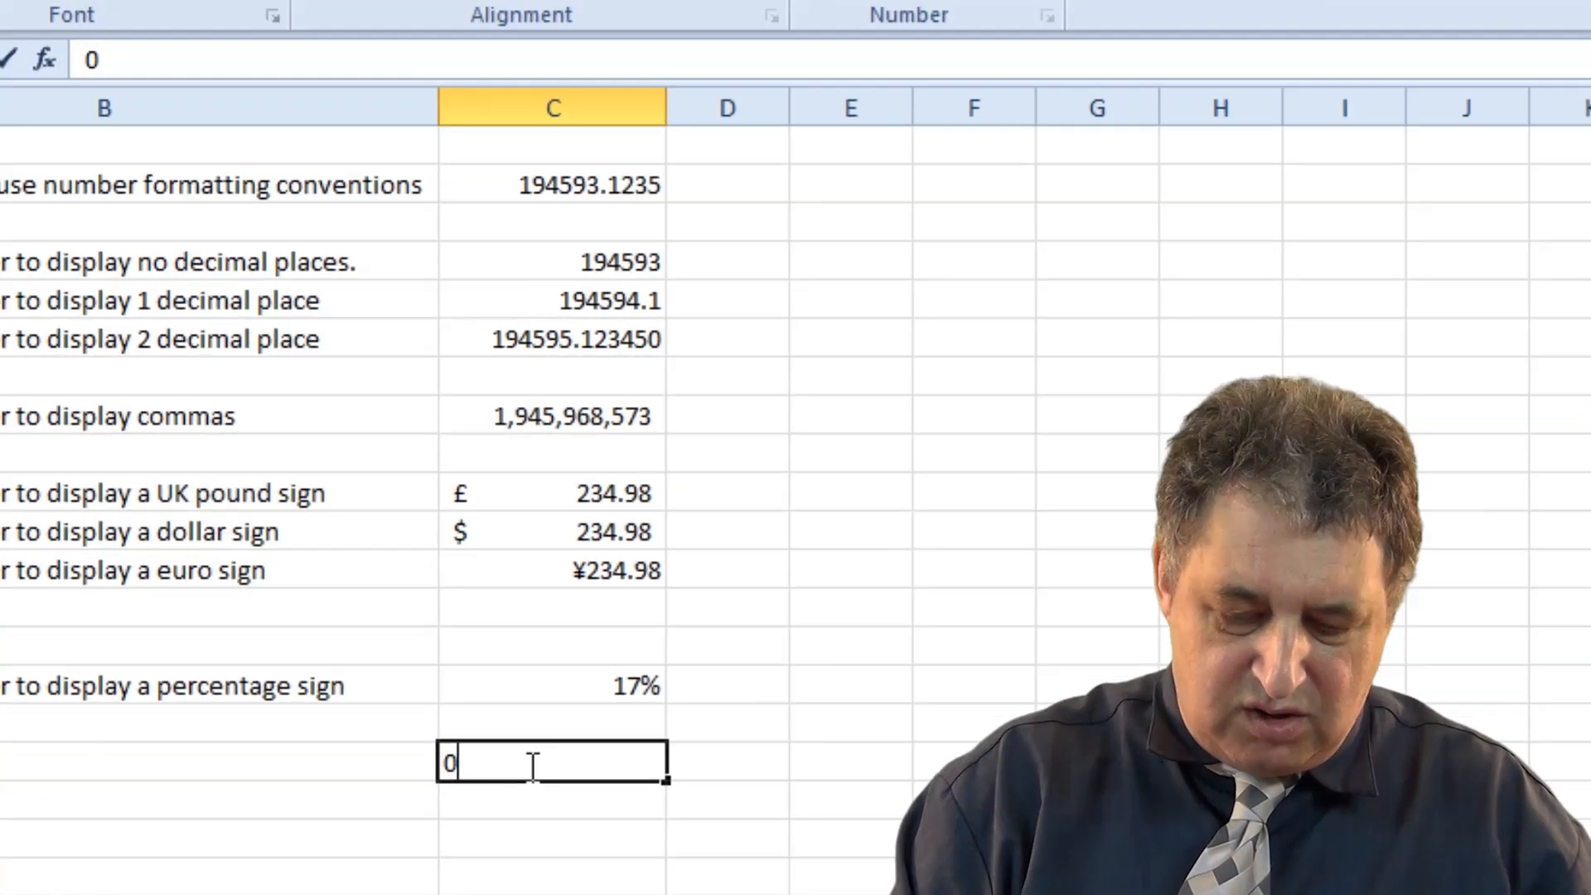
{"action": "type", "text": "02/02/"}
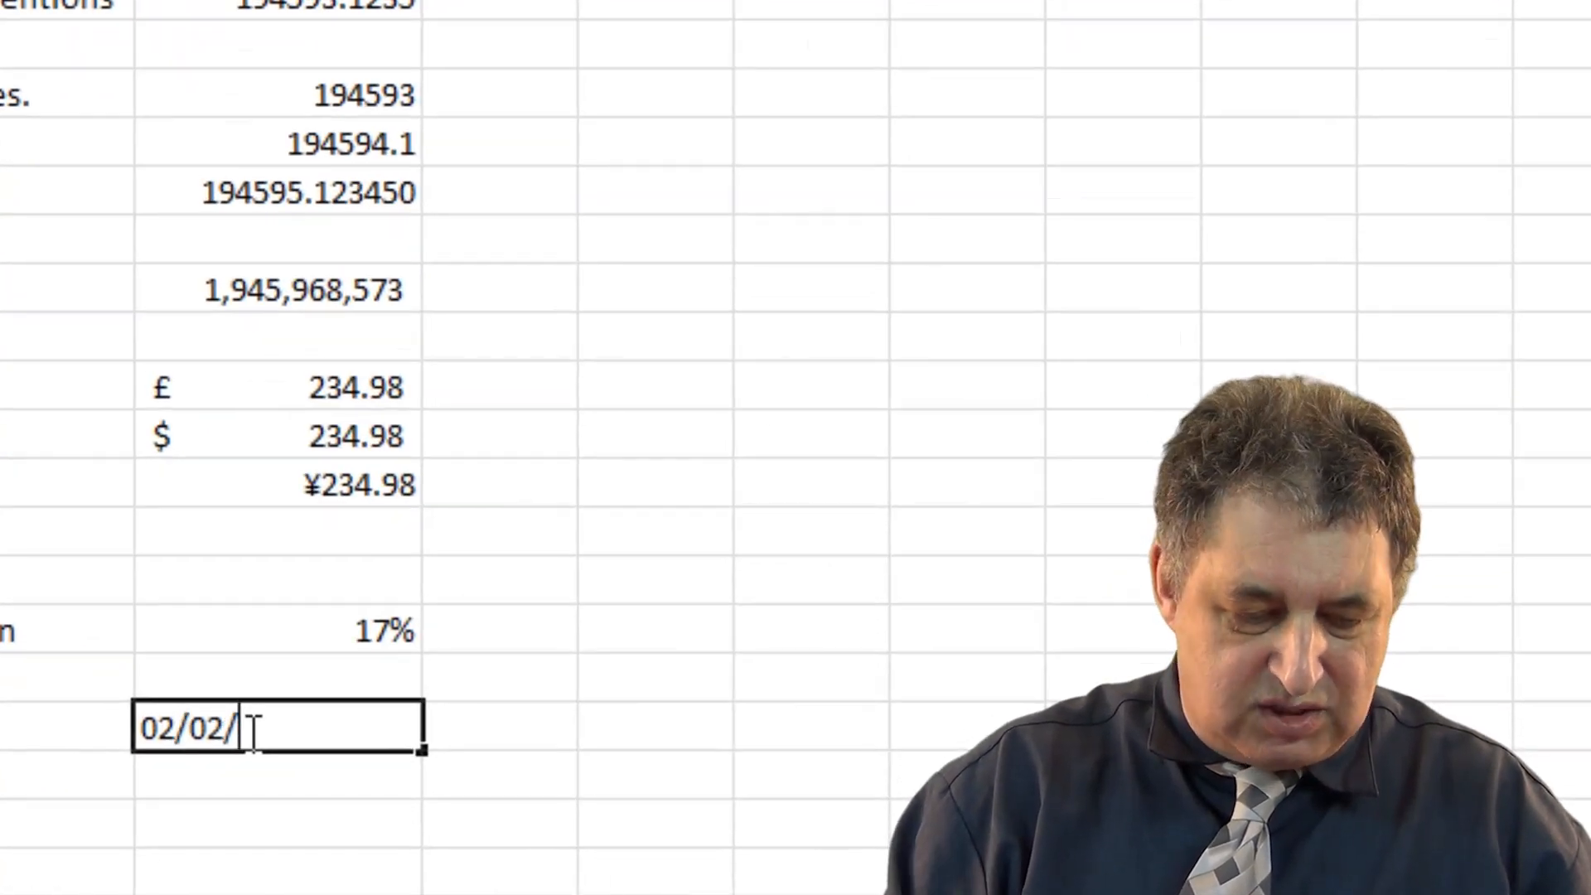
{"action": "type", "text": "2012"}
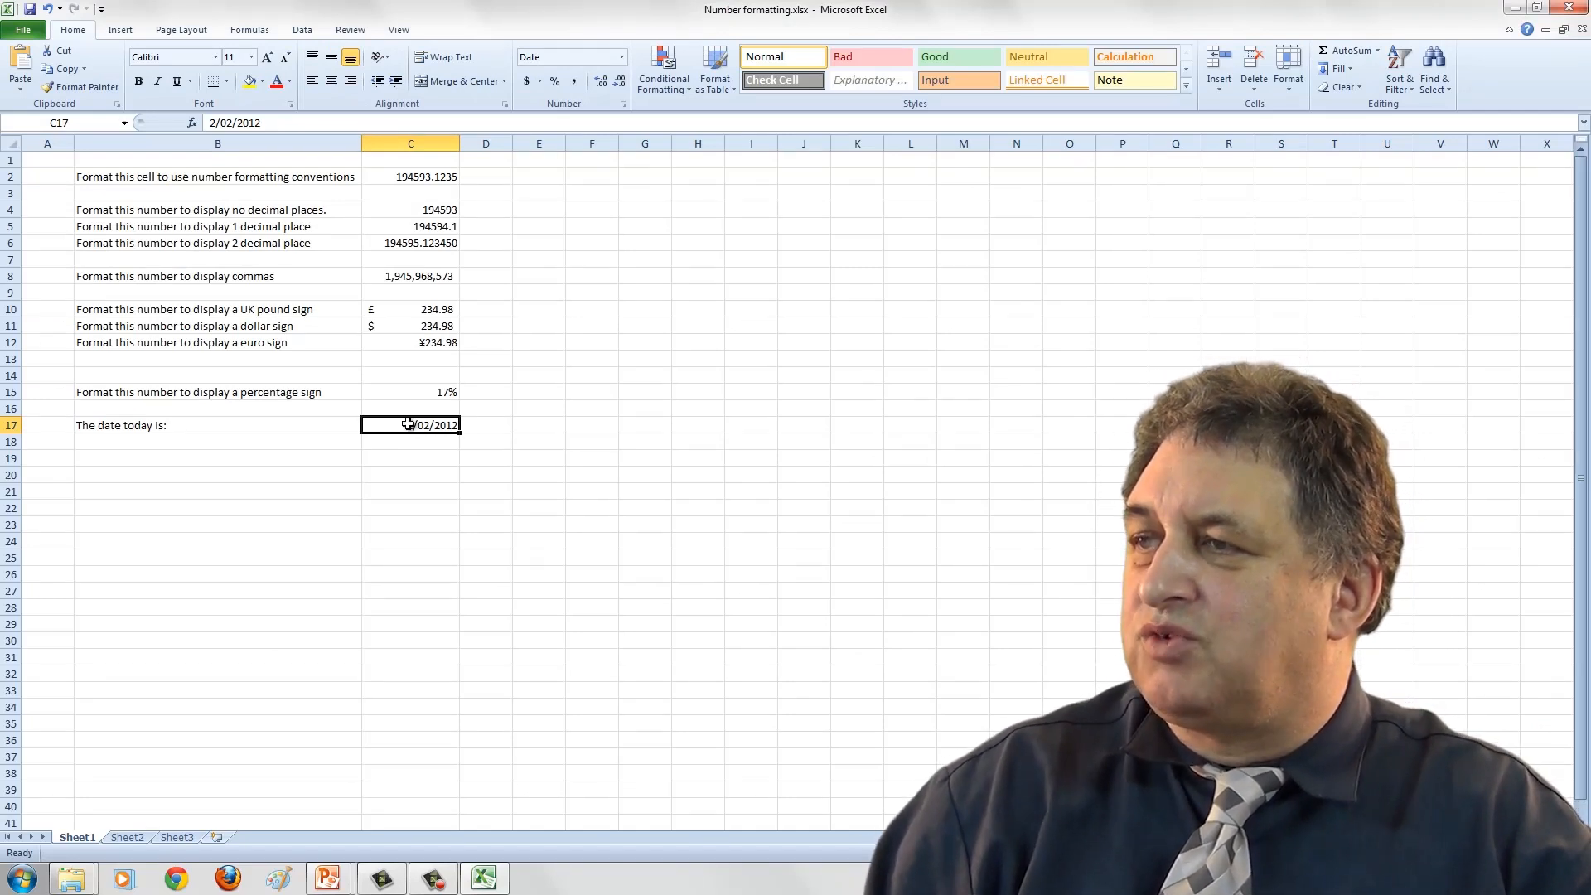
Pick the long Date type for C17, previewing Thursday, 2 February 2012
{"action": "right_click", "coordinate": [410, 424]}
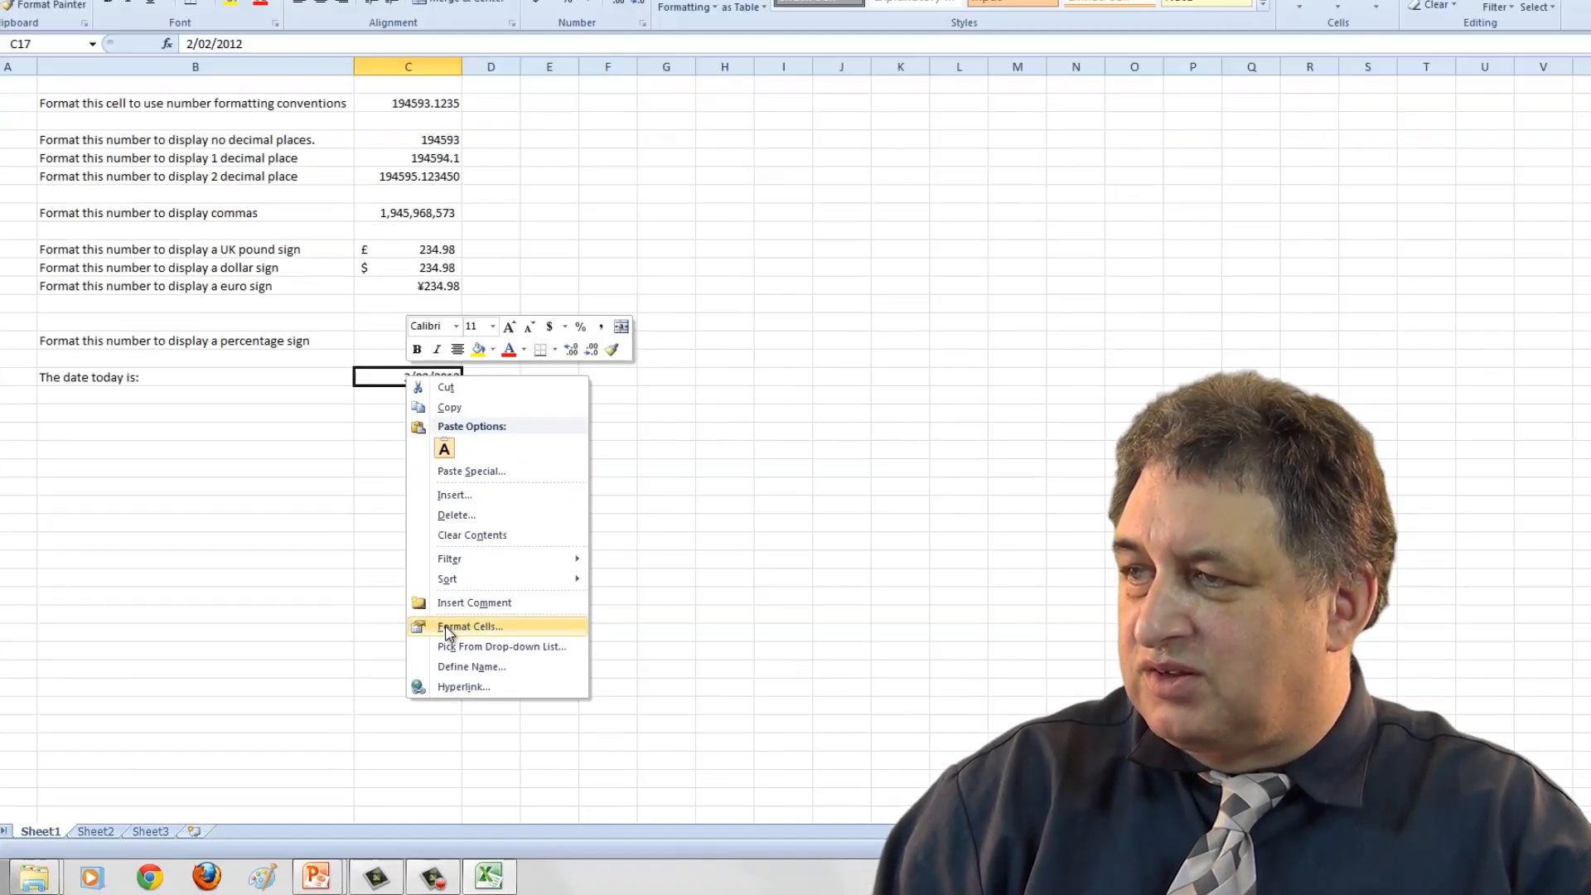
{"action": "left_click", "coordinate": [470, 625]}
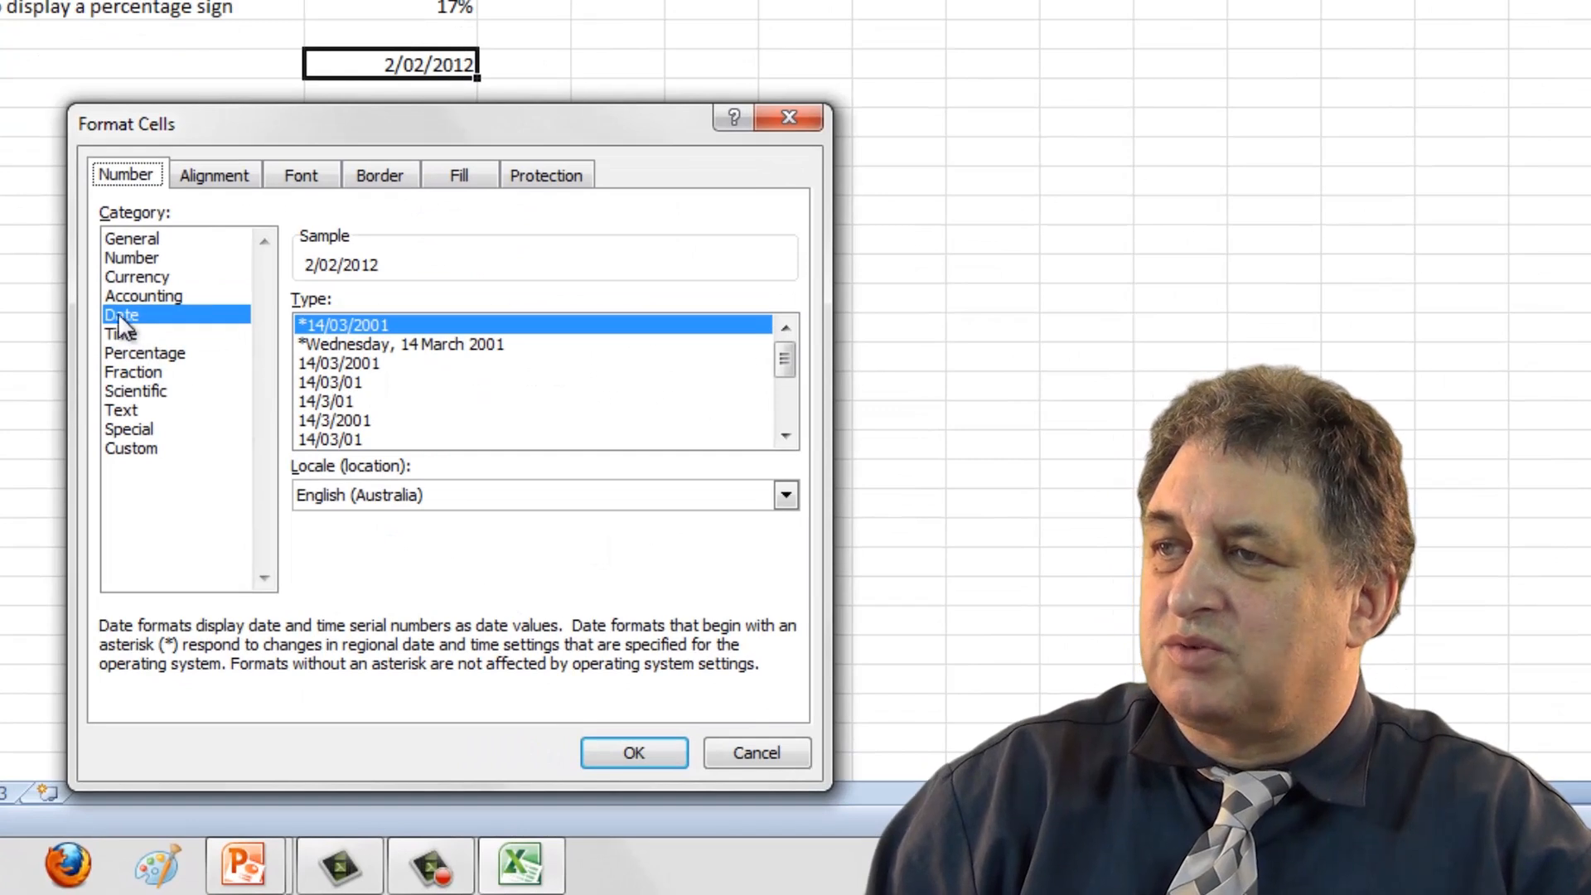
{"action": "mouse_move", "coordinate": [182, 343]}
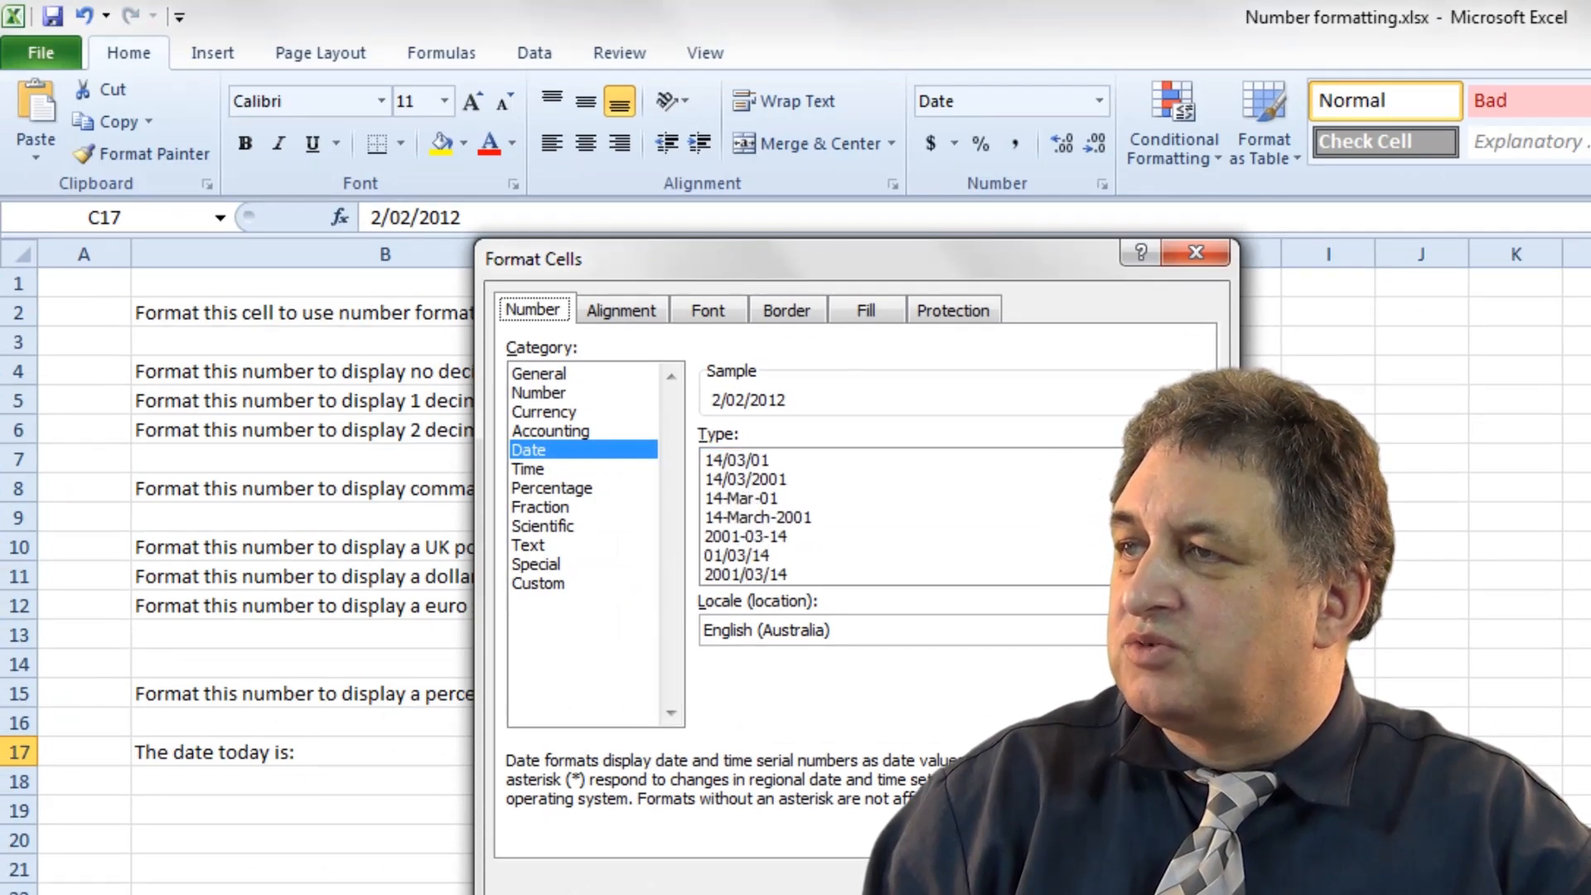
{"action": "left_click", "coordinate": [806, 478]}
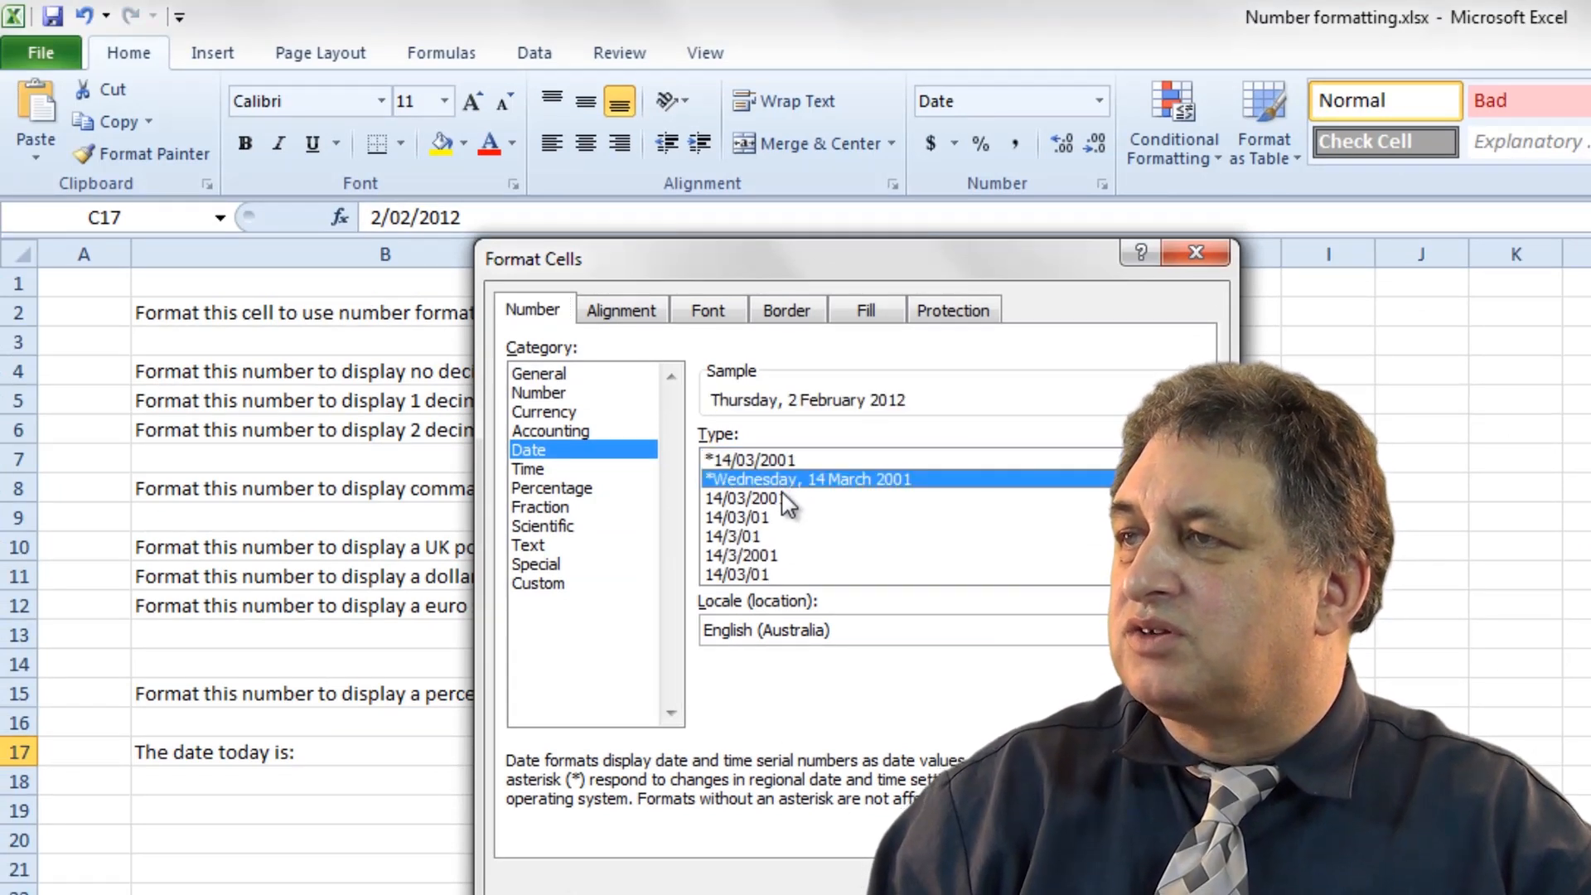